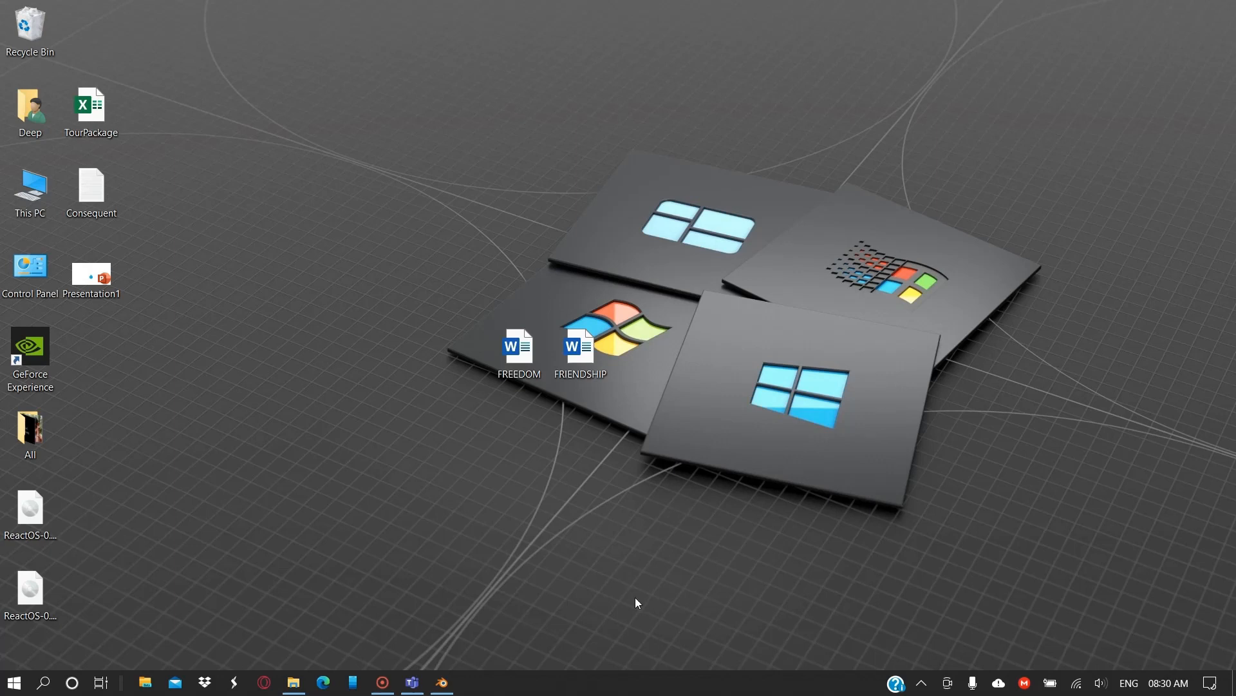
{"action": "mouse_move", "coordinate": [617, 671]}
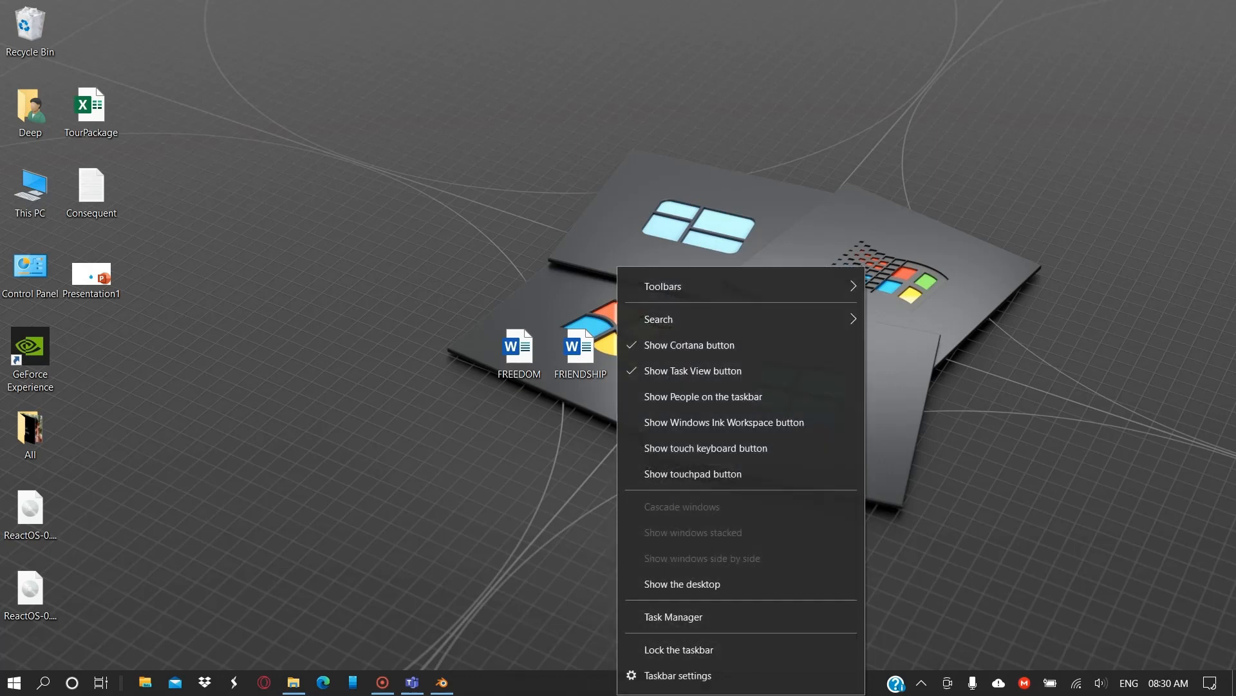
{"action": "mouse_move", "coordinate": [683, 622]}
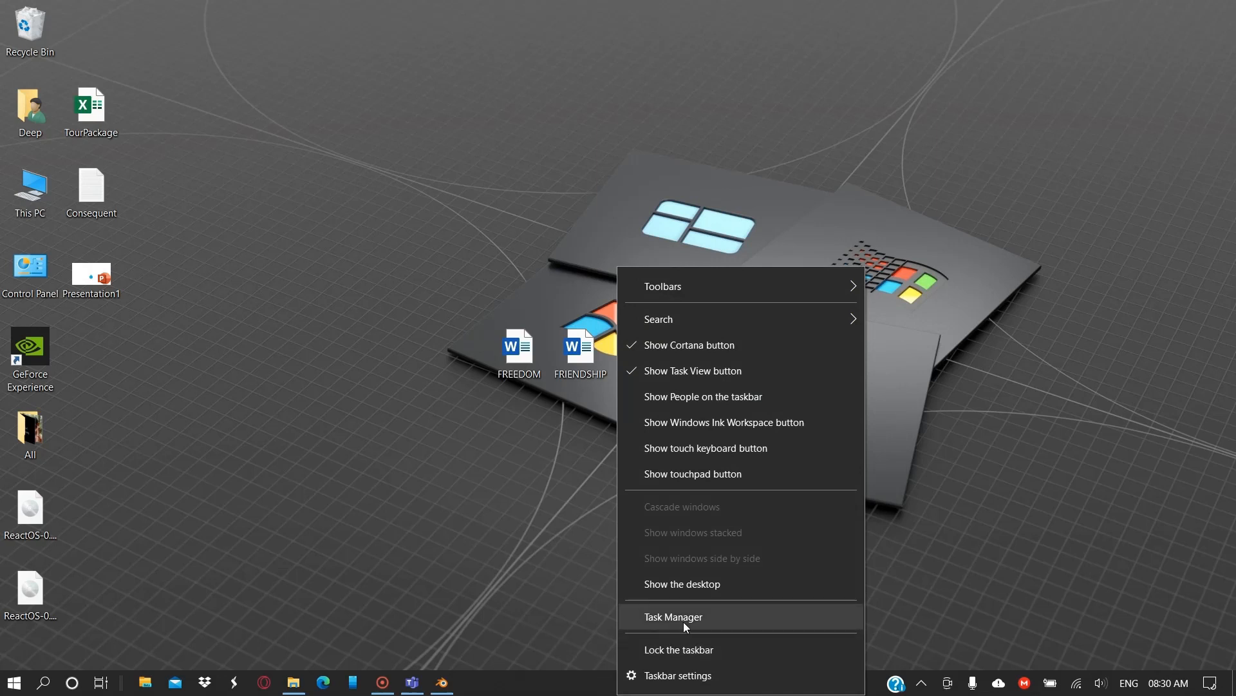
- Open Task Manager from the taskbar on its Startup tab listing startup apps
{"action": "left_click", "coordinate": [672, 616]}
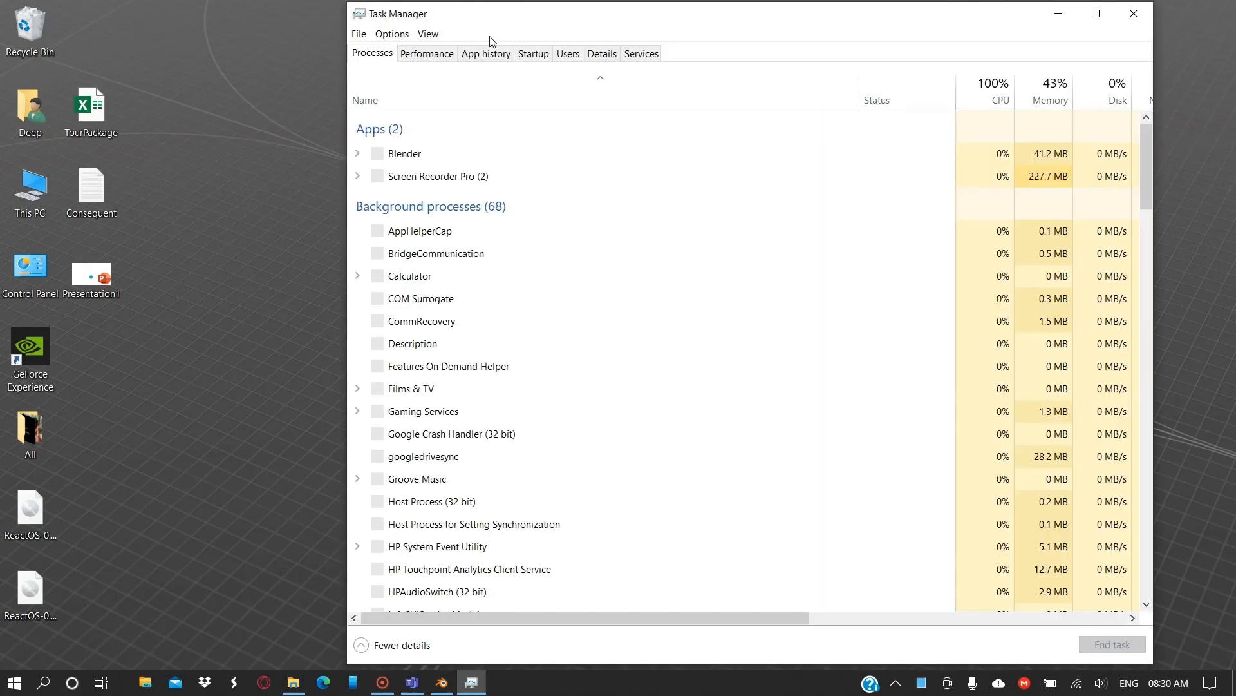
{"action": "left_click", "coordinate": [533, 54]}
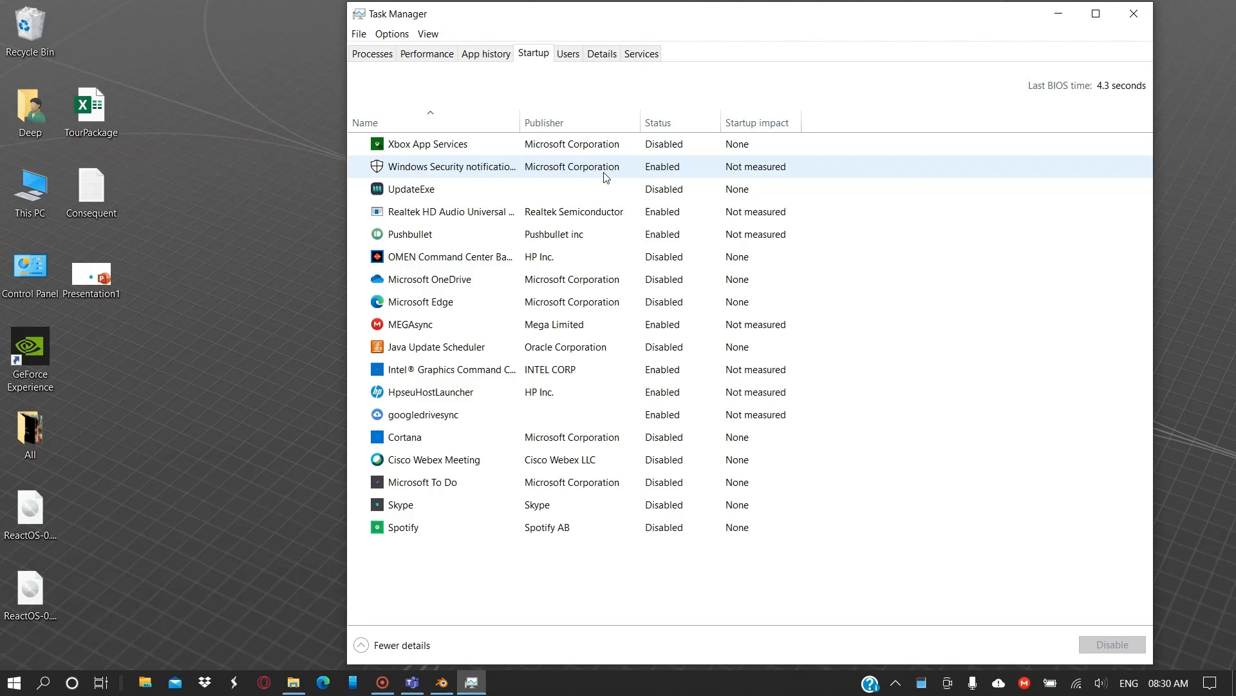
{"action": "left_click", "coordinate": [450, 256]}
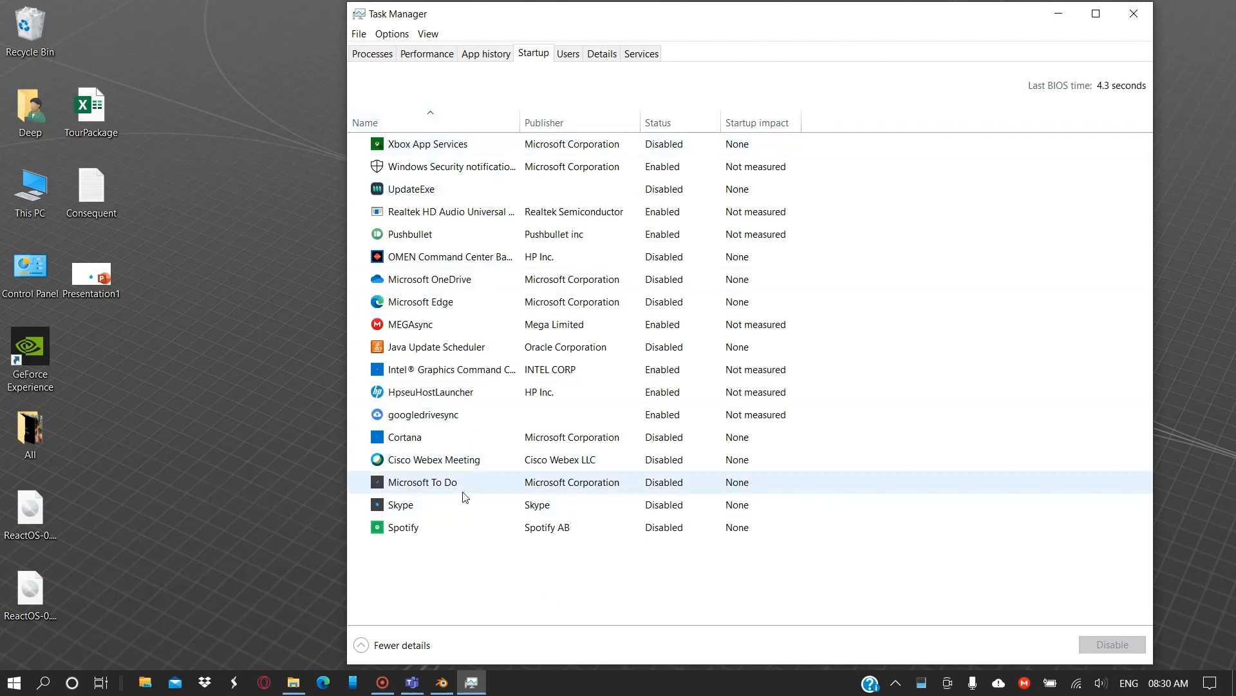
{"action": "left_click", "coordinate": [444, 256]}
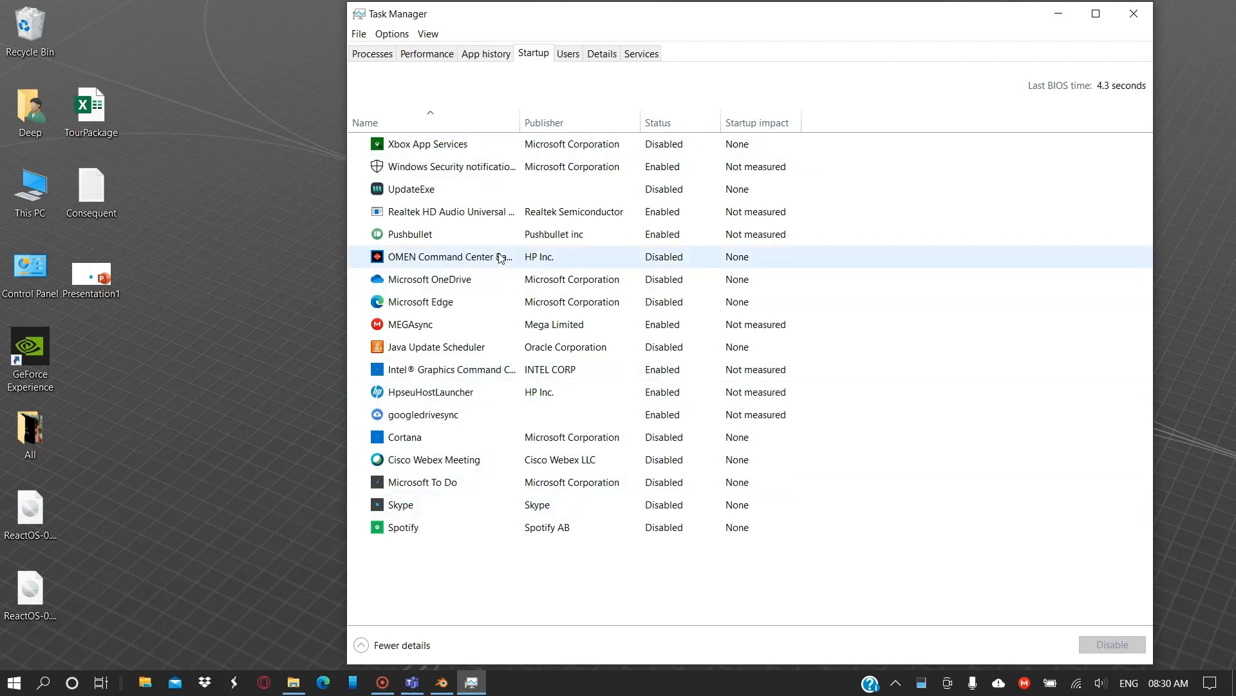
{"action": "mouse_move", "coordinate": [586, 211]}
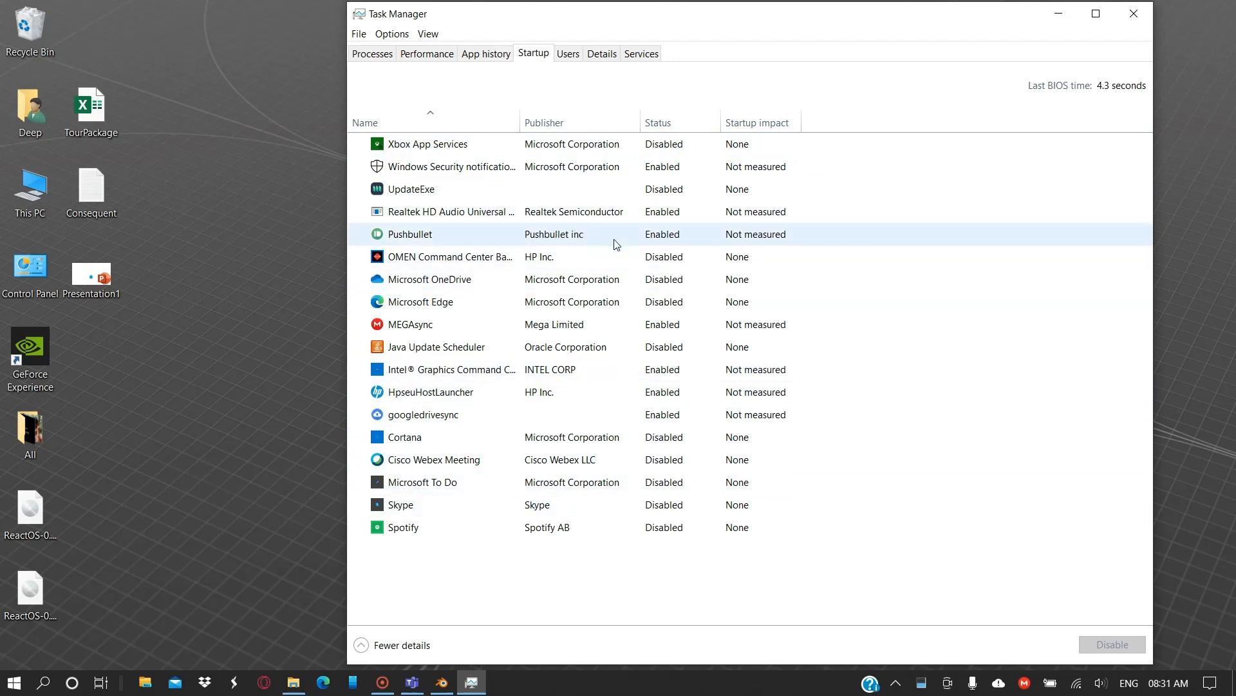
{"action": "left_click", "coordinate": [429, 278]}
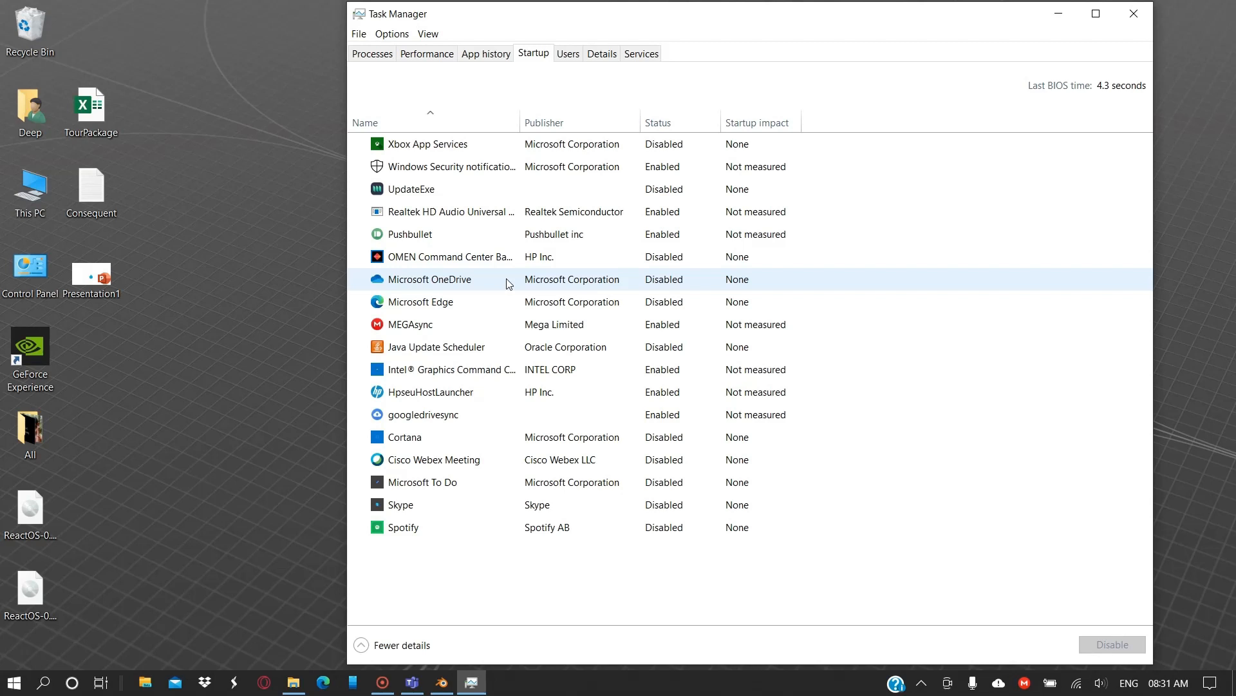
{"action": "left_click", "coordinate": [434, 436]}
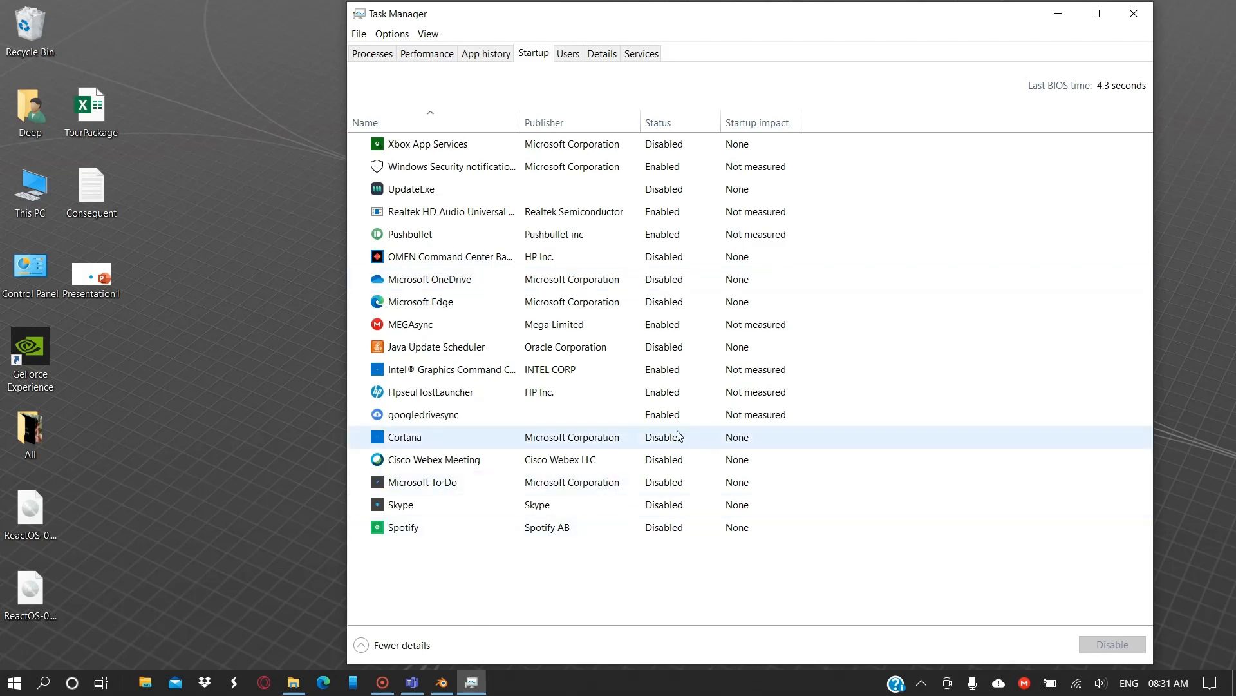
{"action": "mouse_move", "coordinate": [692, 453]}
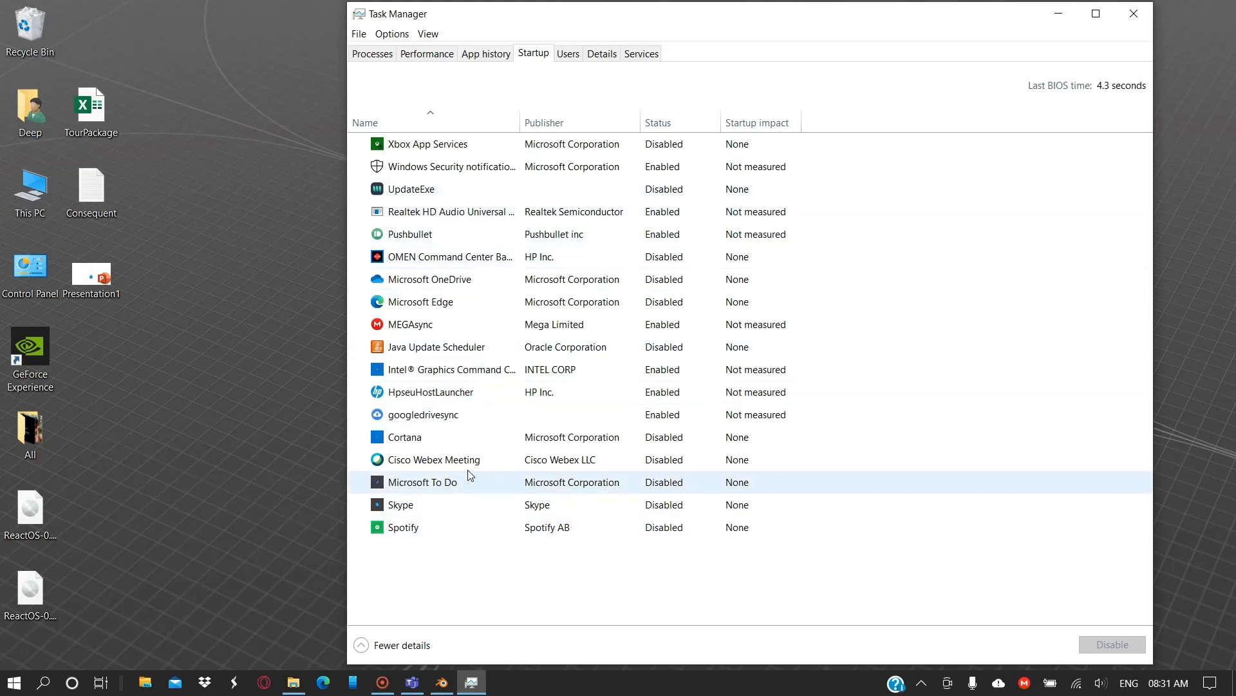
{"action": "left_click", "coordinate": [424, 414]}
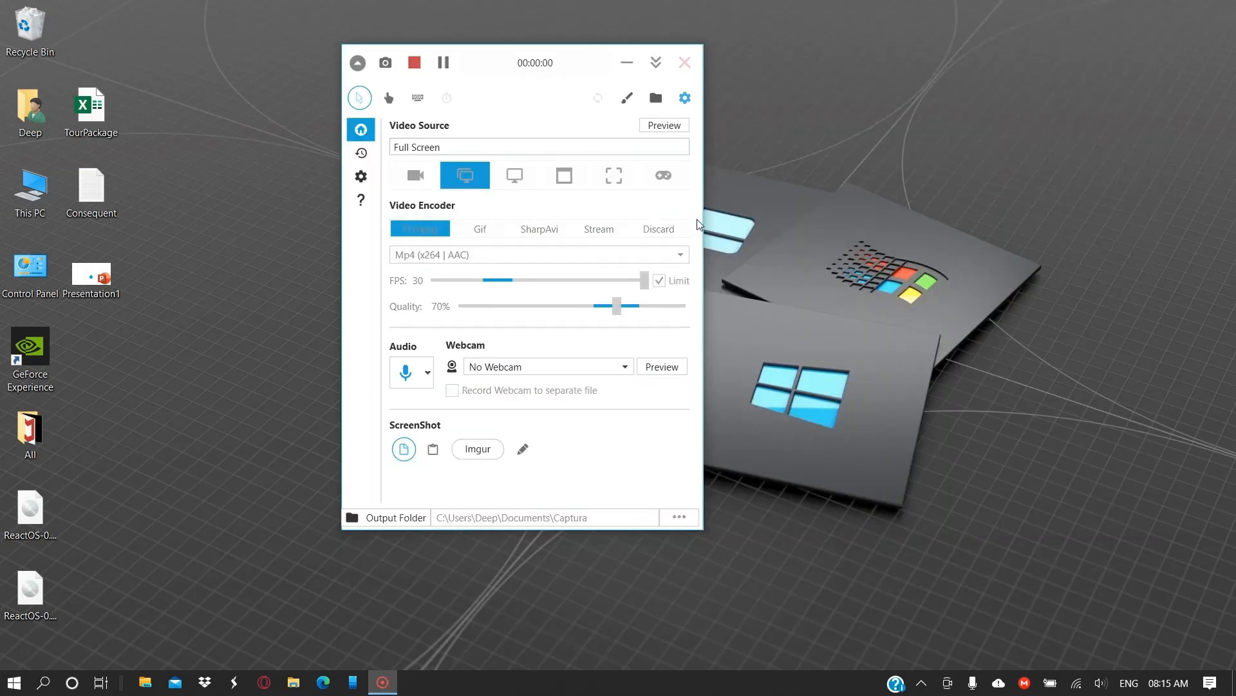
- Search Start for 'appea' and open 'Adjust the appearance and performance of Windows'
{"action": "left_click", "coordinate": [13, 682]}
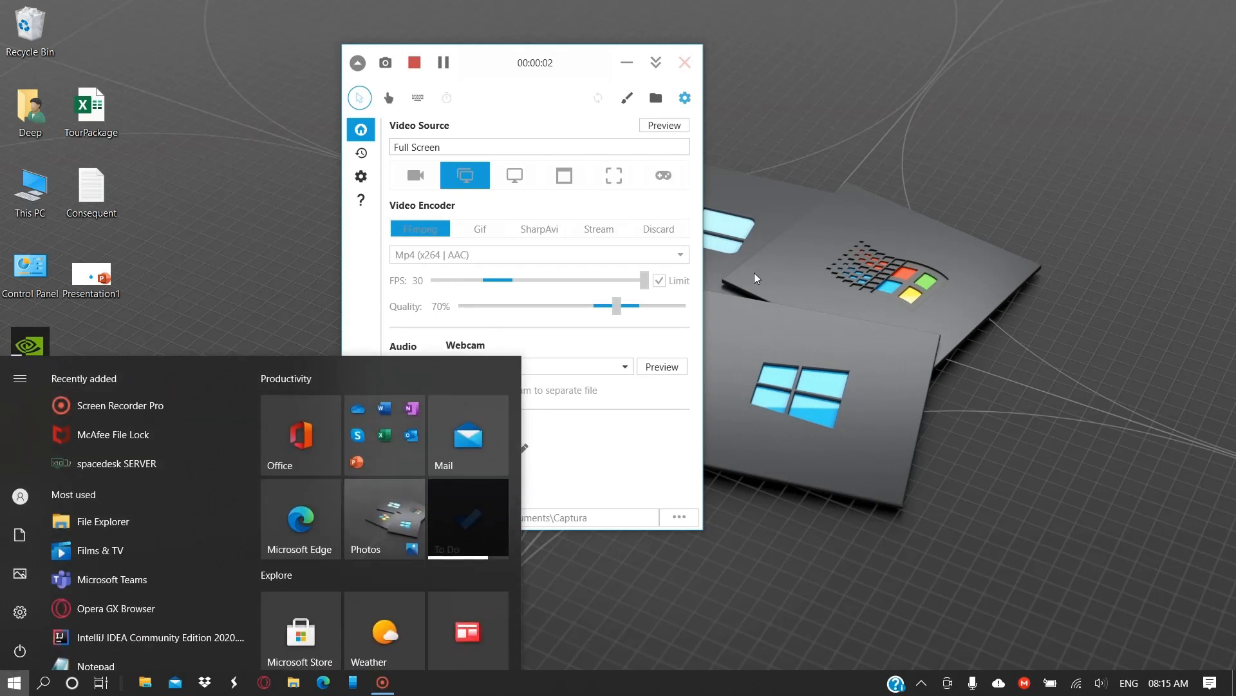
{"action": "type", "text": "appea"}
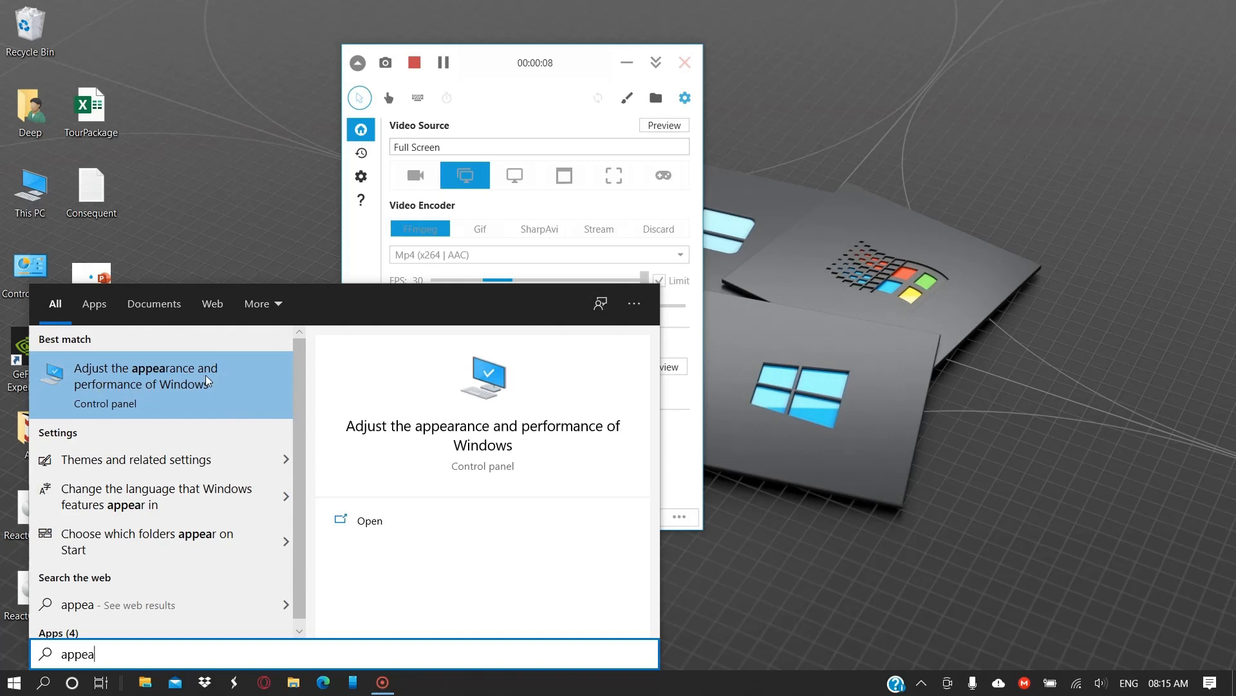
{"action": "left_click", "coordinate": [147, 375]}
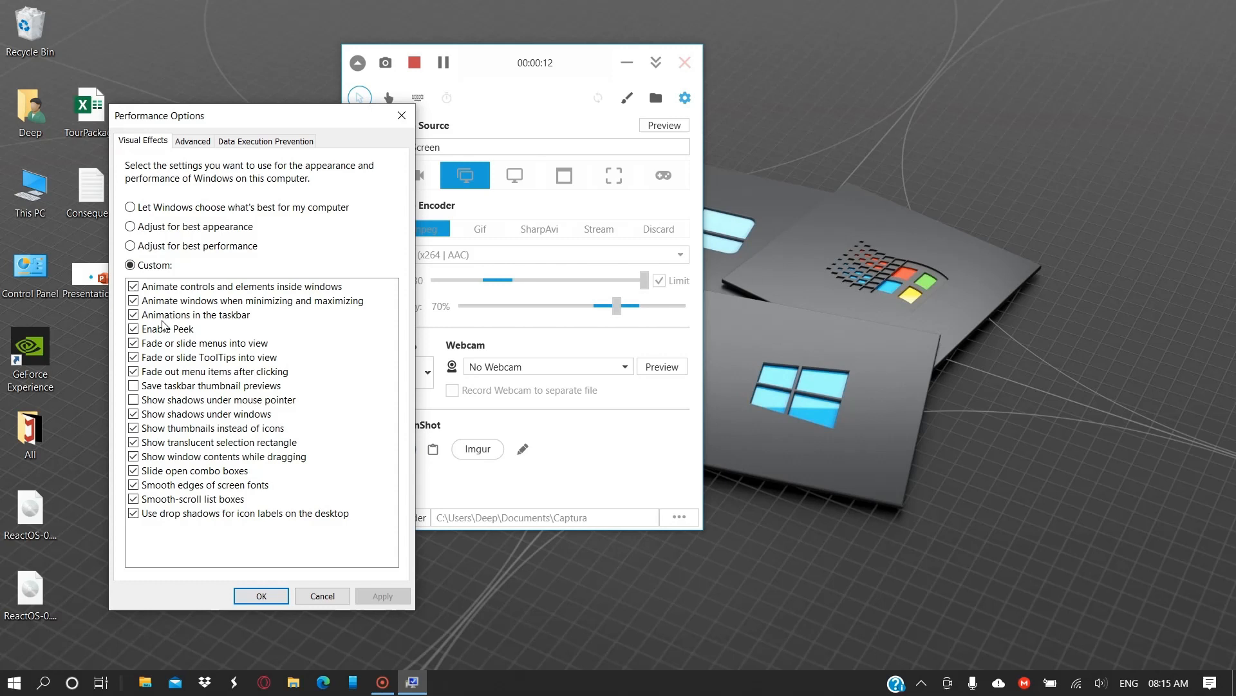
{"action": "mouse_move", "coordinate": [204, 266]}
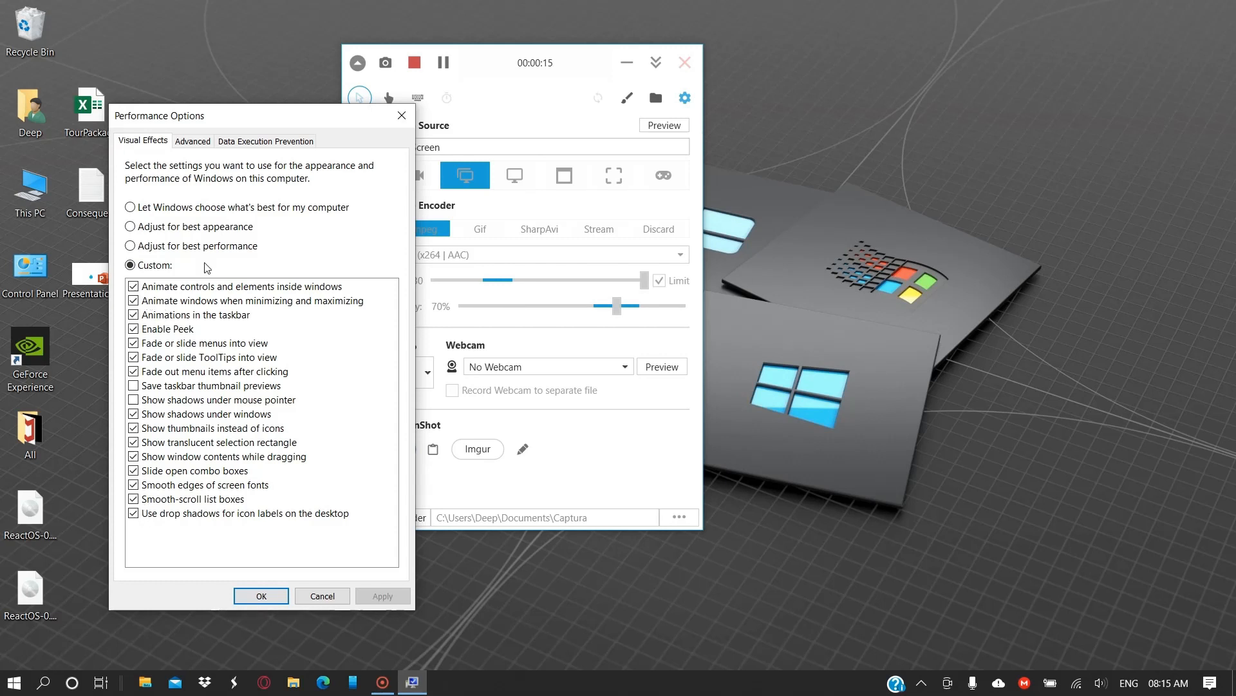
{"action": "mouse_move", "coordinate": [161, 302]}
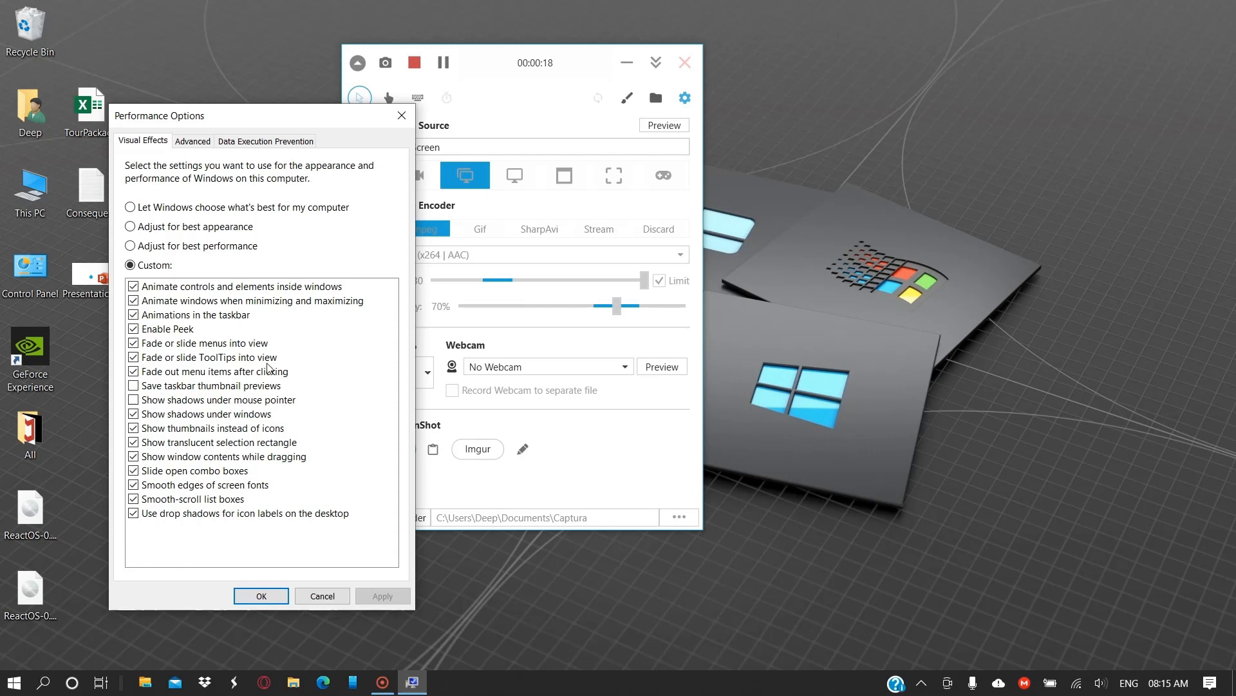
{"action": "mouse_move", "coordinate": [351, 310]}
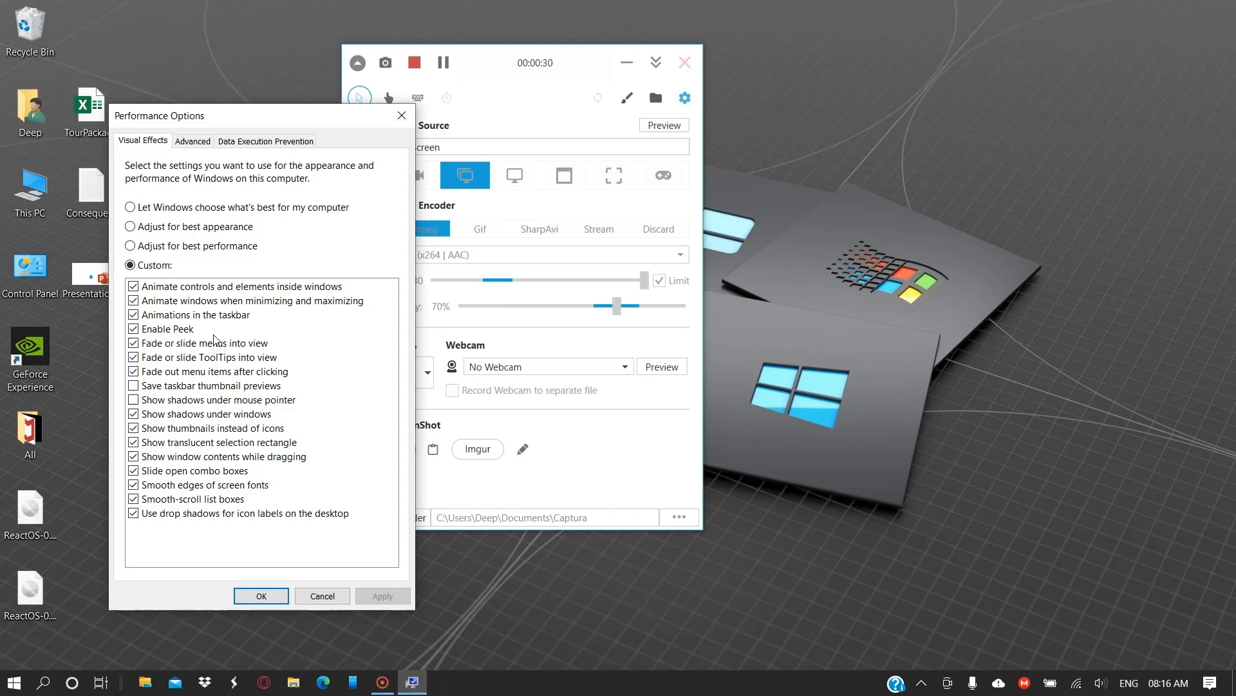
{"action": "mouse_move", "coordinate": [271, 566]}
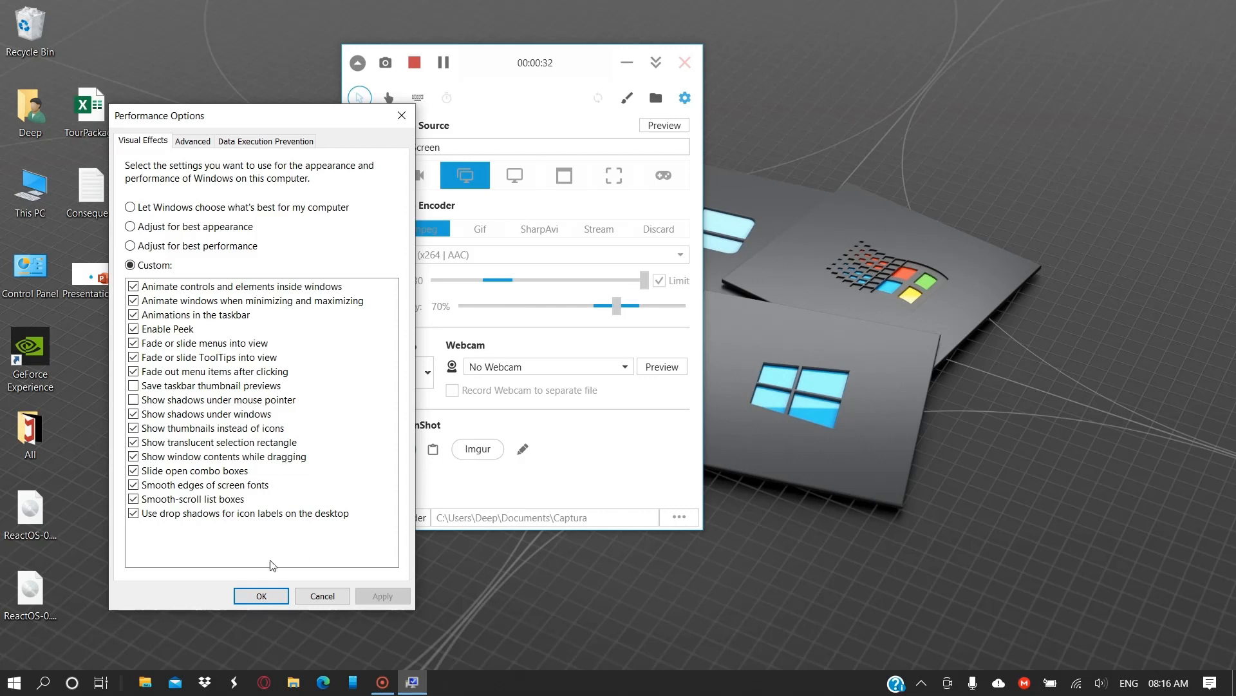
{"action": "mouse_move", "coordinate": [151, 235]}
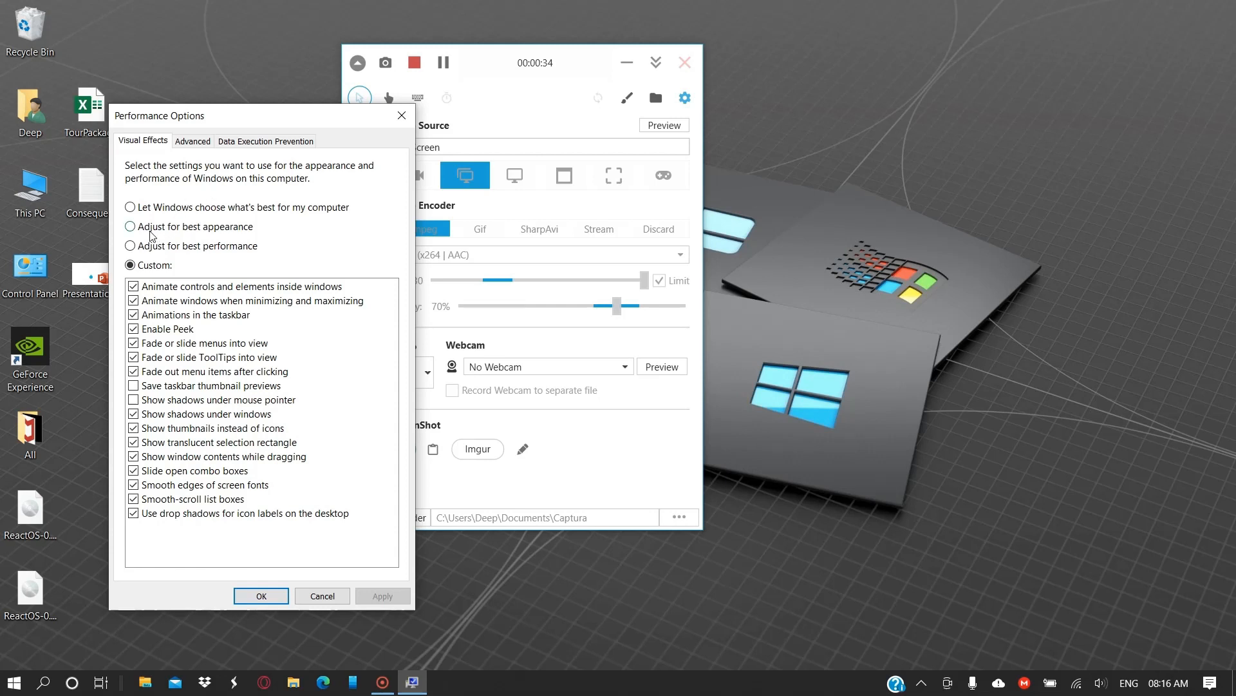
{"action": "mouse_move", "coordinate": [172, 260]}
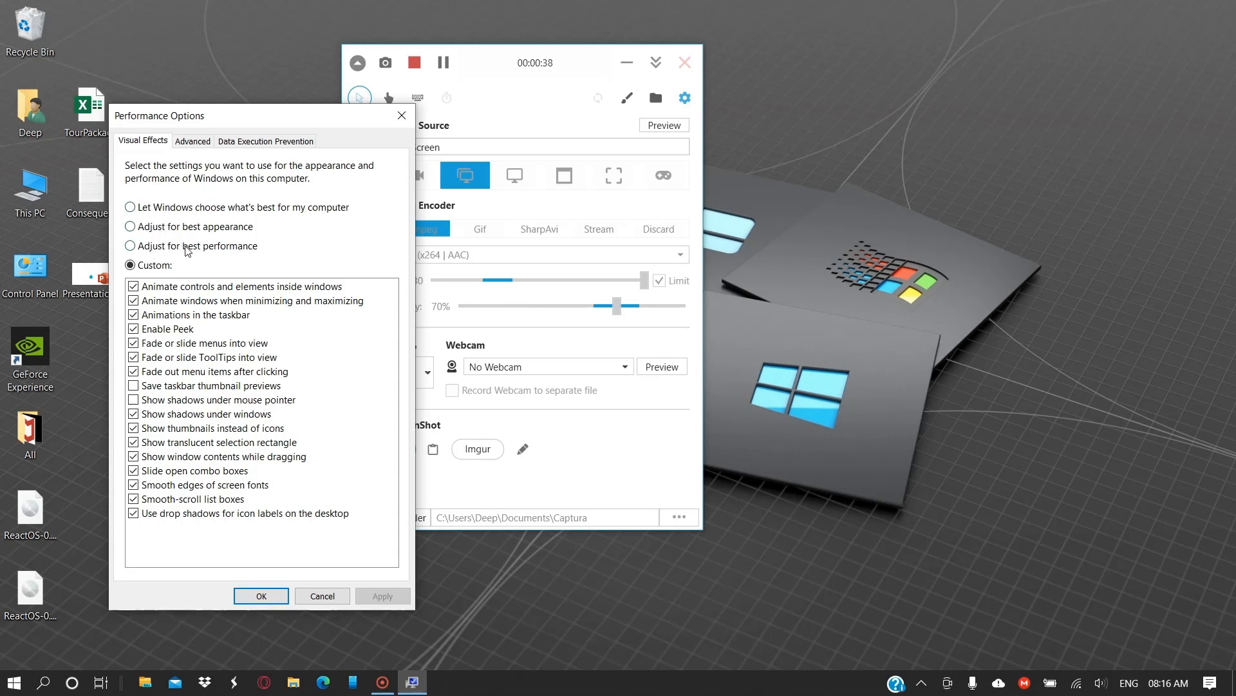
{"action": "mouse_move", "coordinate": [168, 238]}
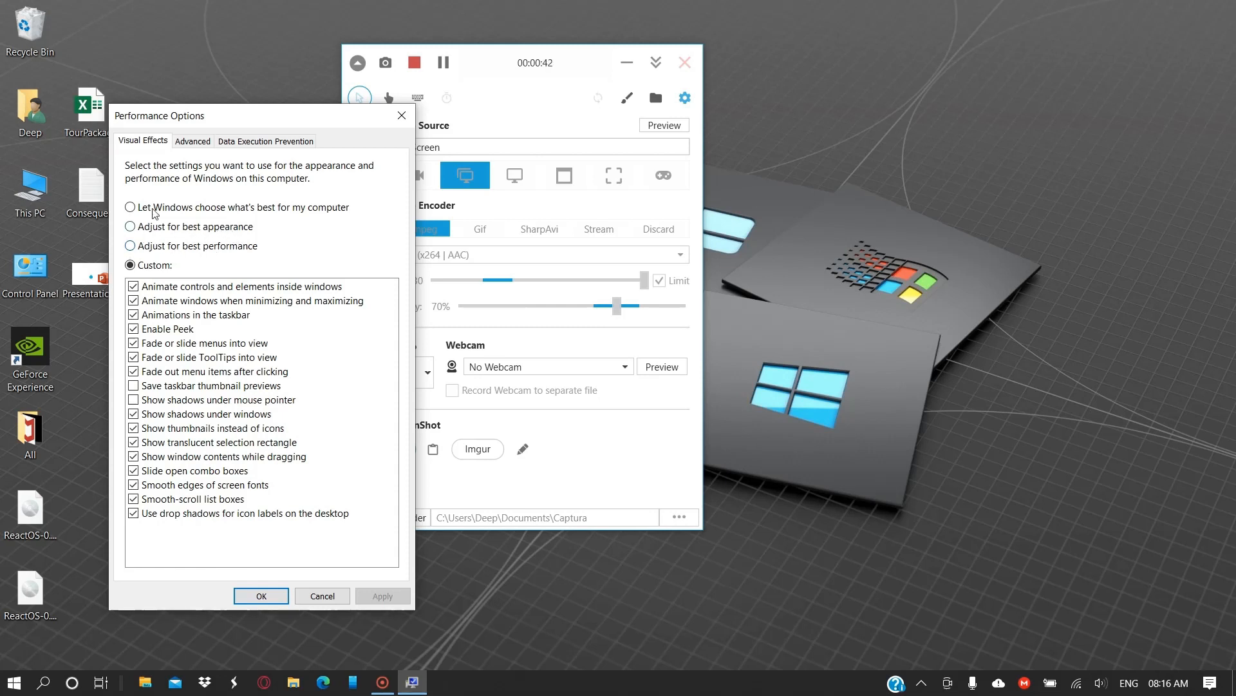
{"action": "mouse_move", "coordinate": [236, 216]}
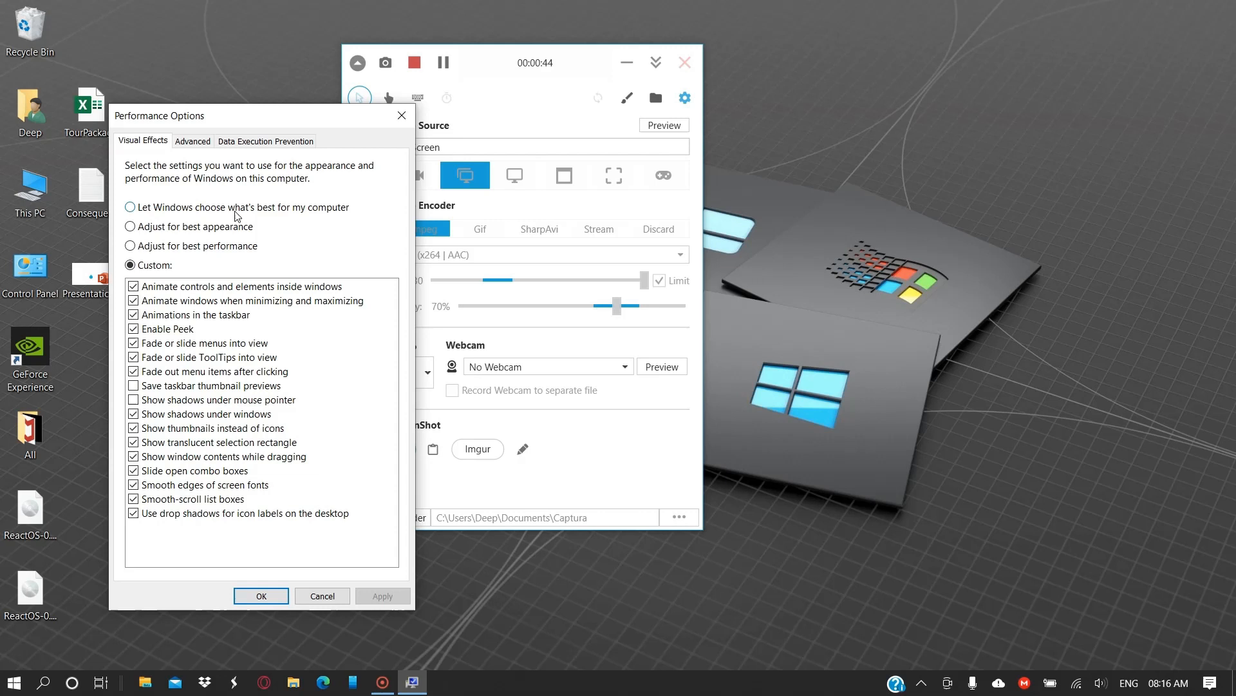
{"action": "mouse_move", "coordinate": [306, 309]}
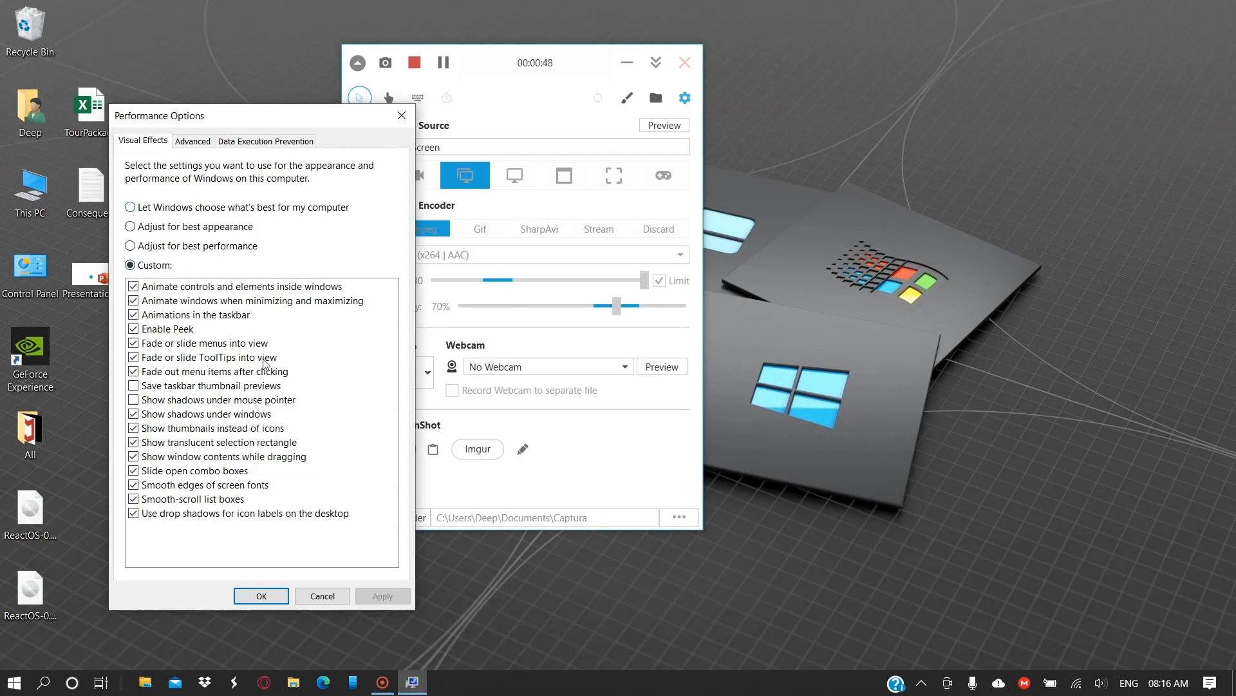
- Close Performance Options and run %temp% to open the Temp folder (1,074 items)
{"action": "left_click", "coordinate": [260, 595]}
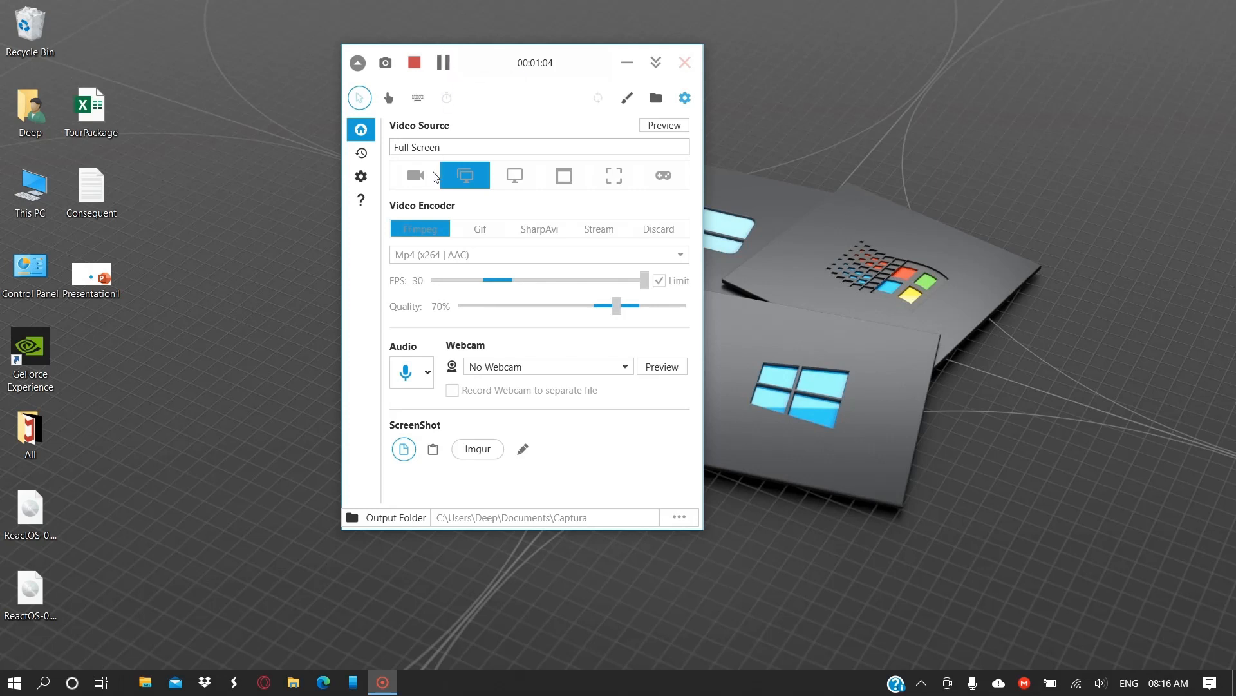
{"action": "left_click", "coordinate": [13, 682]}
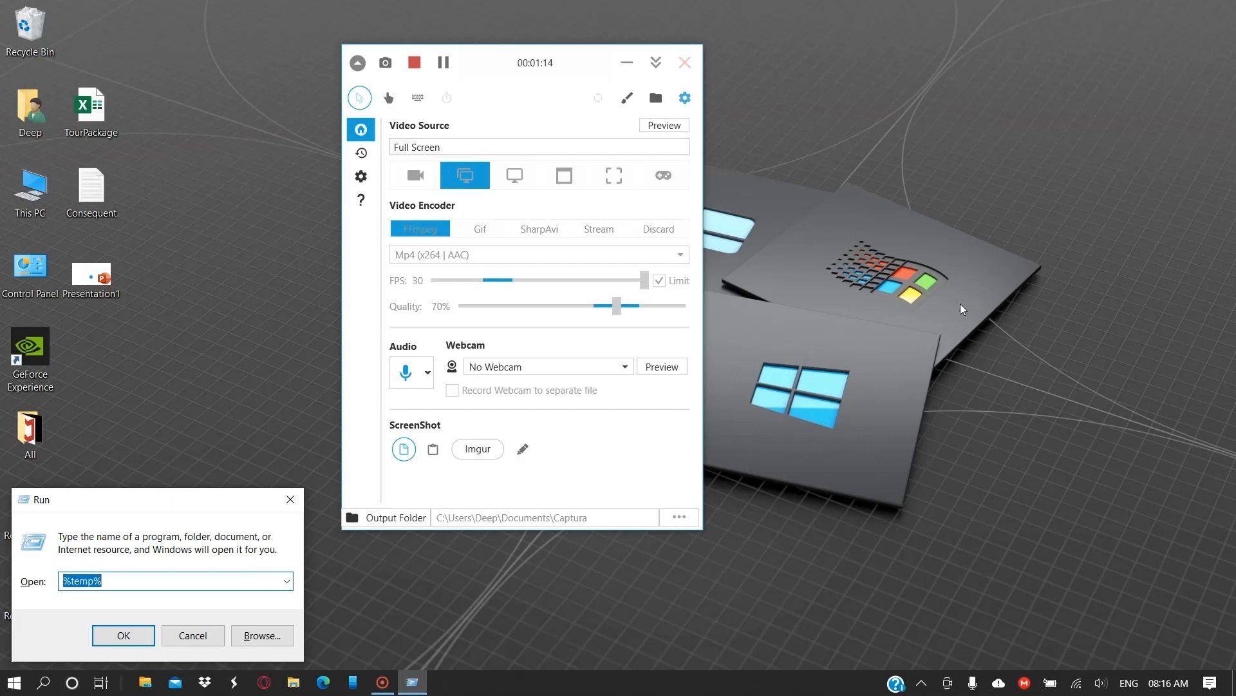
{"action": "left_click", "coordinate": [123, 635]}
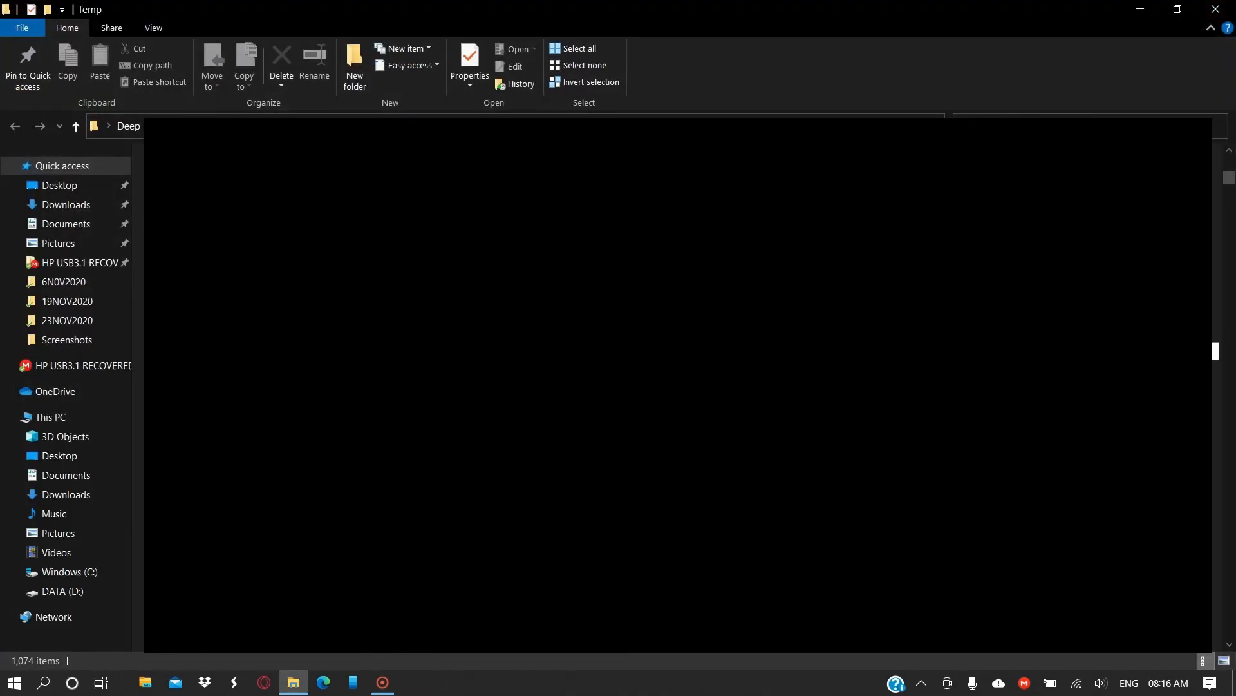
{"action": "scroll", "scroll_direction": "down", "scroll_amount": 3}
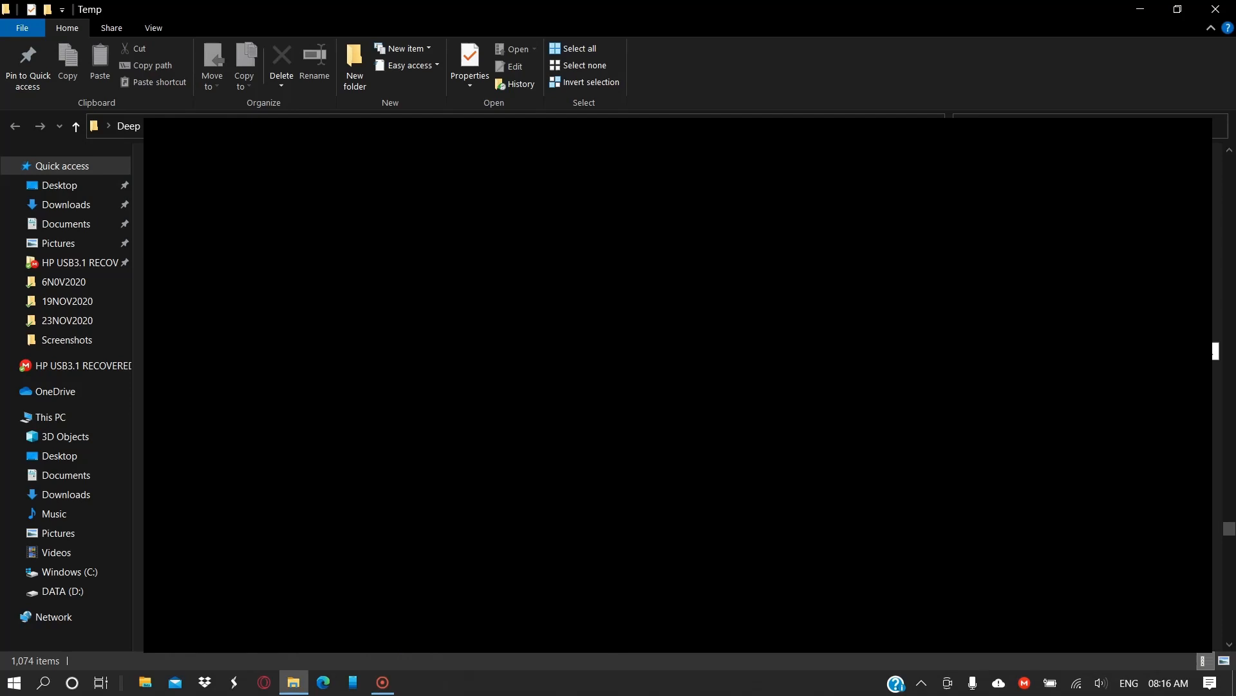
{"action": "left_click", "coordinate": [580, 49]}
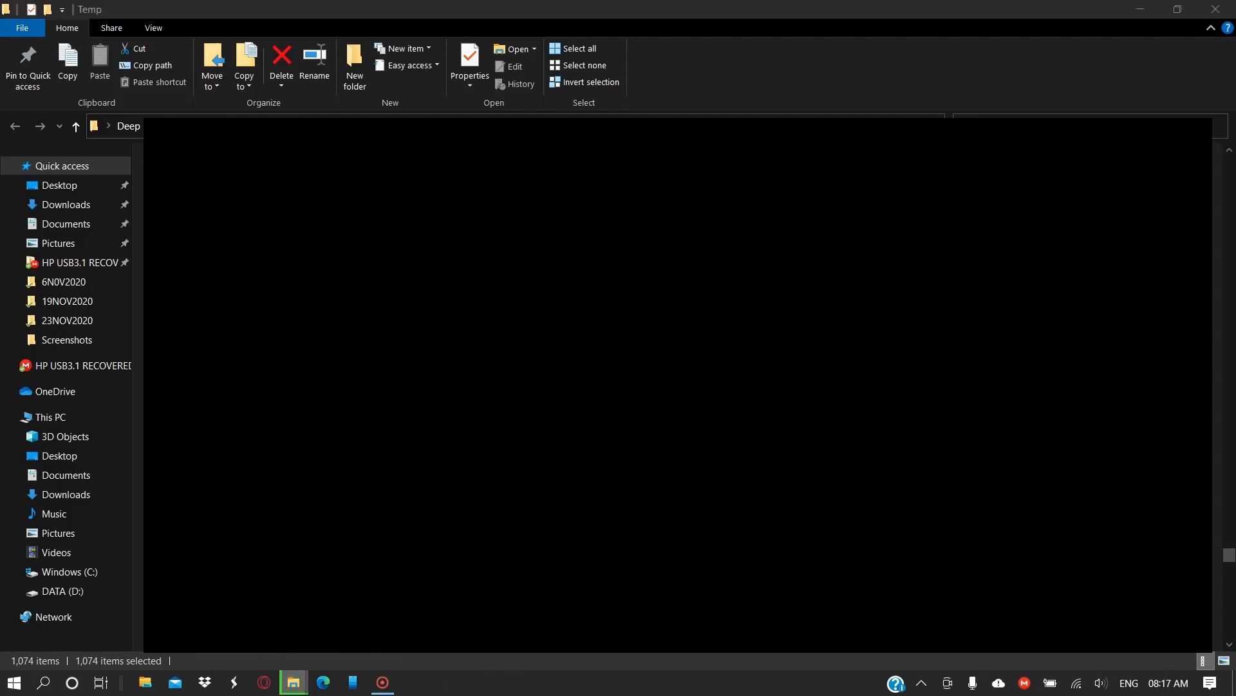
{"action": "left_click", "coordinate": [281, 60]}
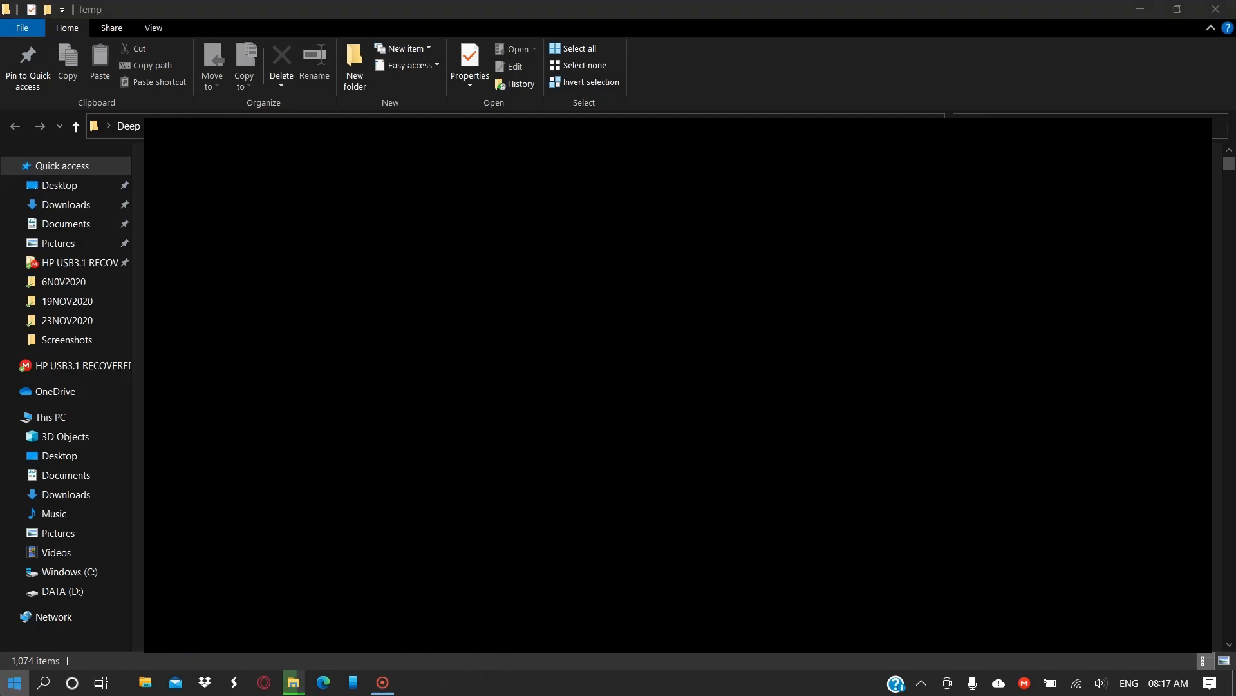
- Select all Temp folder contents and delete them, halting at the Google Drive–locked bz2 file
{"action": "left_click", "coordinate": [14, 683]}
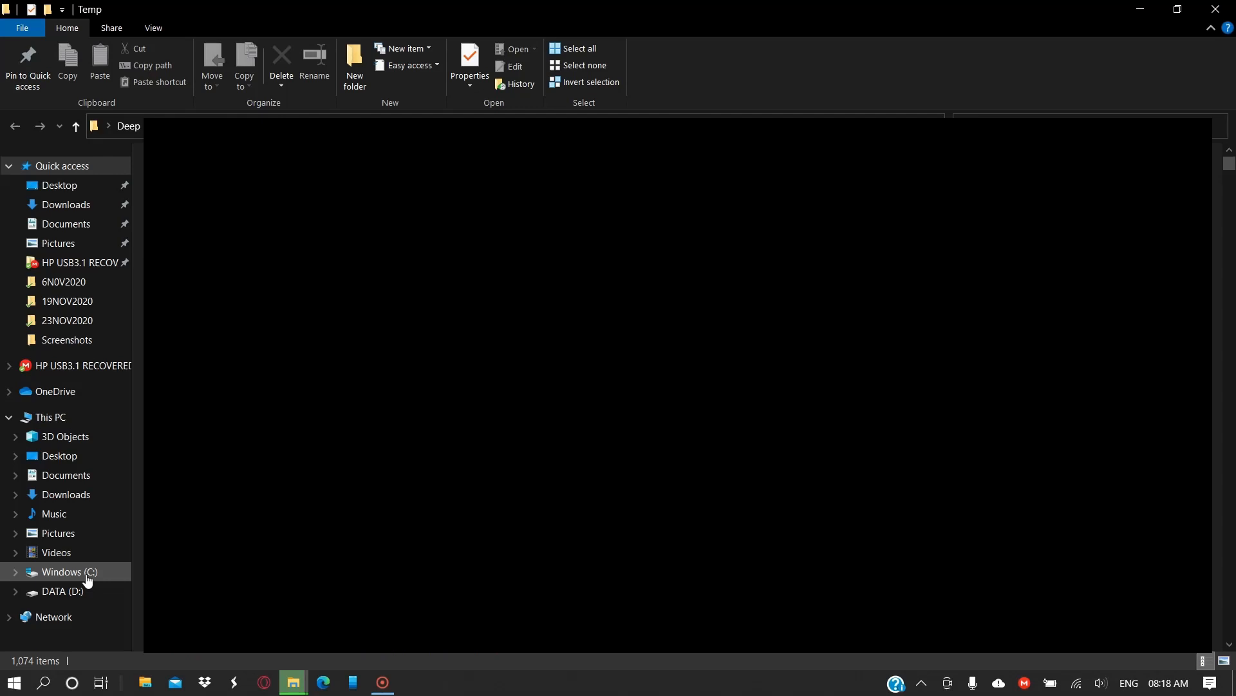
{"action": "left_click", "coordinate": [66, 575]}
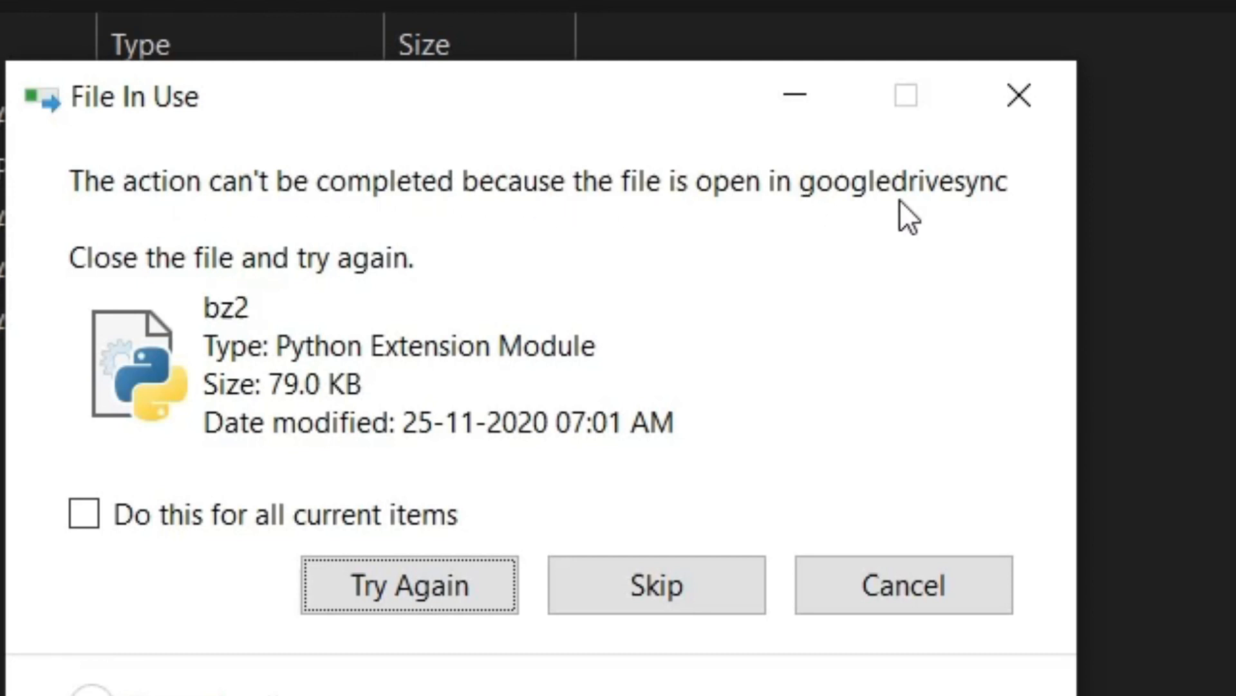
{"action": "mouse_move", "coordinate": [185, 463]}
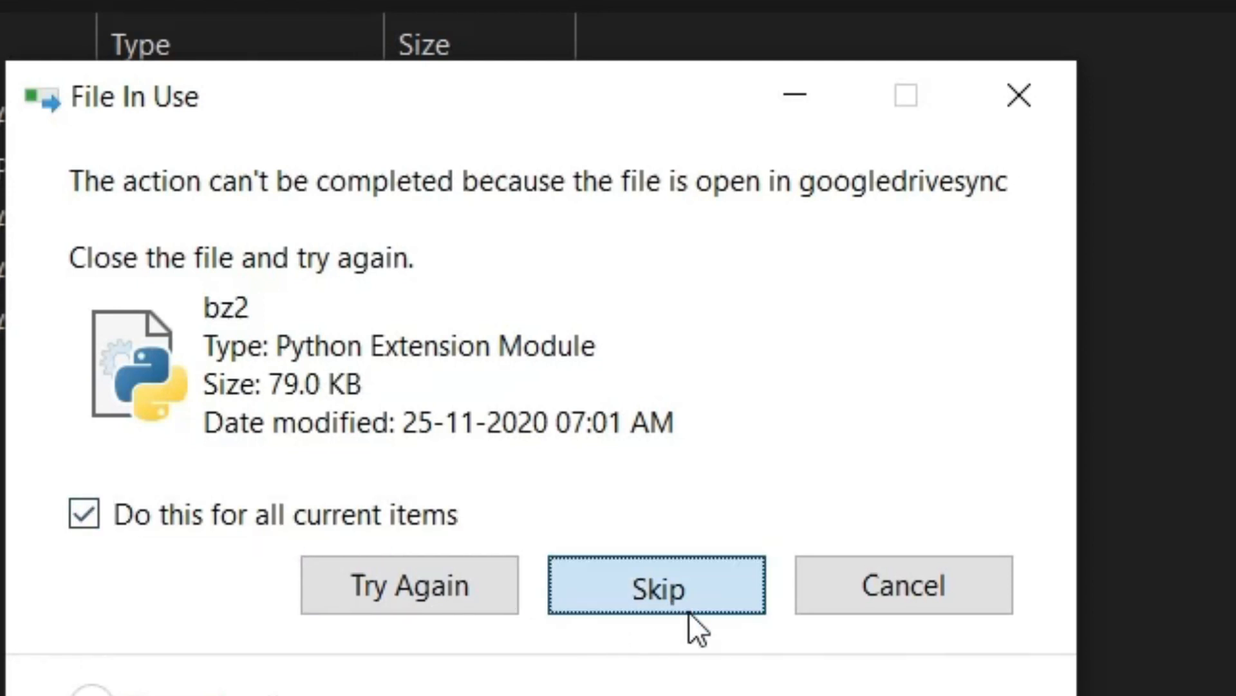
- Skip all in-use temp files, then search Start for 'un' to find Add or remove programs
{"action": "left_click", "coordinate": [657, 584]}
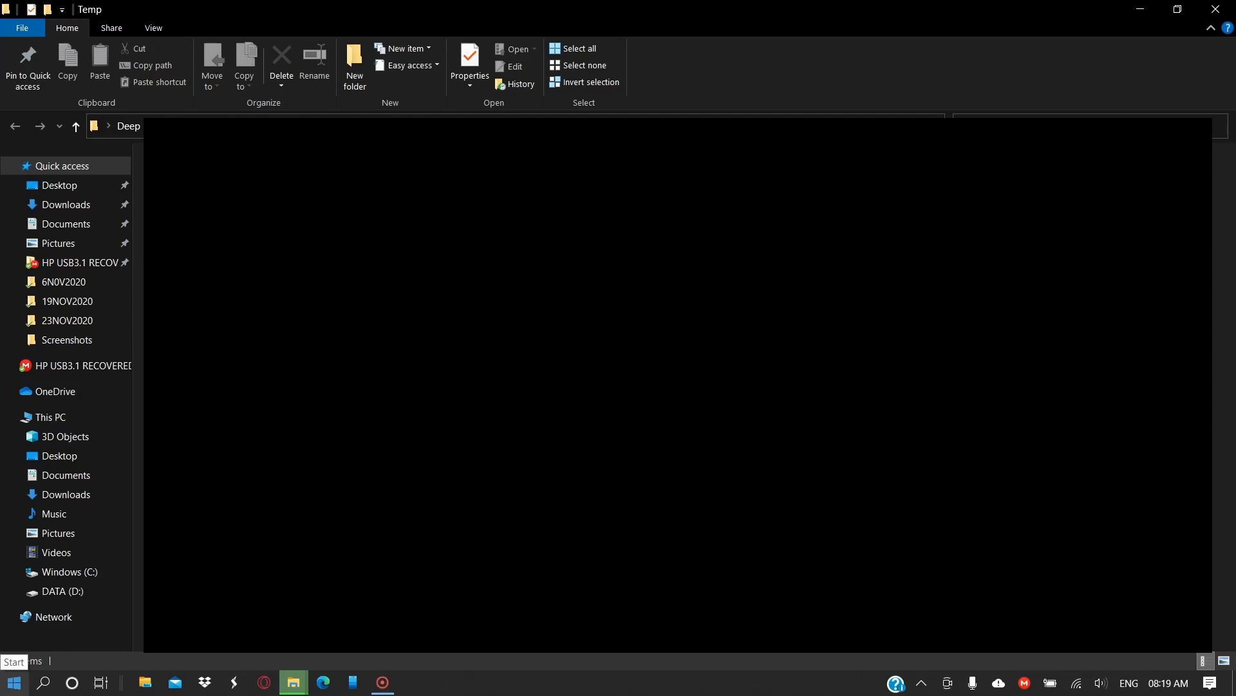
{"action": "left_click", "coordinate": [13, 682]}
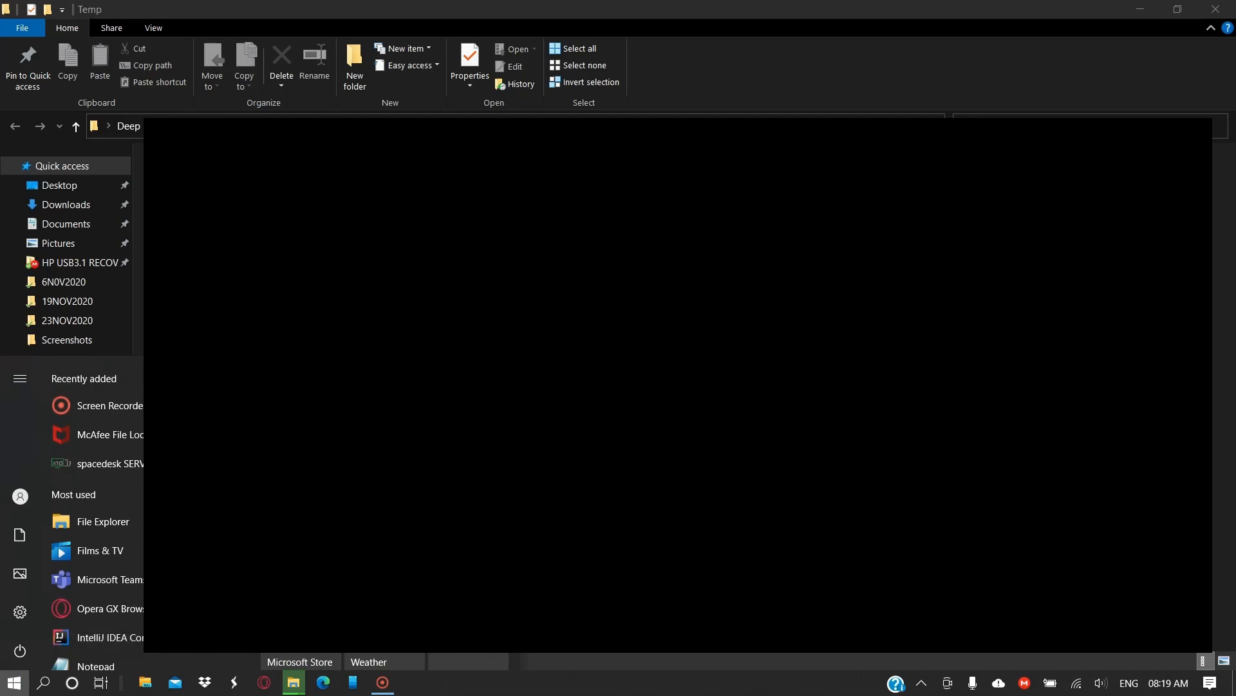
{"action": "type", "text": "un"}
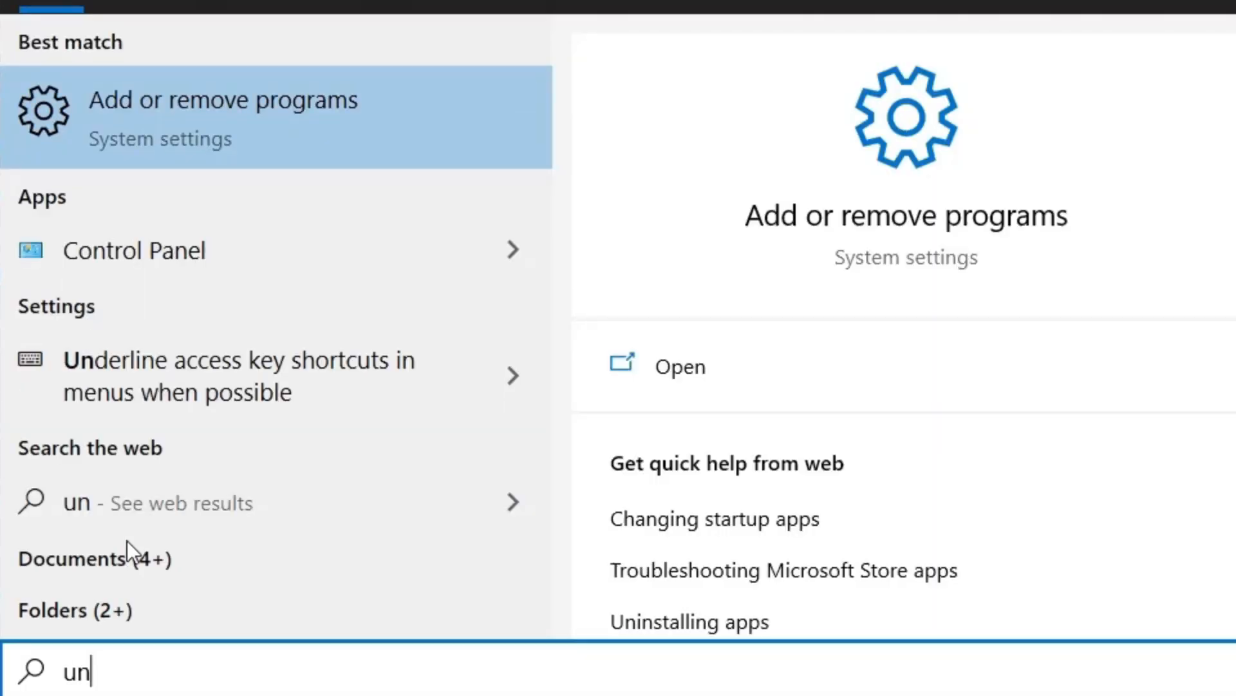
- Open Add or remove programs and scroll through the Apps & features list
{"action": "left_click", "coordinate": [222, 100]}
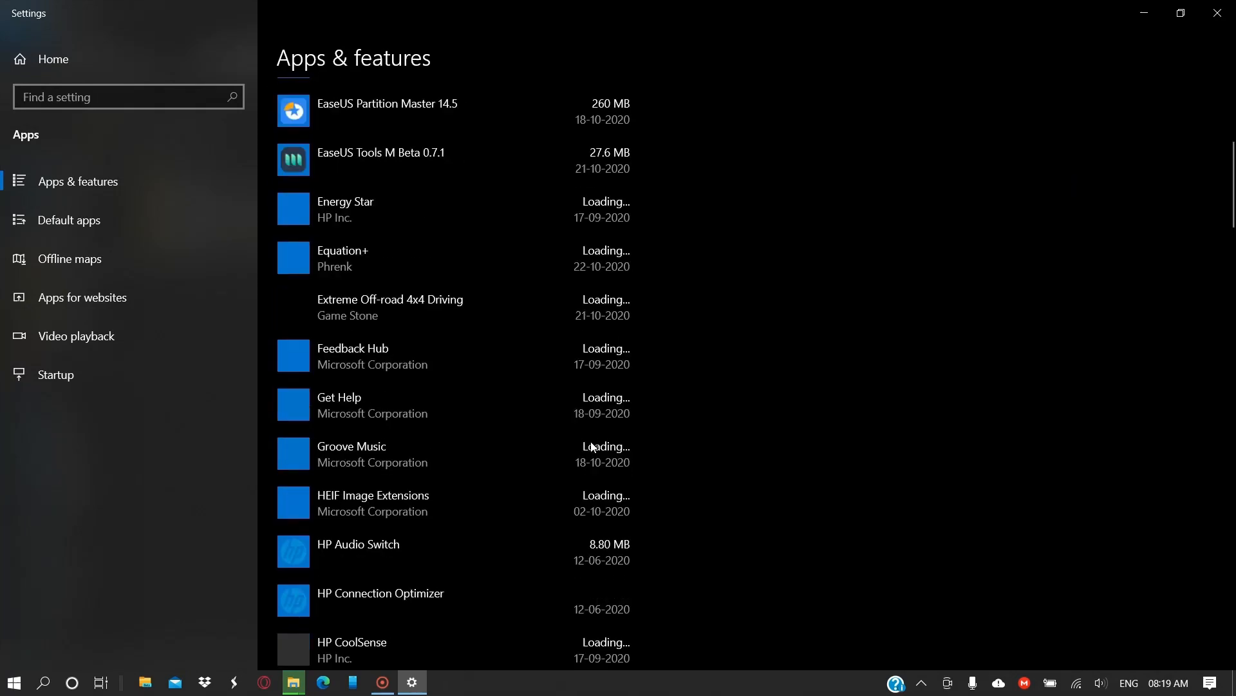
{"action": "scroll", "scroll_direction": "down", "scroll_amount": 3}
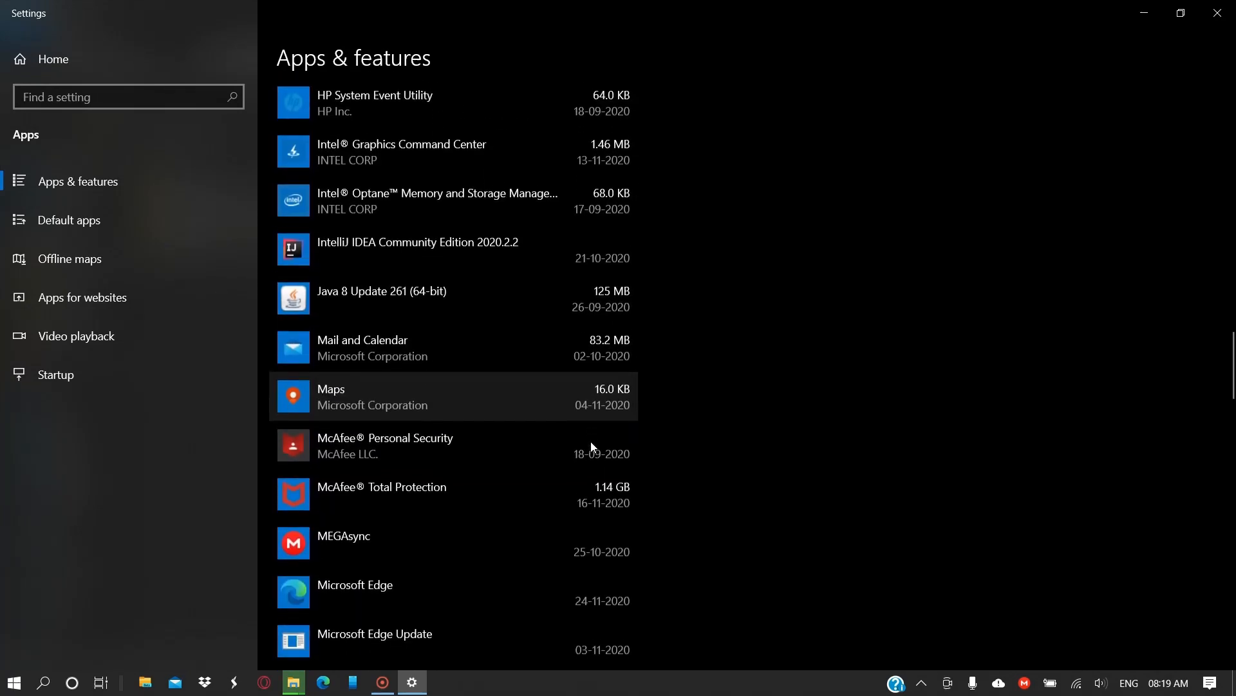
{"action": "scroll", "scroll_direction": "down", "scroll_amount": 3}
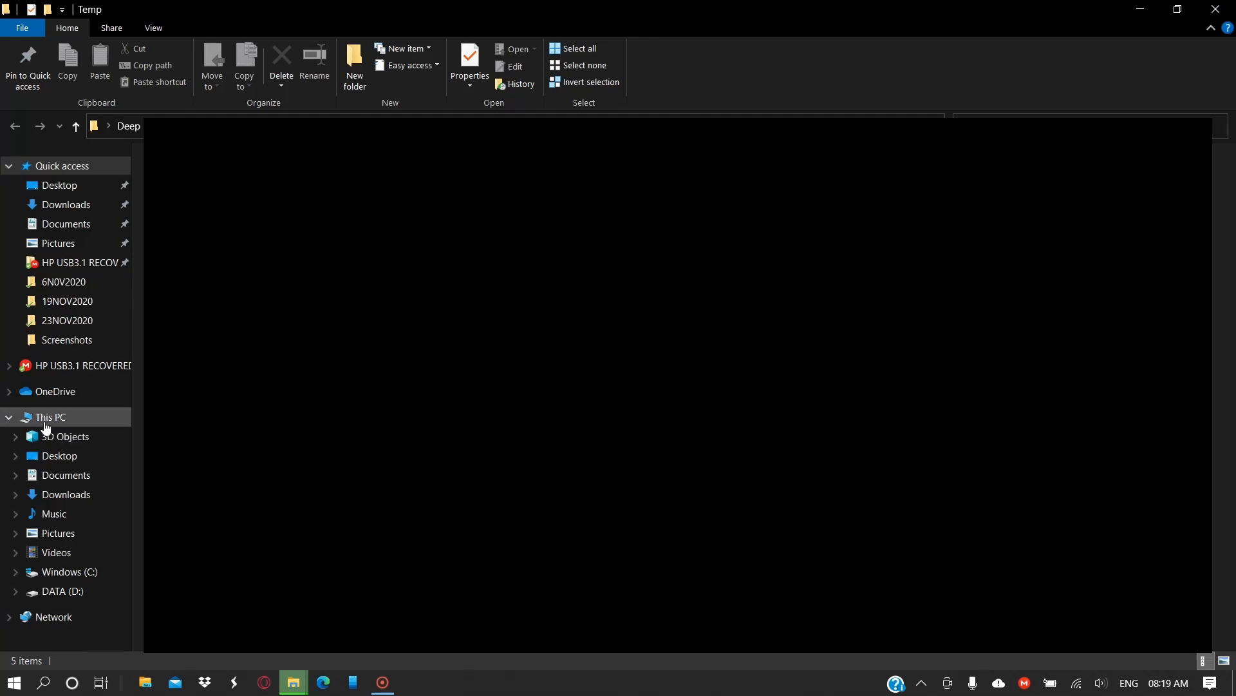
- Open This PC to see Windows (C:) with 152 GB free of 237 GB
{"action": "left_click", "coordinate": [50, 417]}
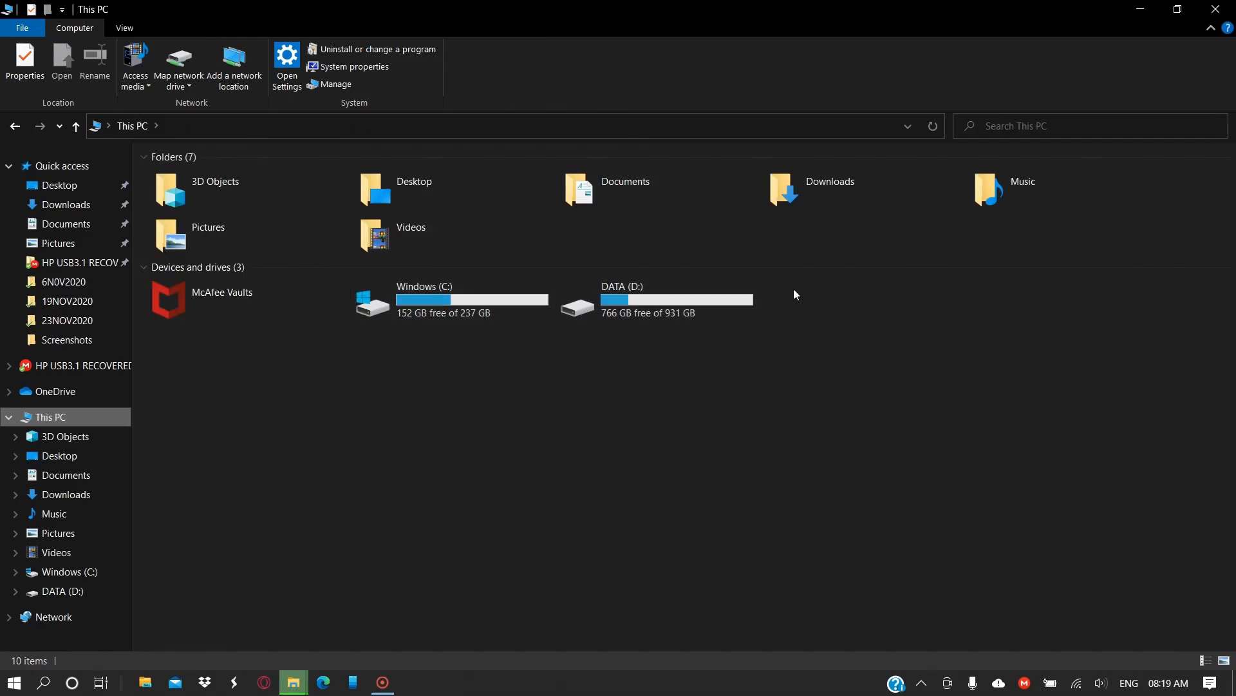
{"action": "mouse_move", "coordinate": [484, 300]}
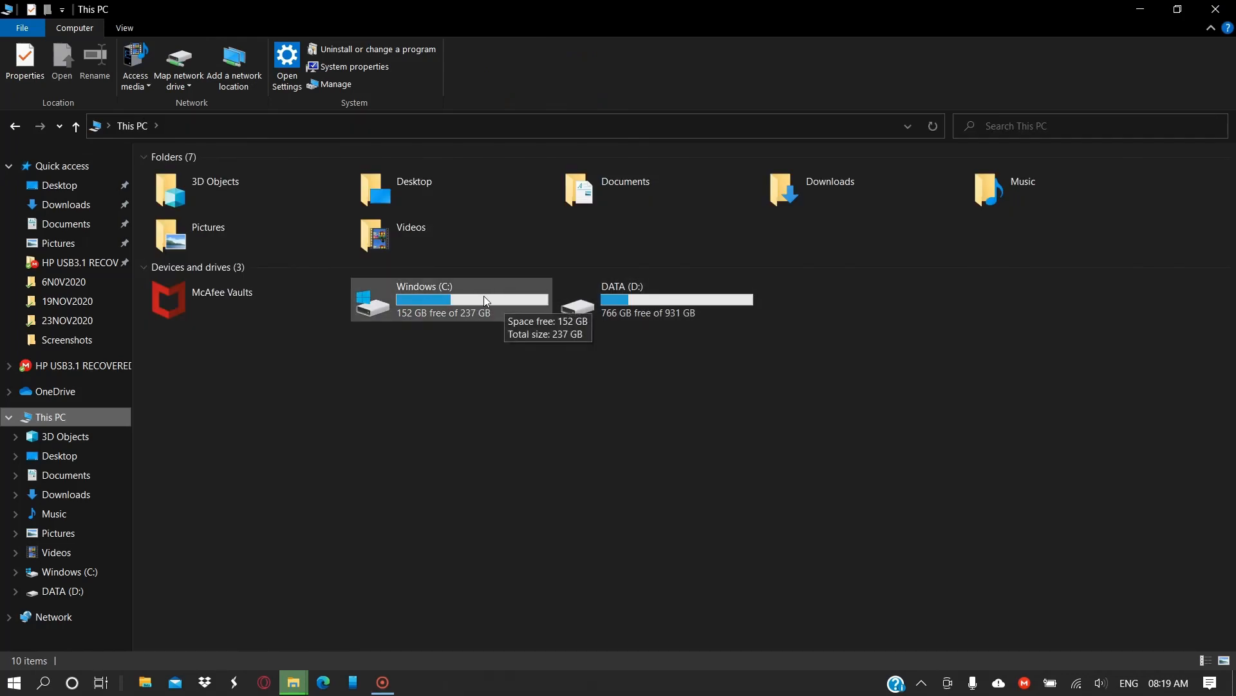
{"action": "mouse_move", "coordinate": [534, 352]}
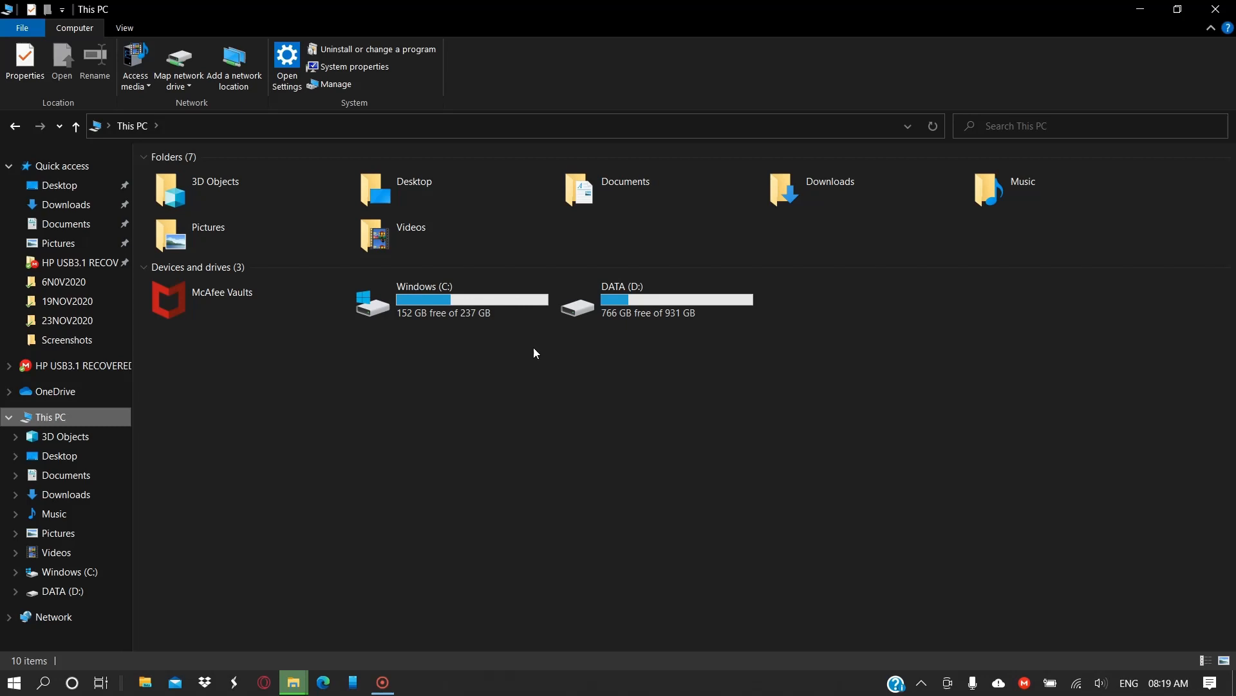
{"action": "mouse_move", "coordinate": [517, 354]}
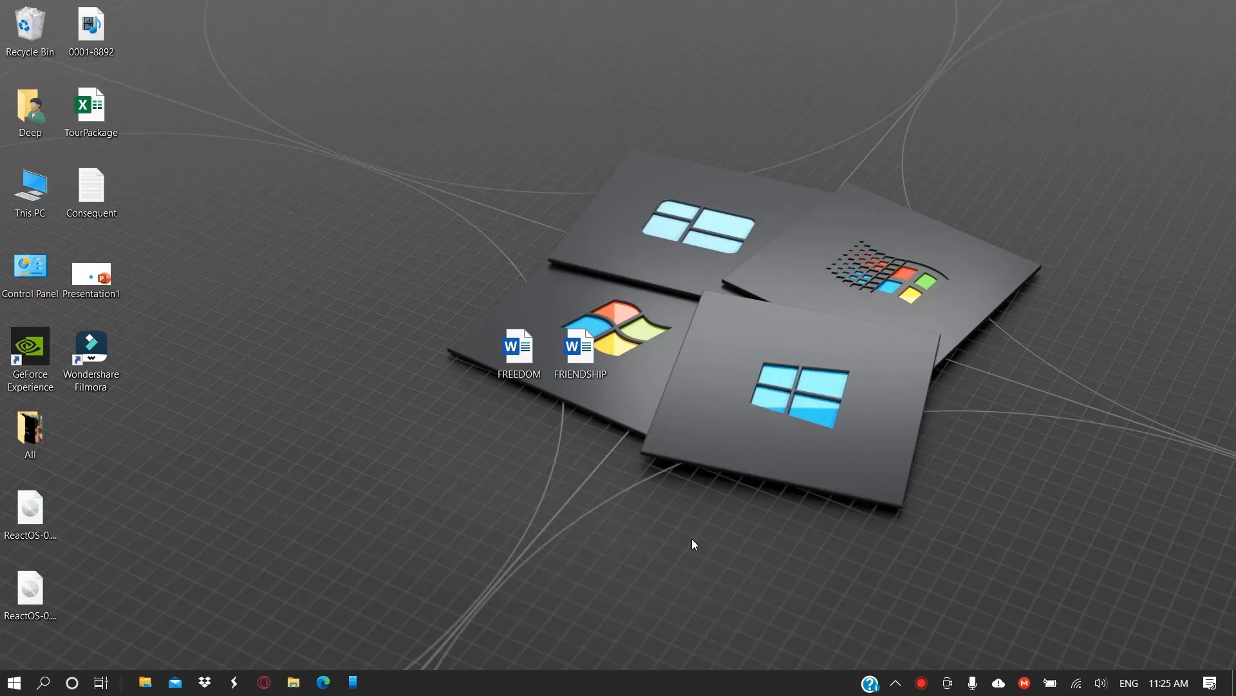
- Open Power Options from the battery icon, select High Performance, and start a new plan
{"action": "right_click", "coordinate": [1049, 683]}
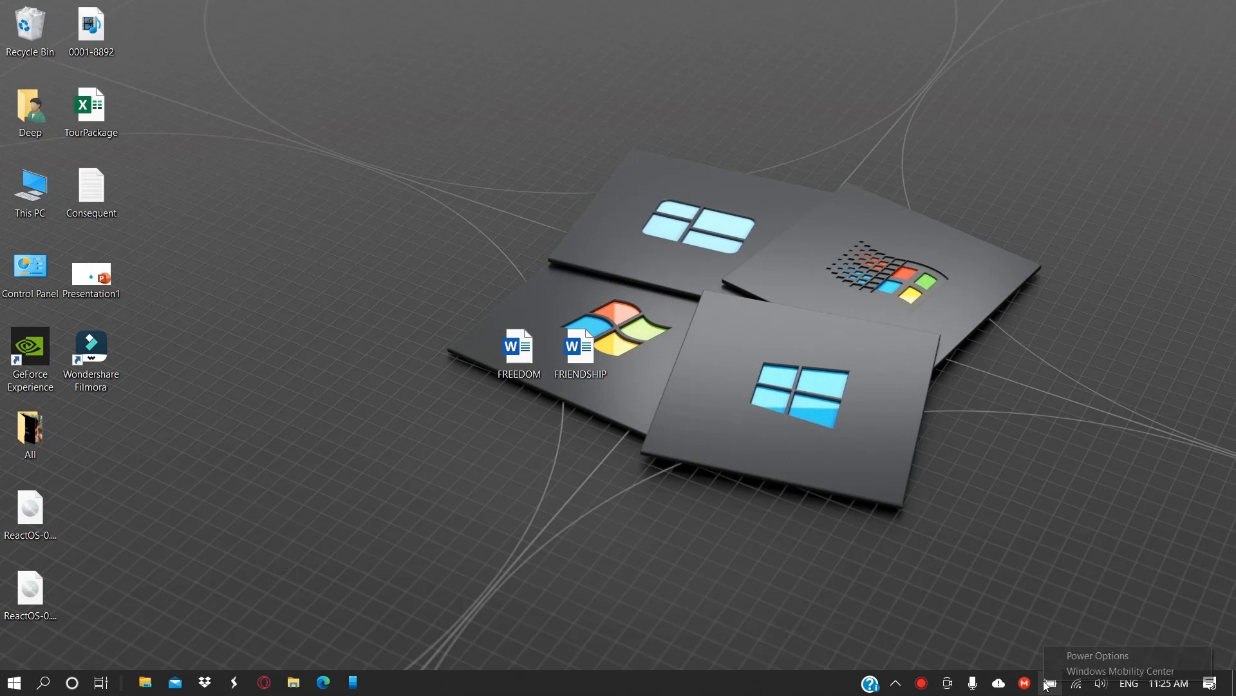
{"action": "mouse_move", "coordinate": [481, 363]}
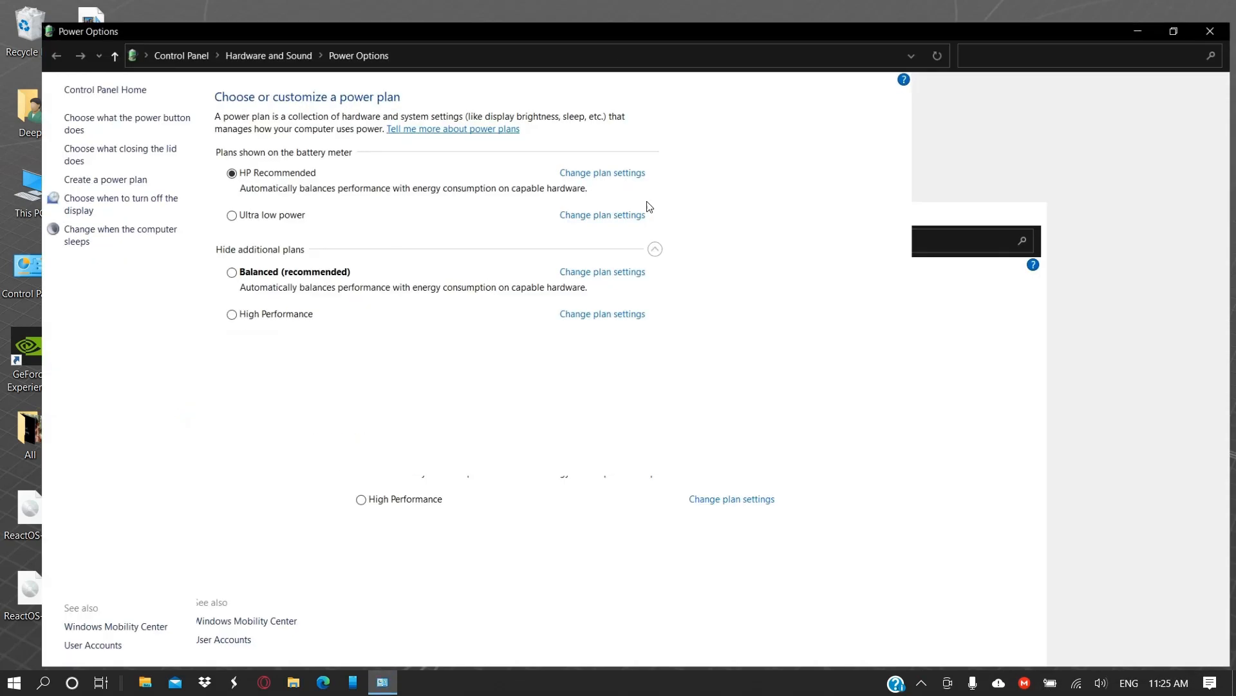
{"action": "left_click", "coordinate": [1173, 31]}
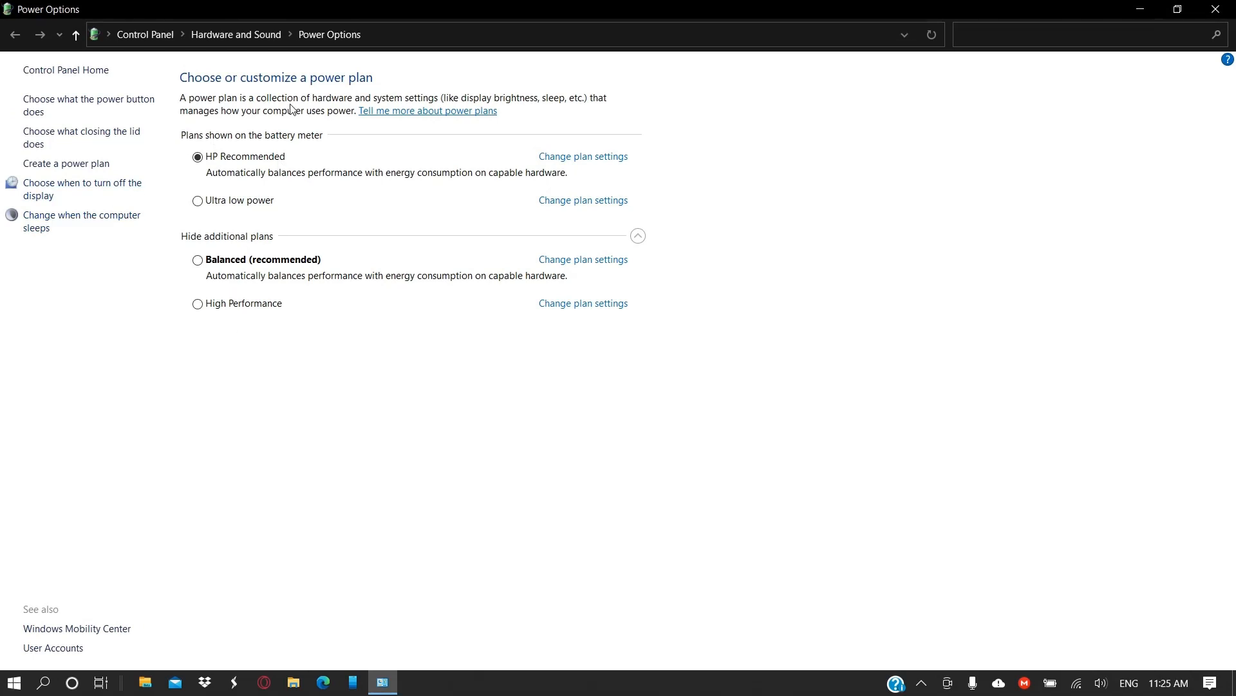
{"action": "mouse_move", "coordinate": [328, 284]}
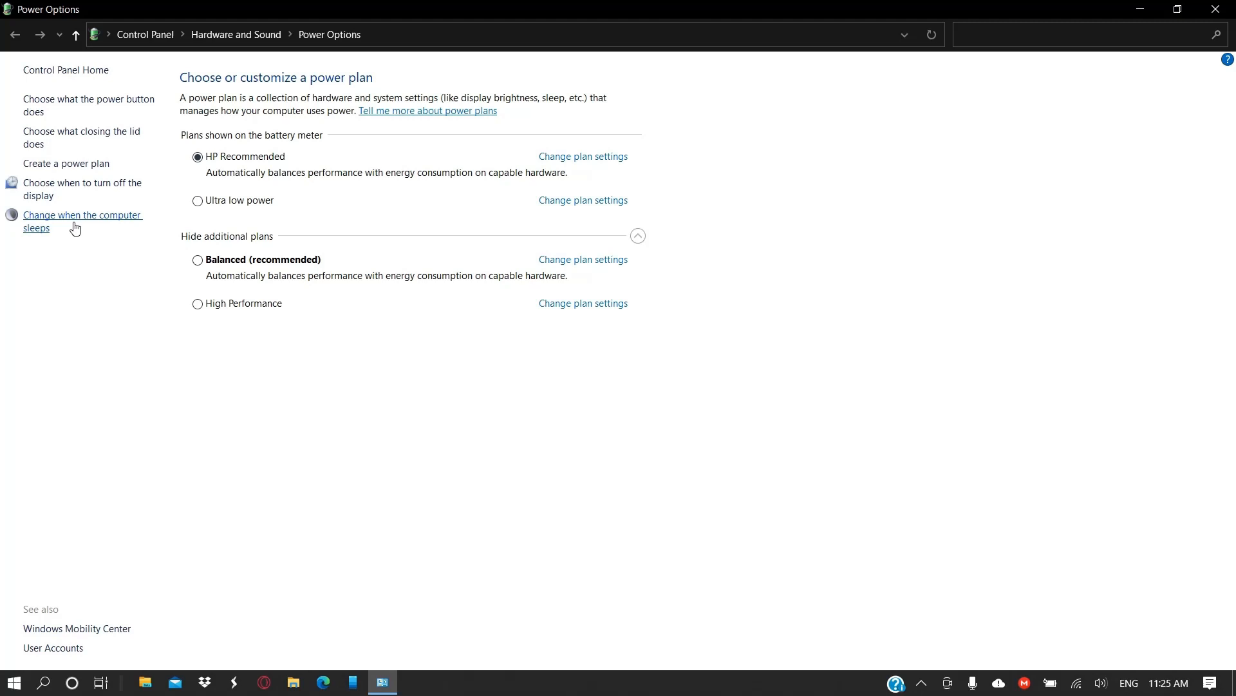
{"action": "left_click", "coordinate": [197, 303]}
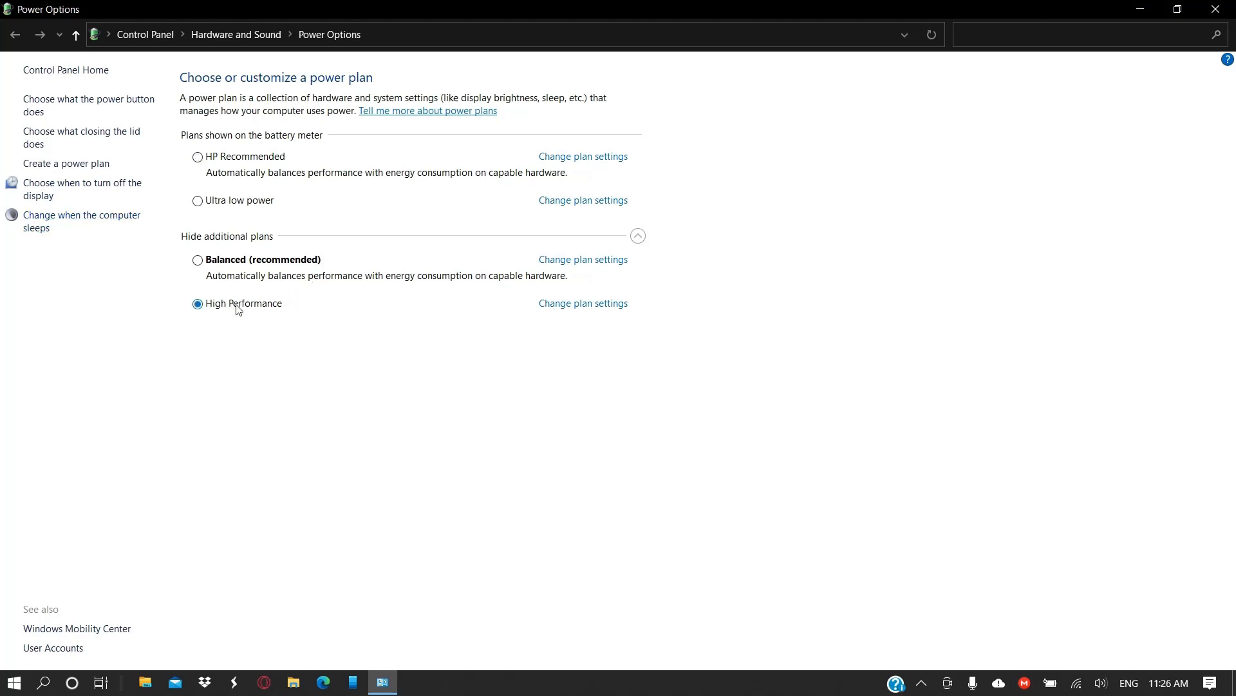
{"action": "mouse_move", "coordinate": [331, 270]}
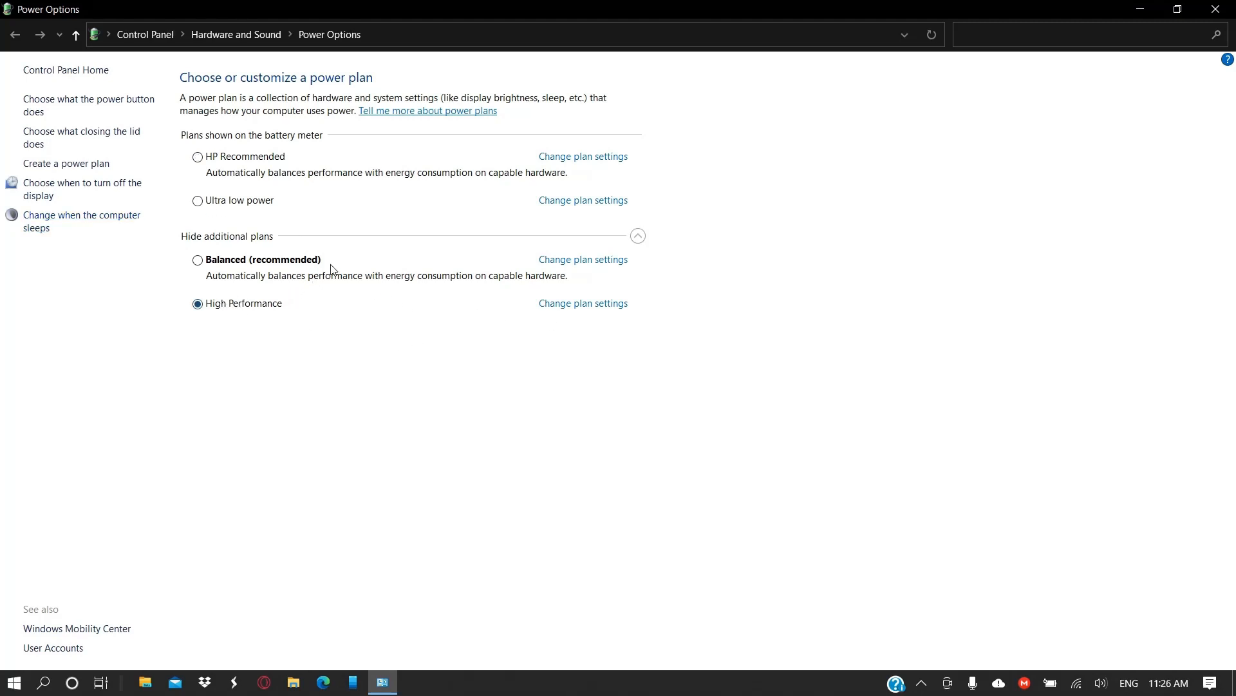
{"action": "left_click", "coordinate": [66, 163]}
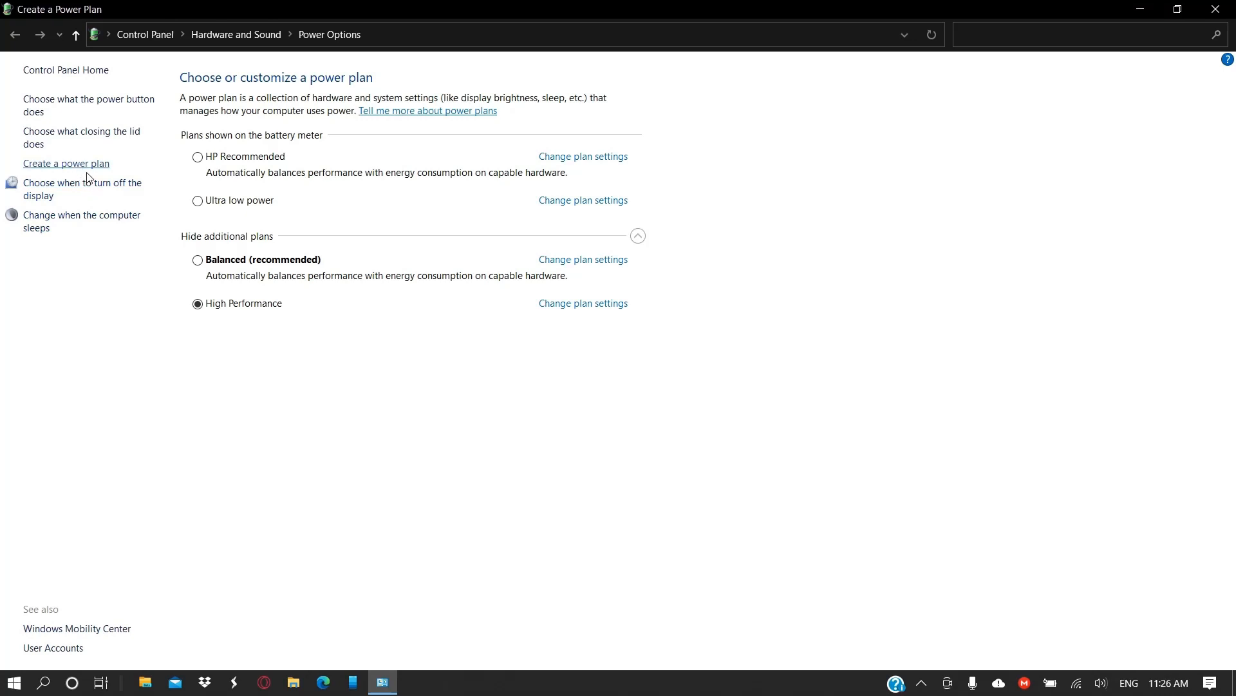
- Create My Custom Plan 1 from High performance: display off 10/15 minutes, sleep never
{"action": "left_click", "coordinate": [65, 163]}
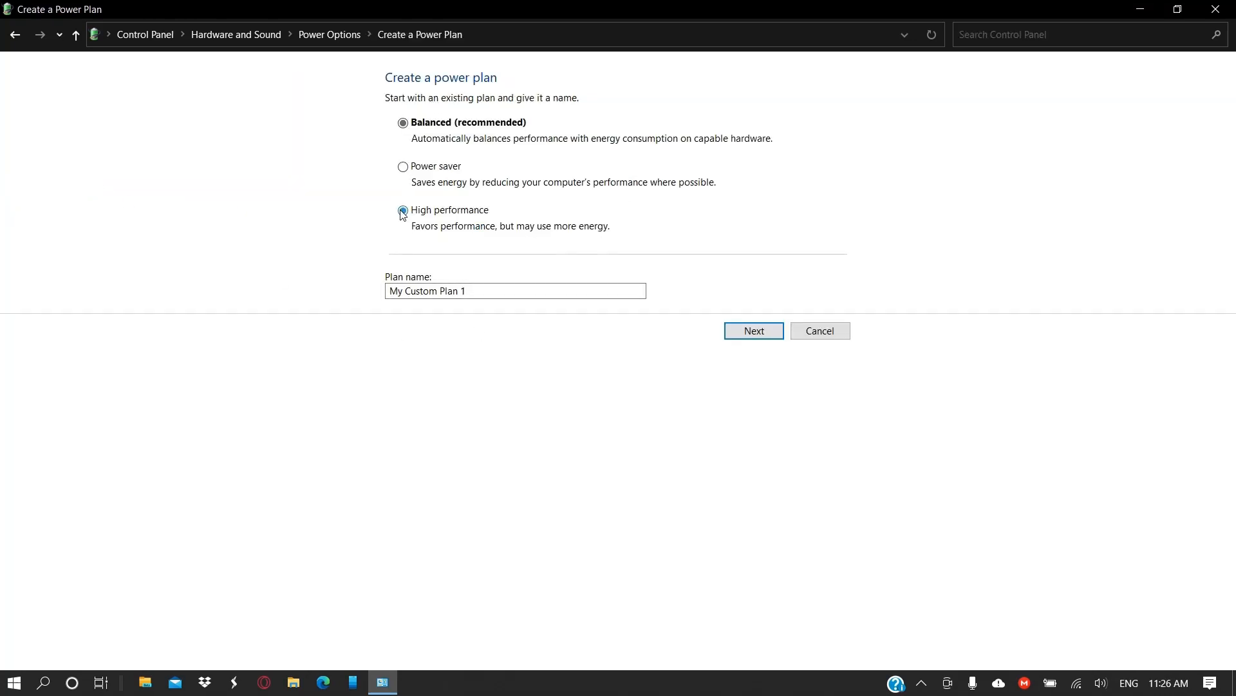
{"action": "left_click", "coordinate": [403, 210]}
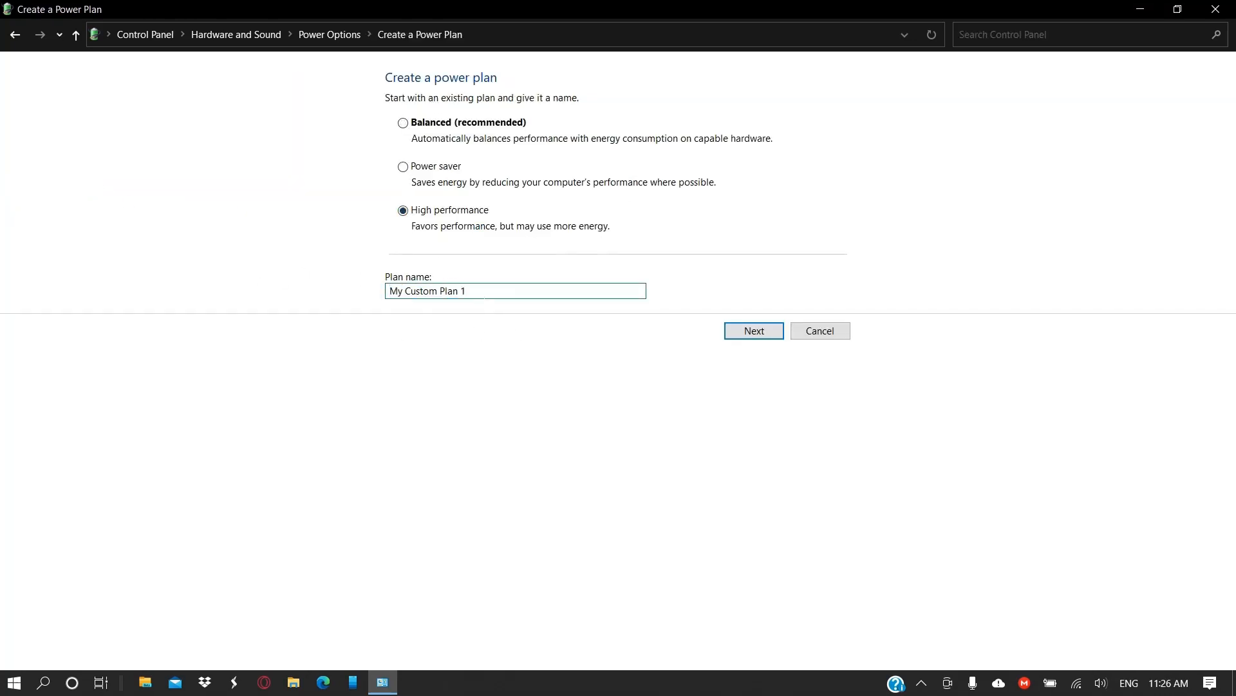
{"action": "left_click", "coordinate": [752, 330]}
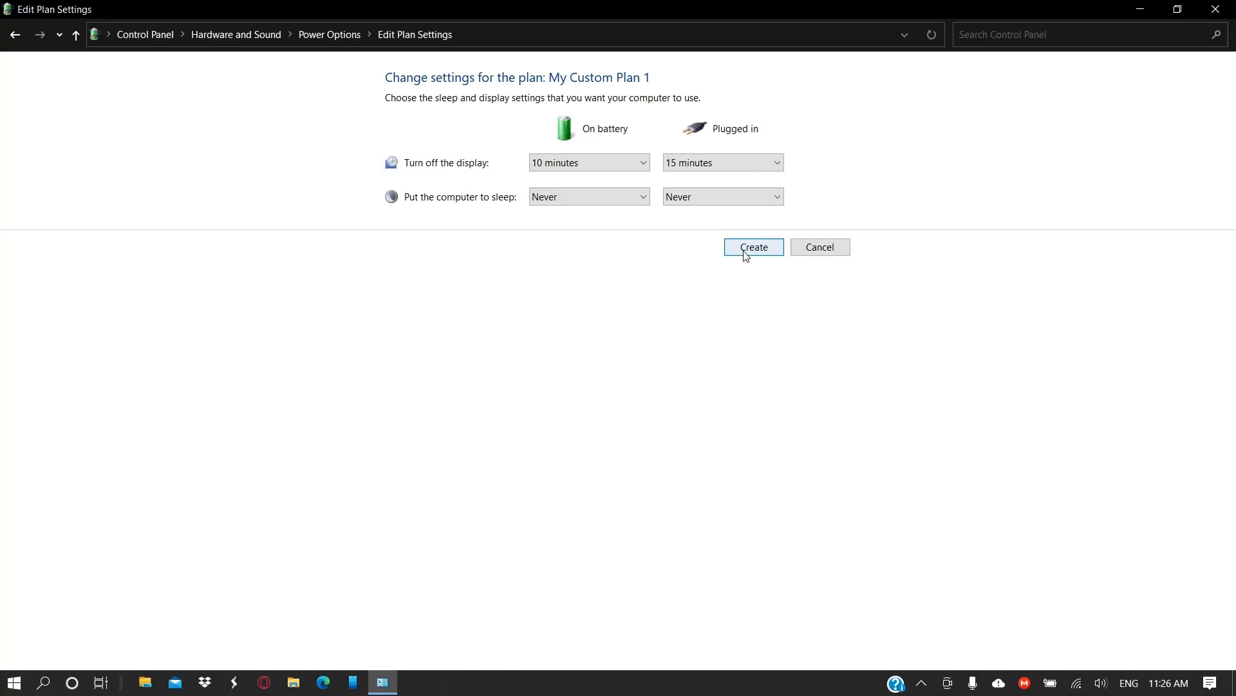
{"action": "left_click", "coordinate": [752, 246]}
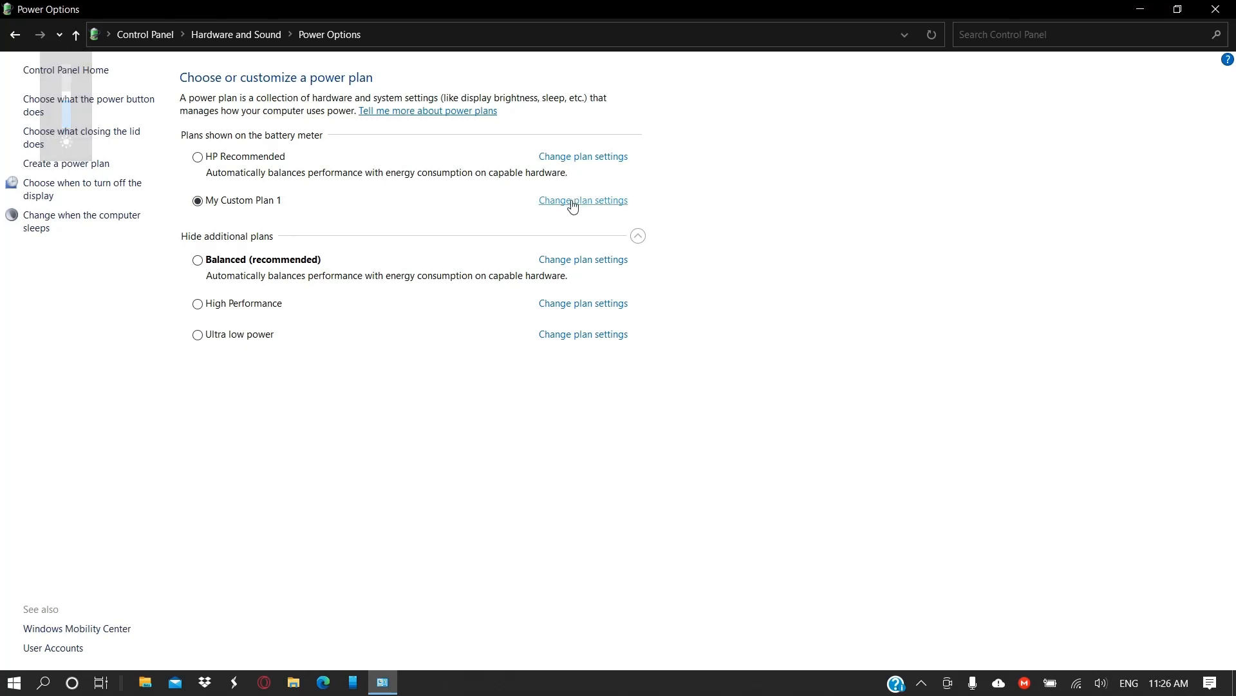
- Review My Custom Plan 1's processor settings (minimum 5%/100%, maximum 100%), then cancel unchanged
{"action": "left_click", "coordinate": [583, 200]}
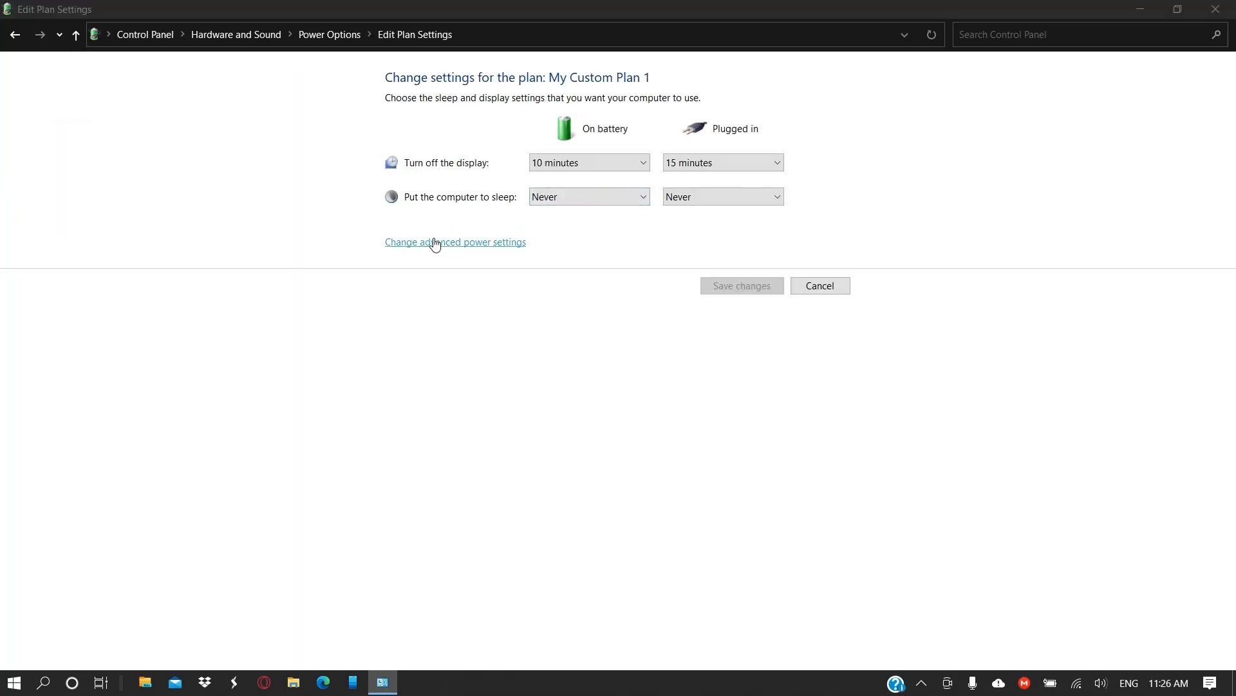
{"action": "left_click", "coordinate": [456, 242]}
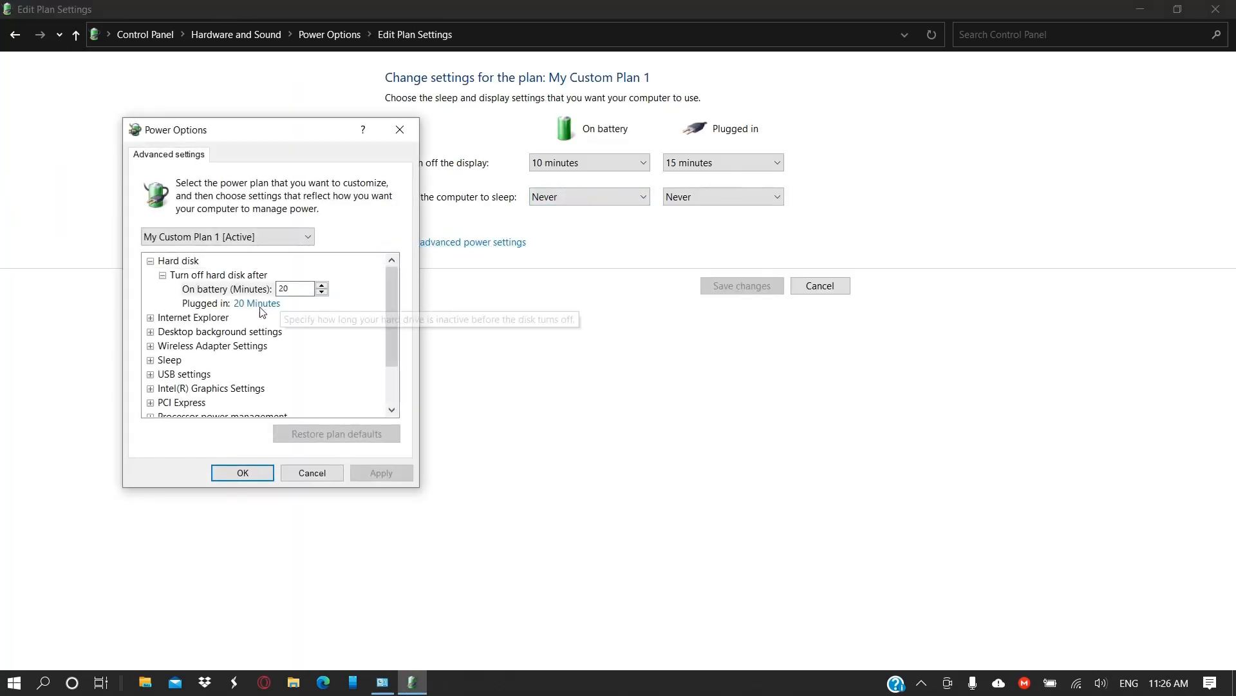
{"action": "scroll", "scroll_direction": "down", "scroll_amount": 3}
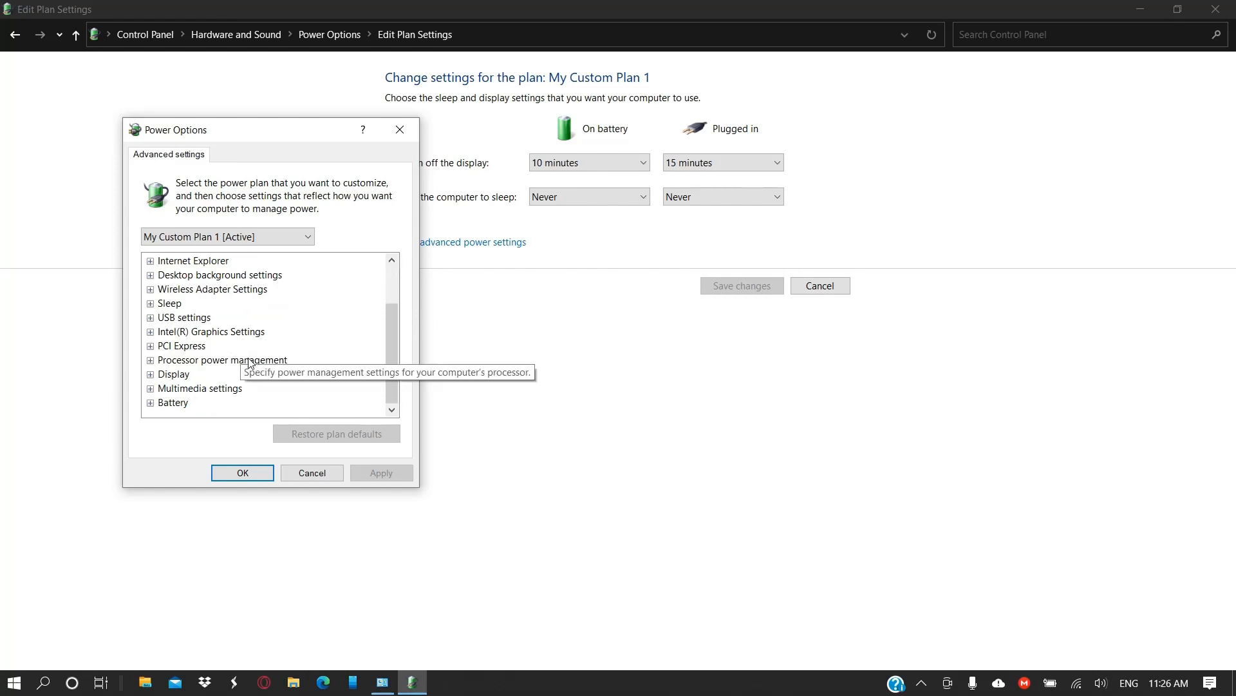
{"action": "mouse_move", "coordinate": [173, 384]}
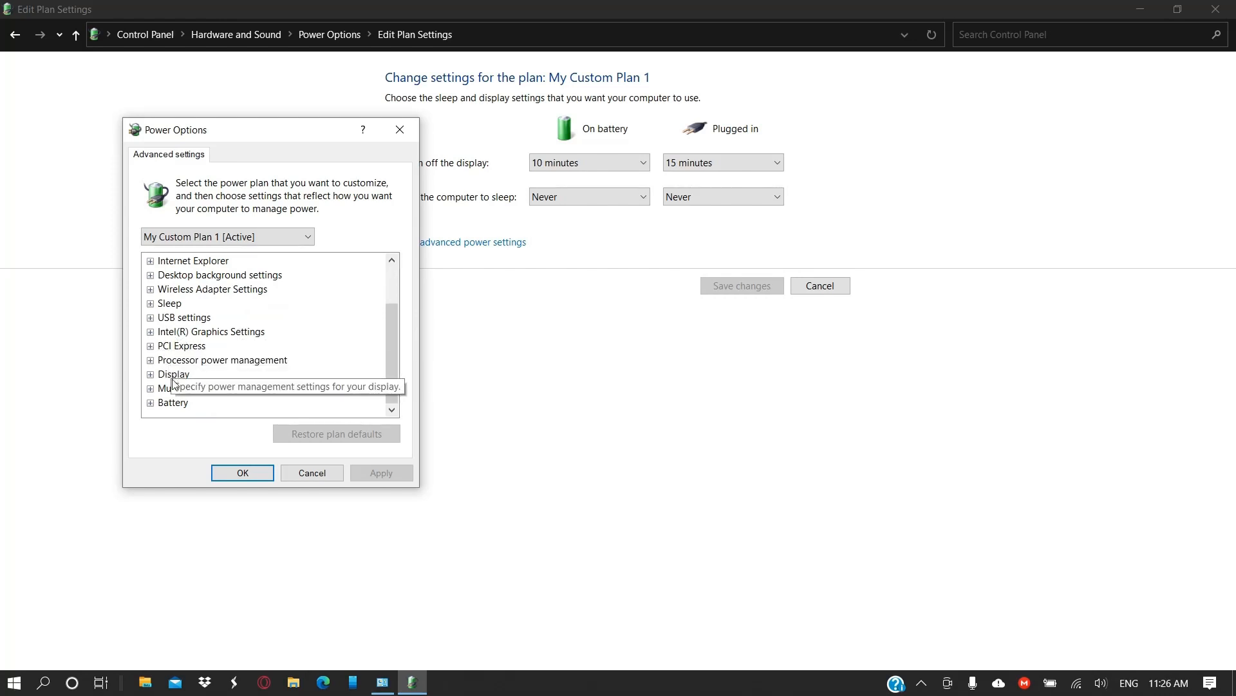
{"action": "left_click", "coordinate": [151, 359]}
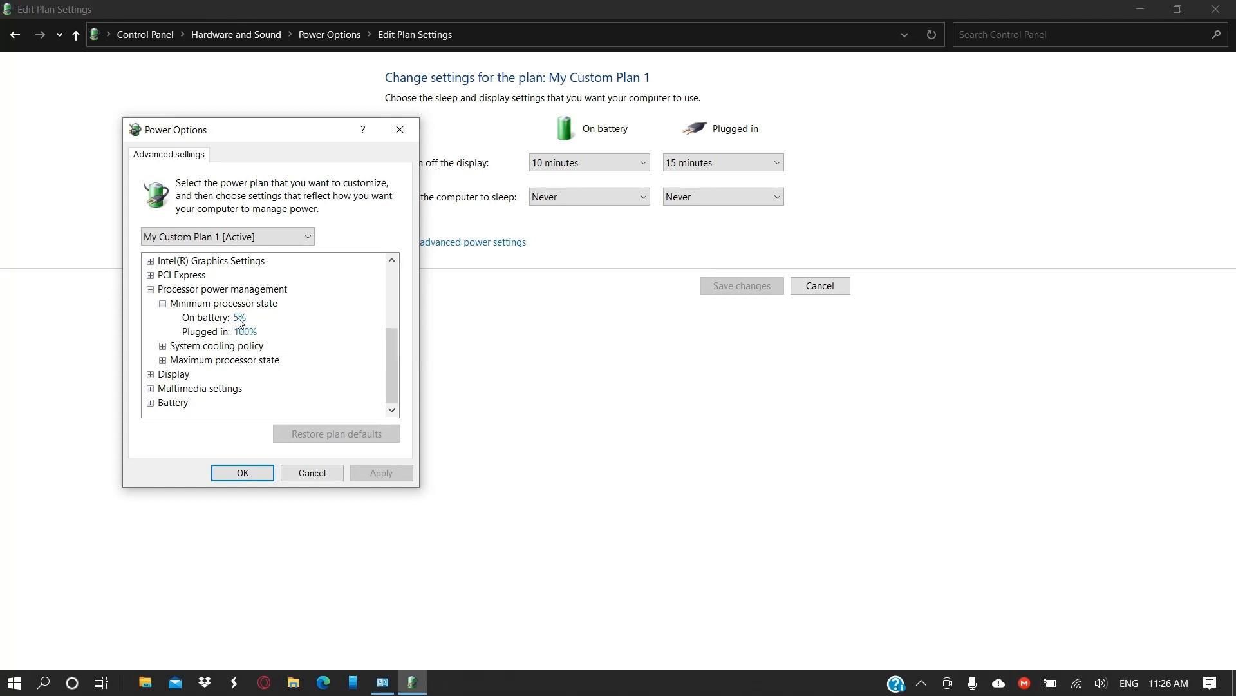
{"action": "left_click", "coordinate": [239, 317]}
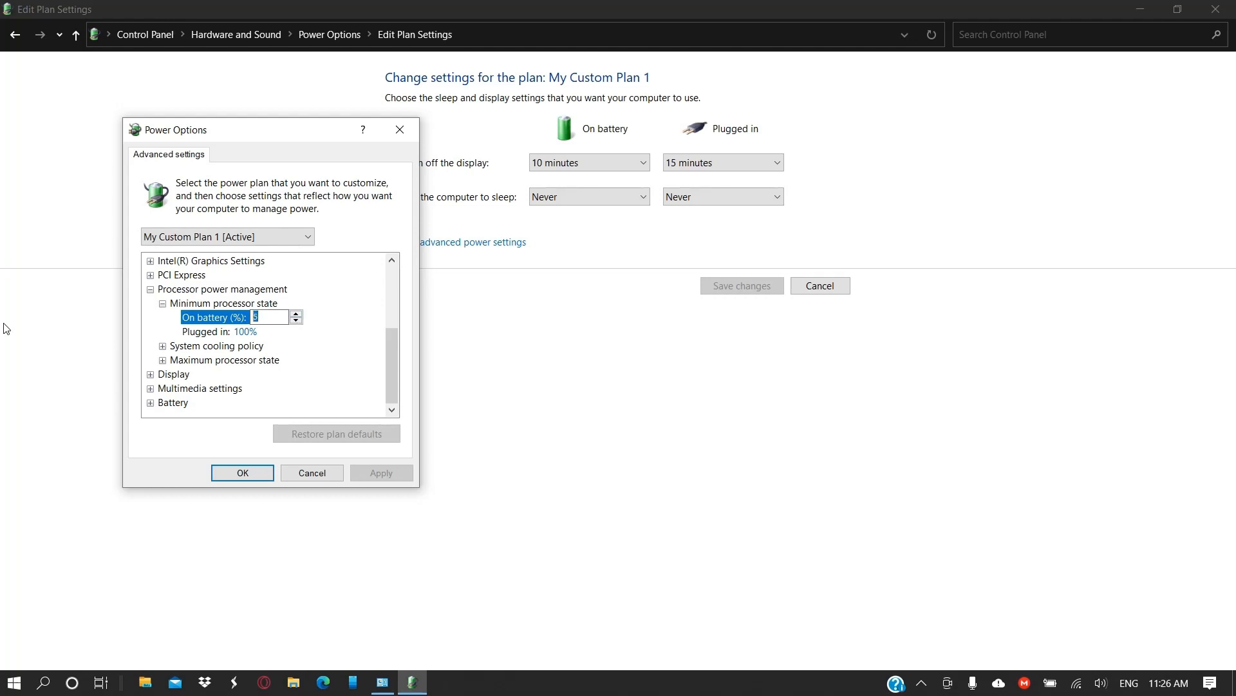
{"action": "left_click", "coordinate": [162, 347]}
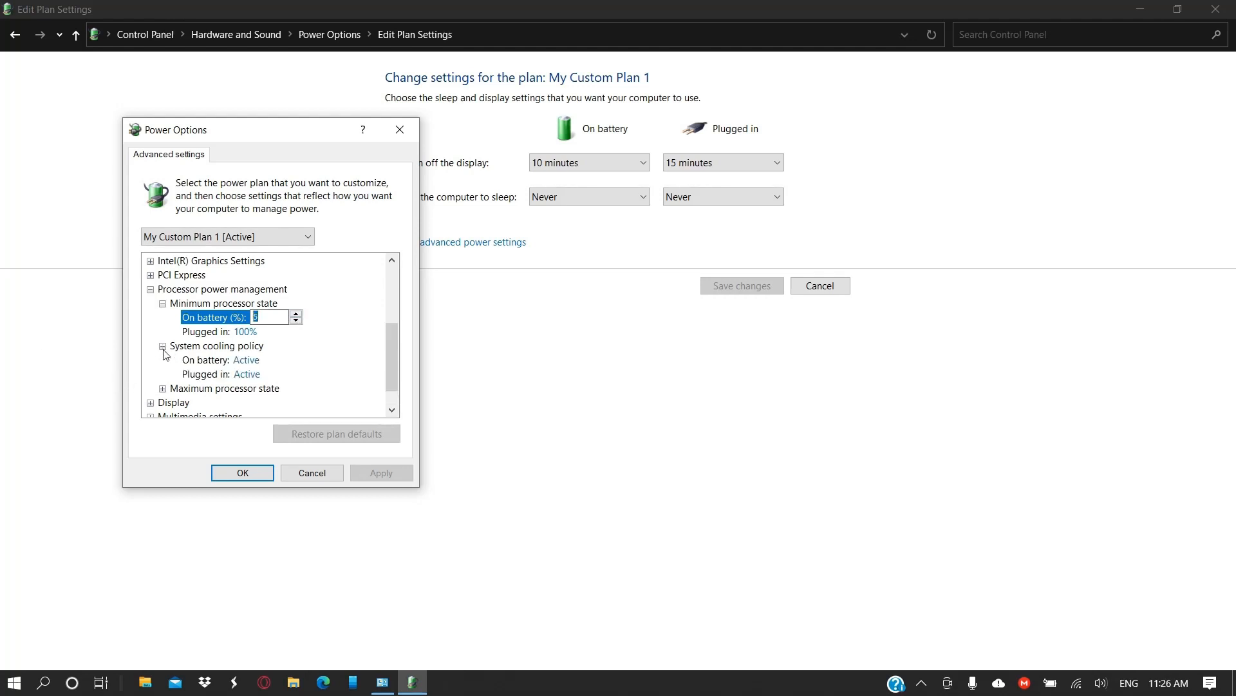
{"action": "scroll", "scroll_direction": "down", "scroll_amount": 3}
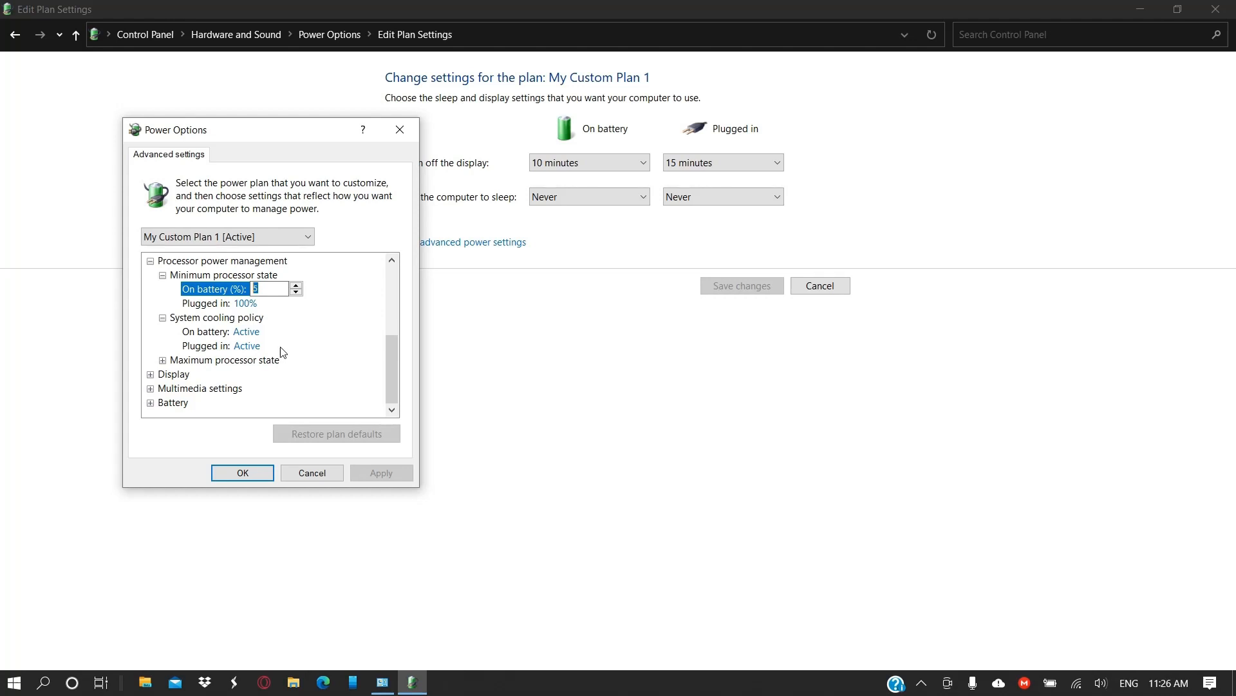
{"action": "left_click", "coordinate": [162, 359]}
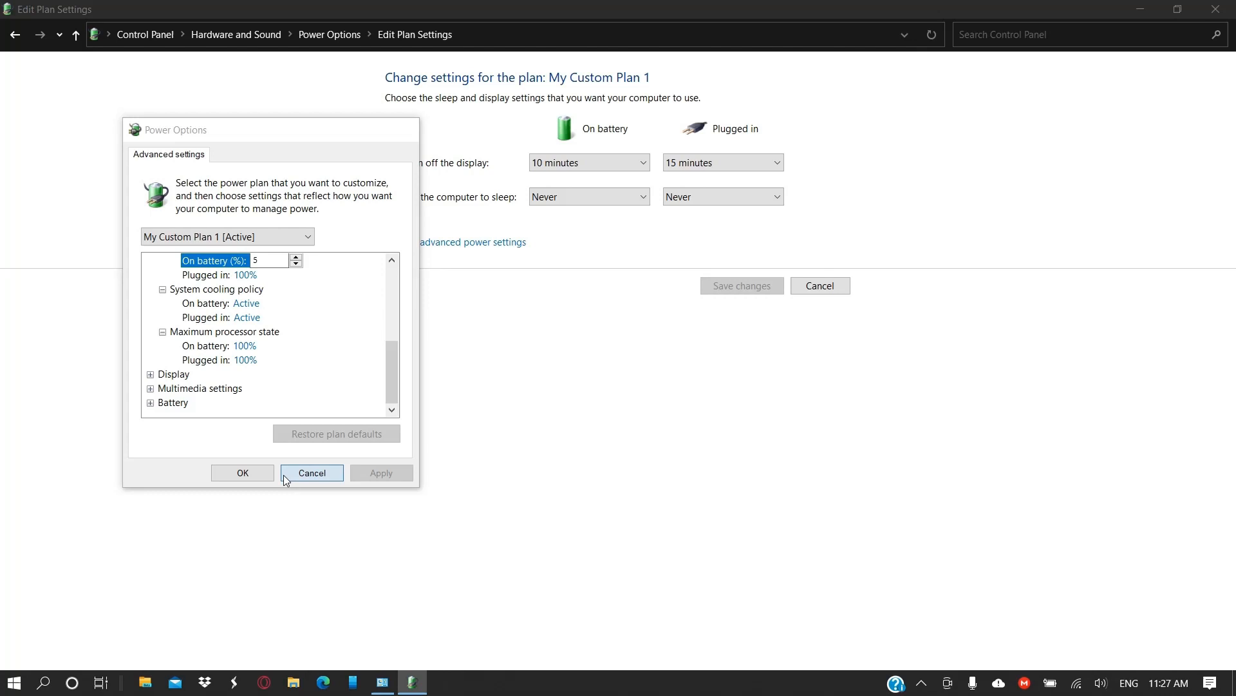
{"action": "left_click", "coordinate": [312, 472]}
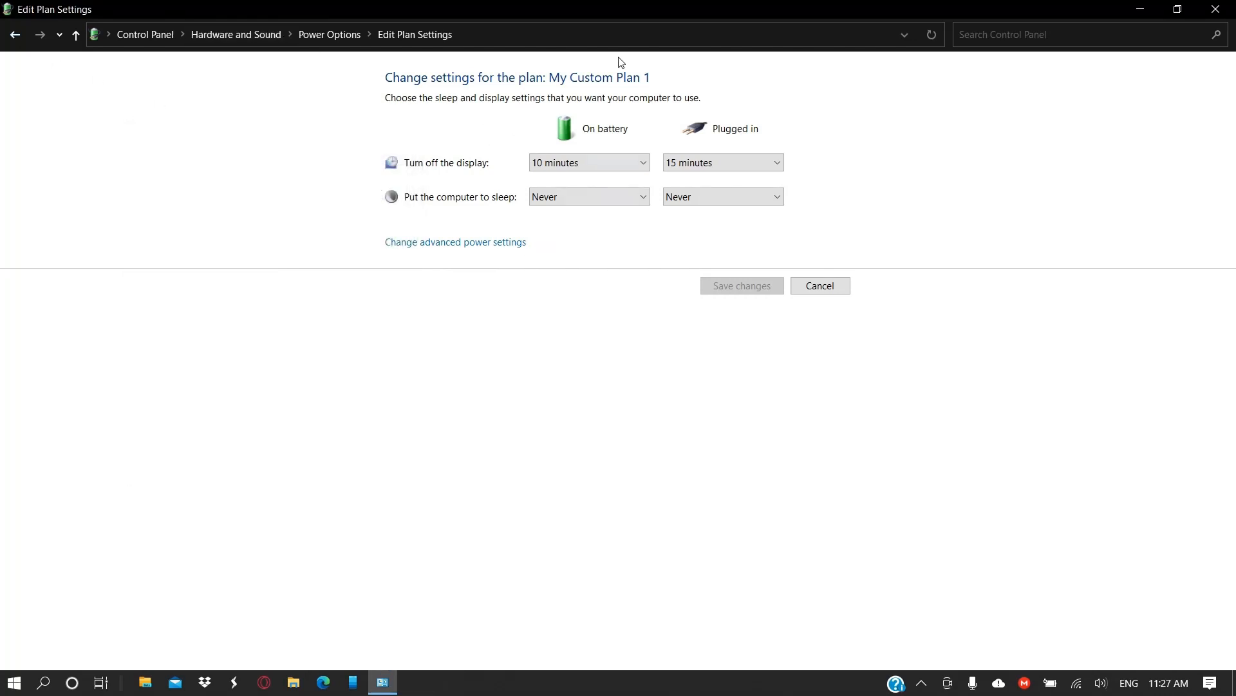
{"action": "mouse_move", "coordinate": [518, 264]}
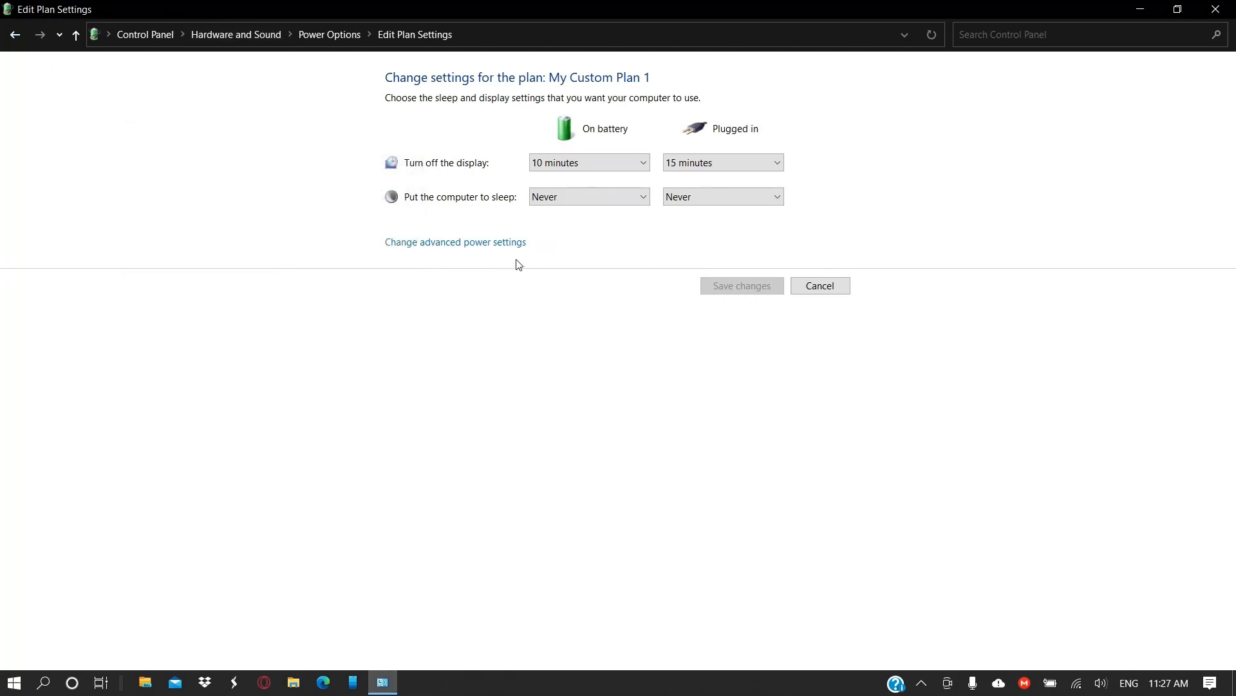
{"action": "mouse_move", "coordinate": [502, 263]}
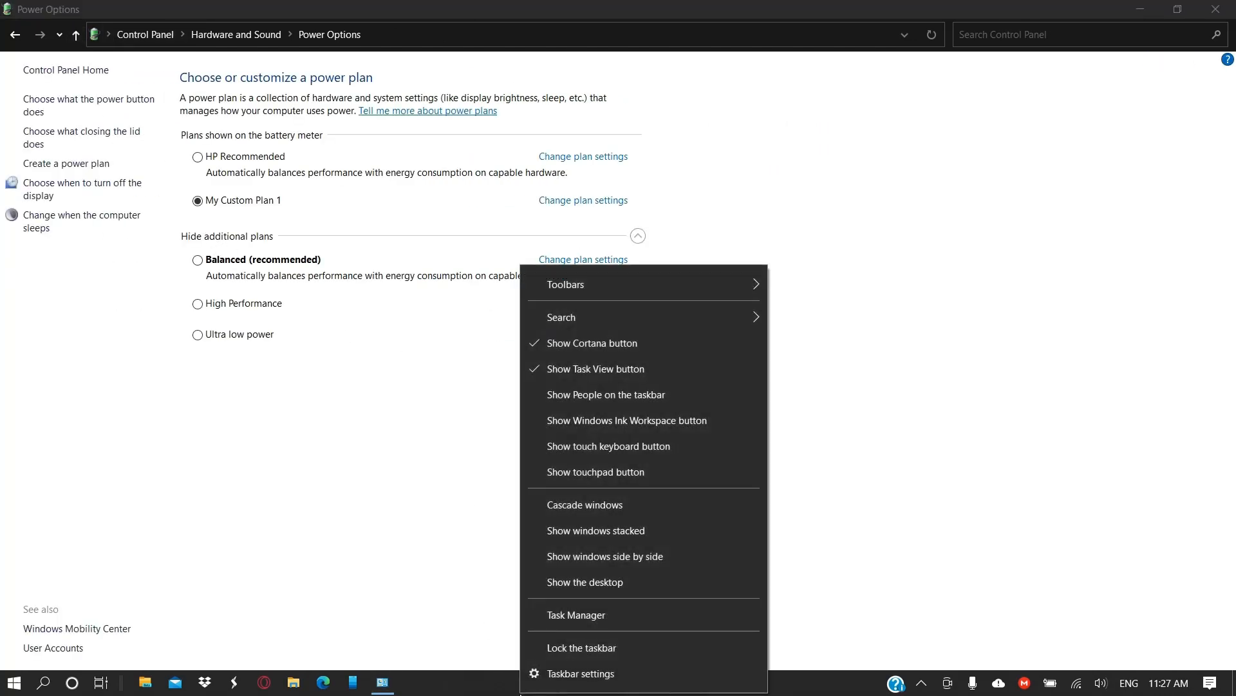
- Show Task Manager's CPU speed and usage graph on the Performance tab
{"action": "left_click", "coordinate": [576, 614]}
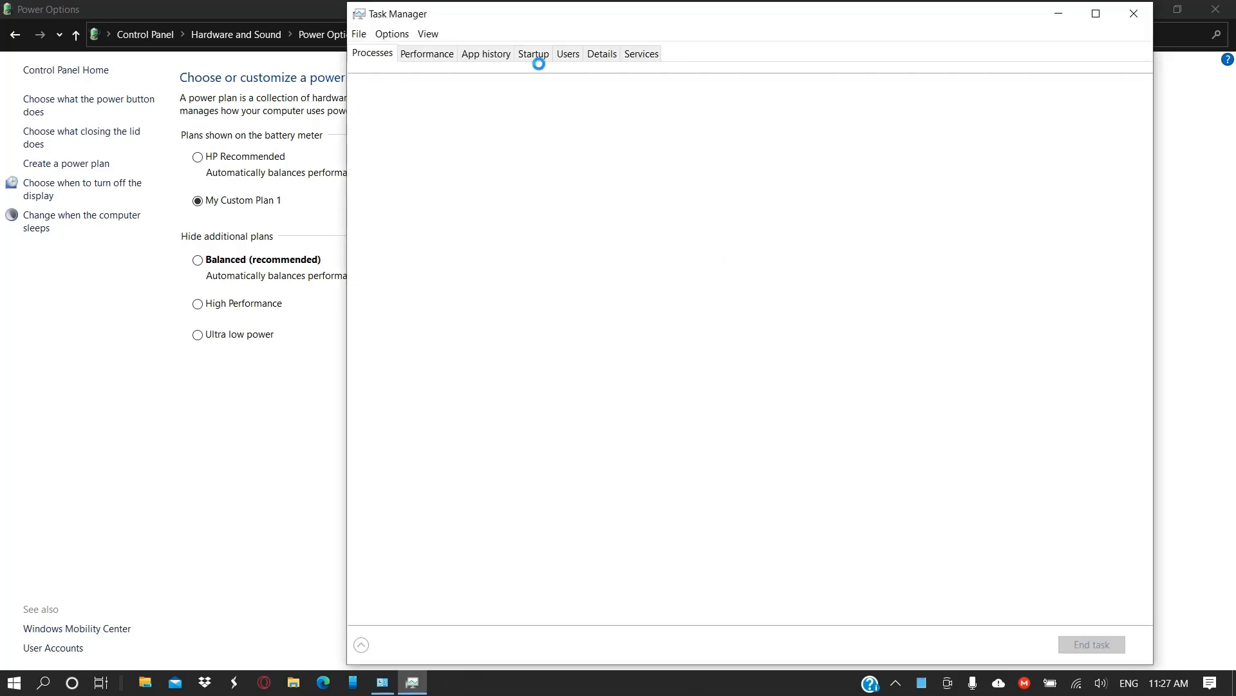
{"action": "left_click", "coordinate": [426, 53]}
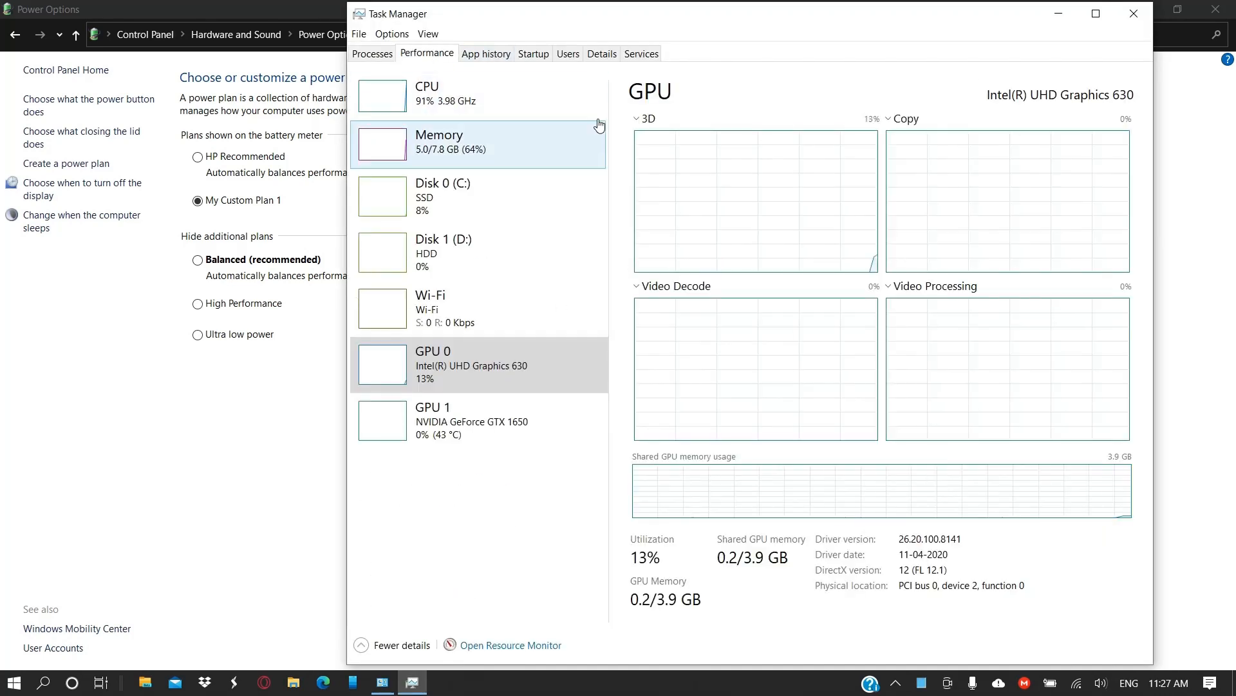
{"action": "left_click", "coordinate": [426, 92]}
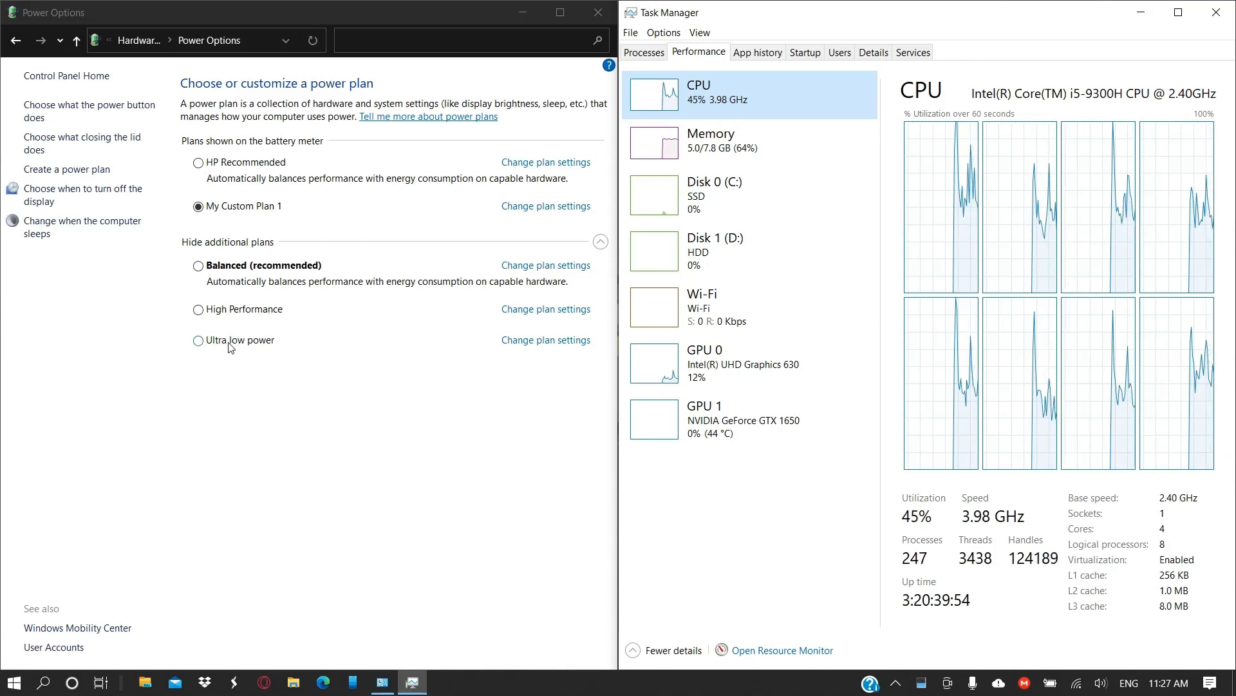
- Switch the power plan to Ultra low power, then High Performance, then My Custom Plan 1
{"action": "left_click", "coordinate": [198, 340]}
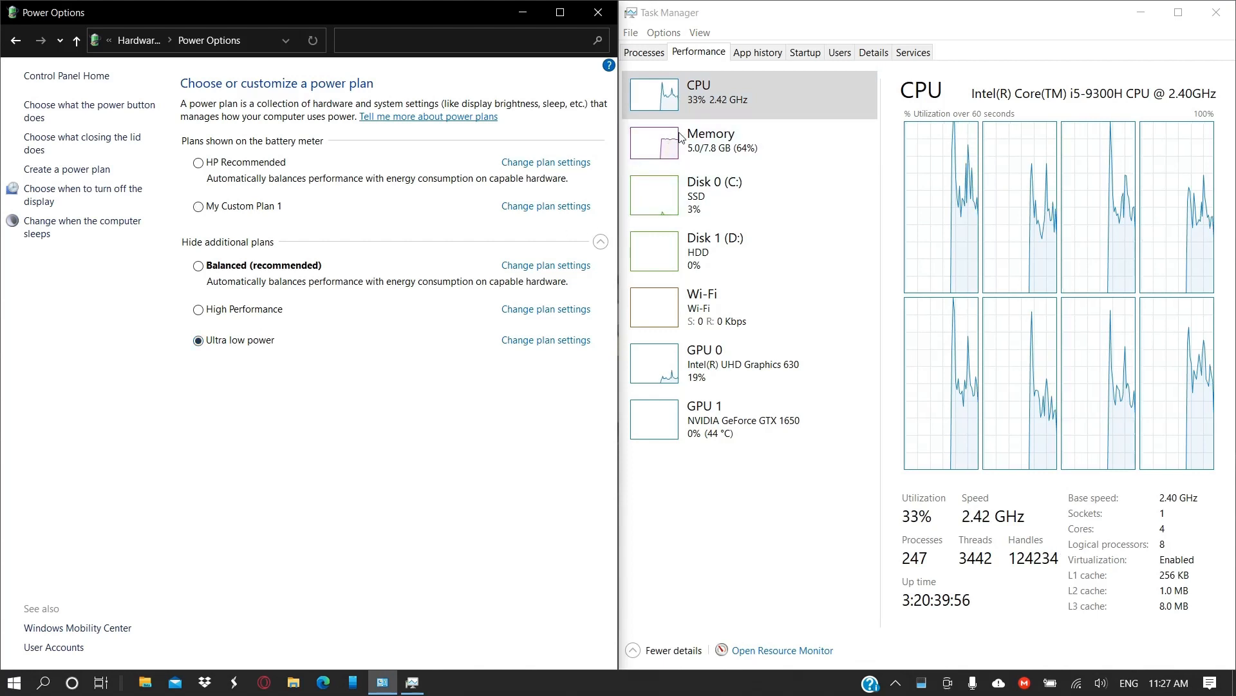
{"action": "mouse_move", "coordinate": [721, 113]}
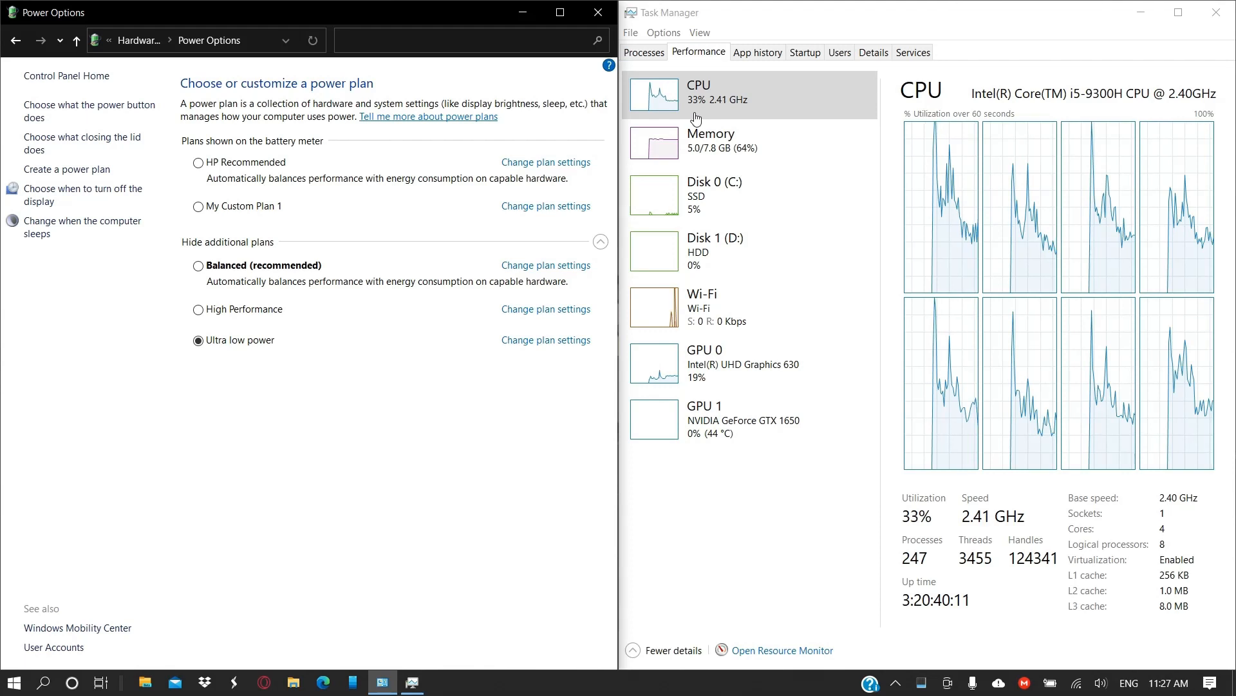
{"action": "mouse_move", "coordinate": [151, 355]}
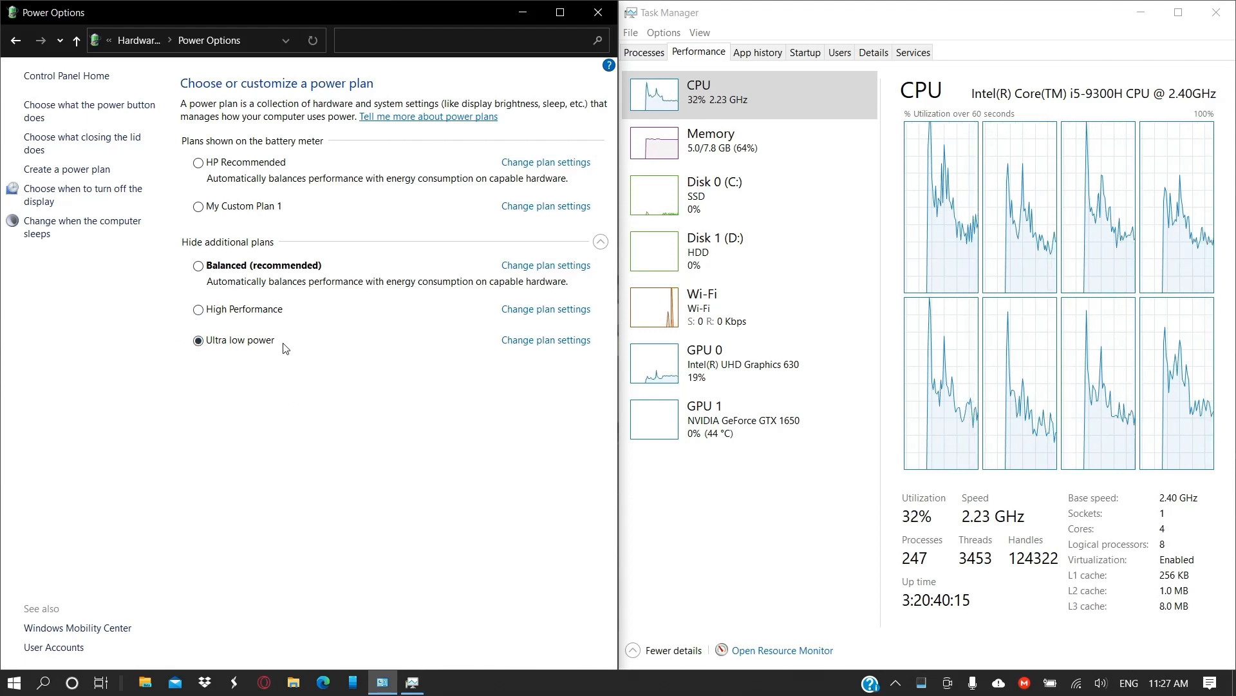
{"action": "mouse_move", "coordinate": [213, 410]}
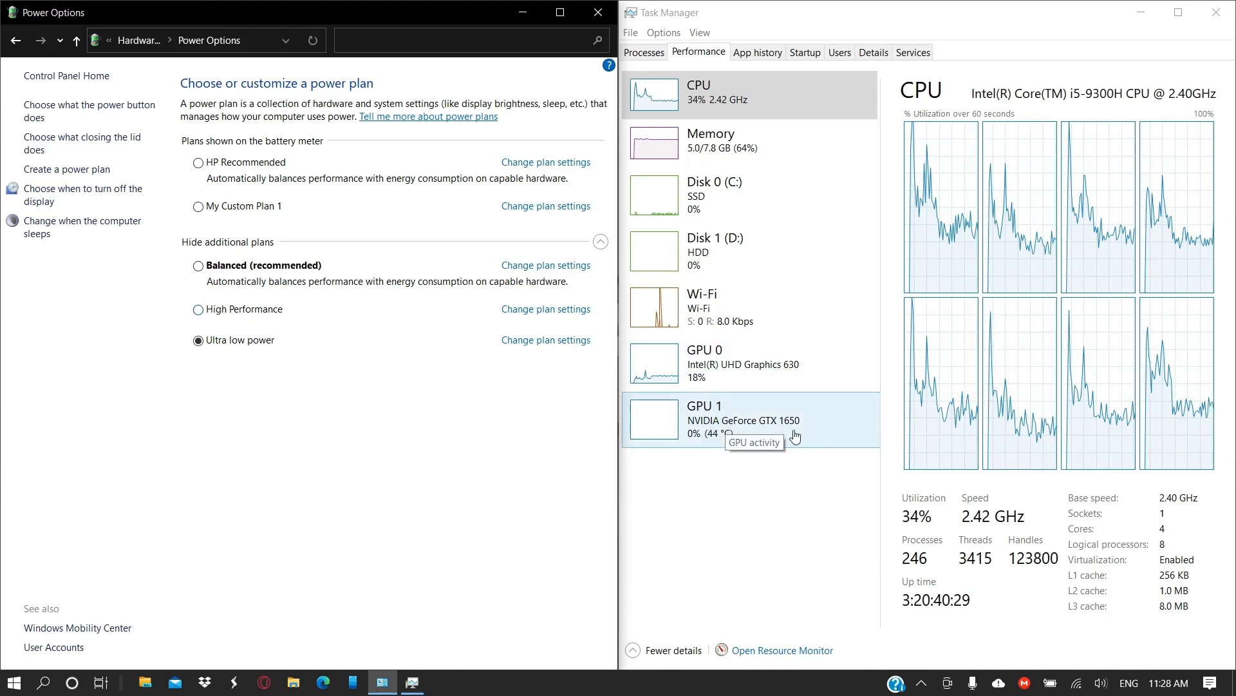
{"action": "left_click", "coordinate": [197, 309]}
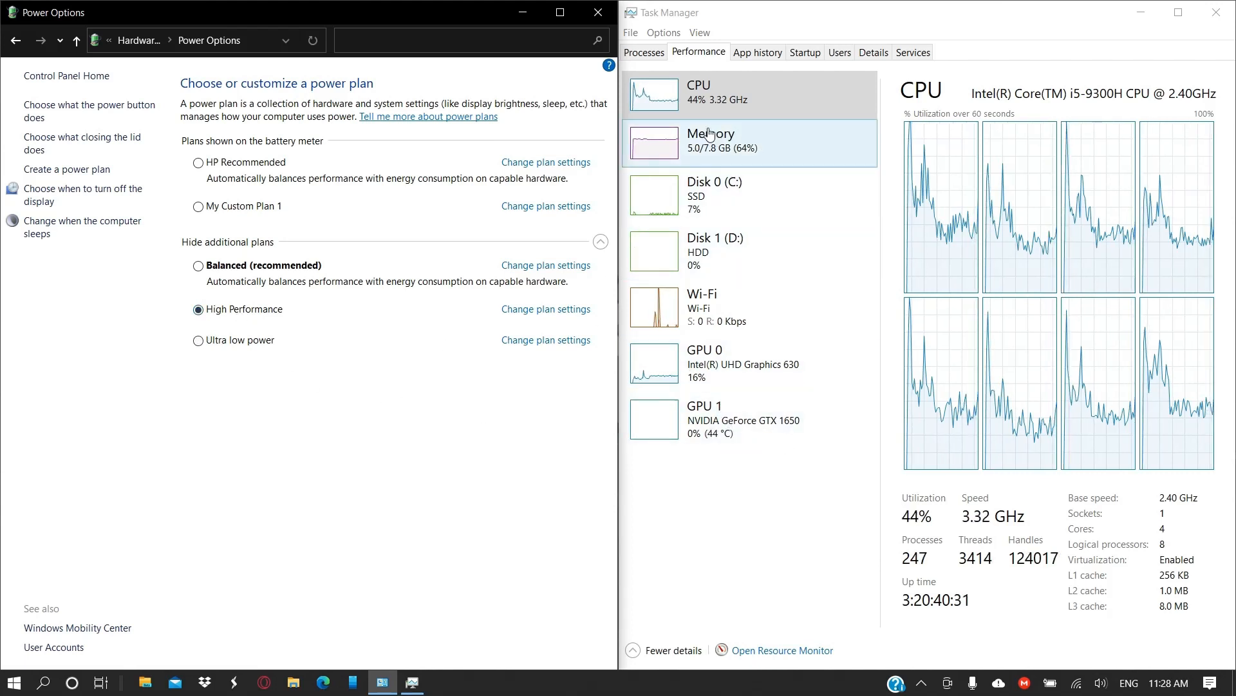
{"action": "mouse_move", "coordinate": [722, 110]}
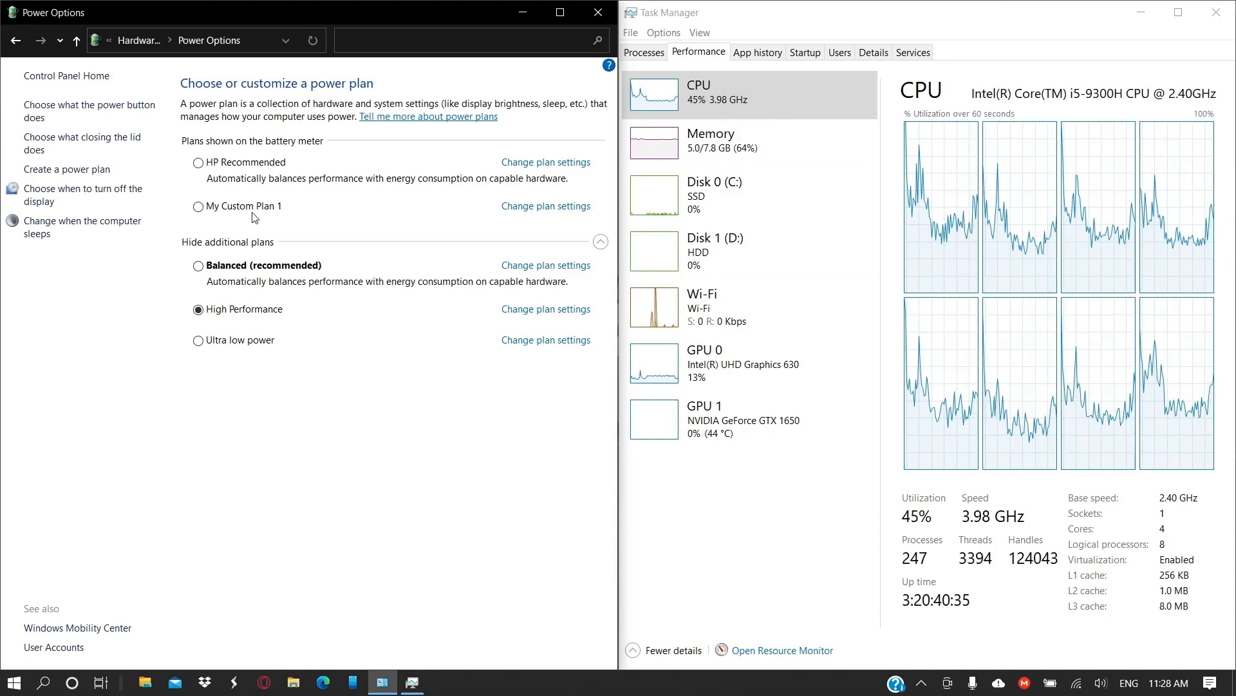
{"action": "left_click", "coordinate": [198, 162]}
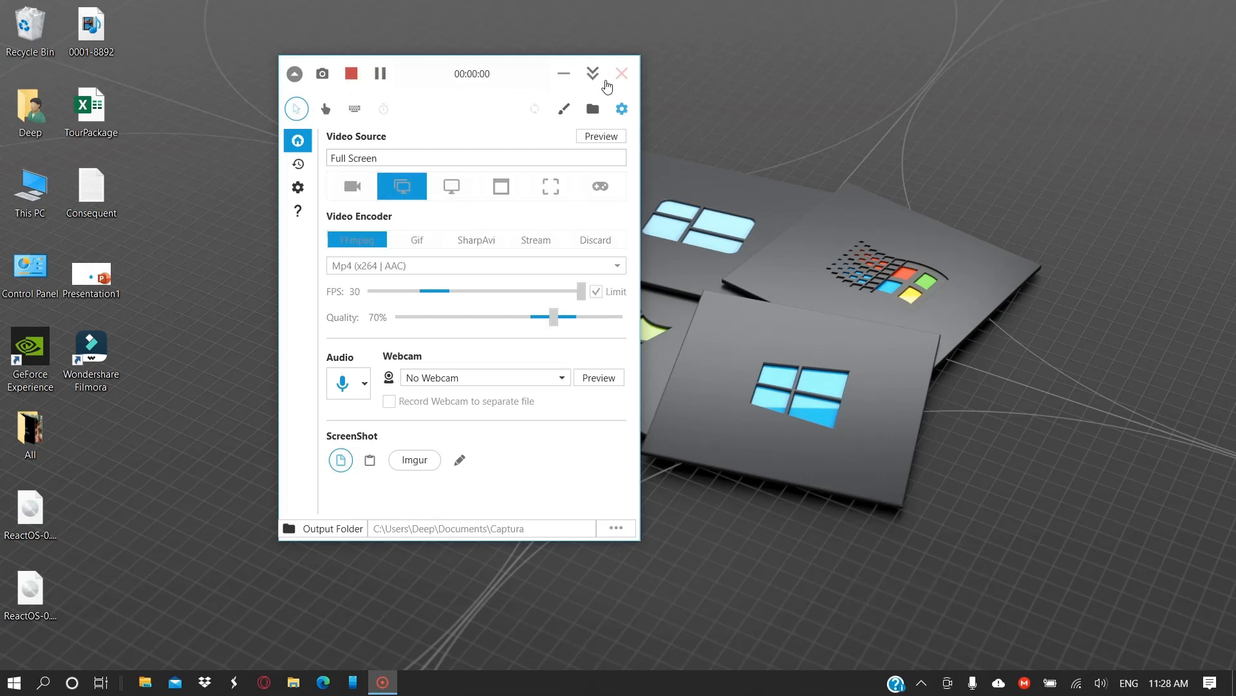
- Open the DATA (D:) drive in File Explorer
{"action": "left_click", "coordinate": [623, 74]}
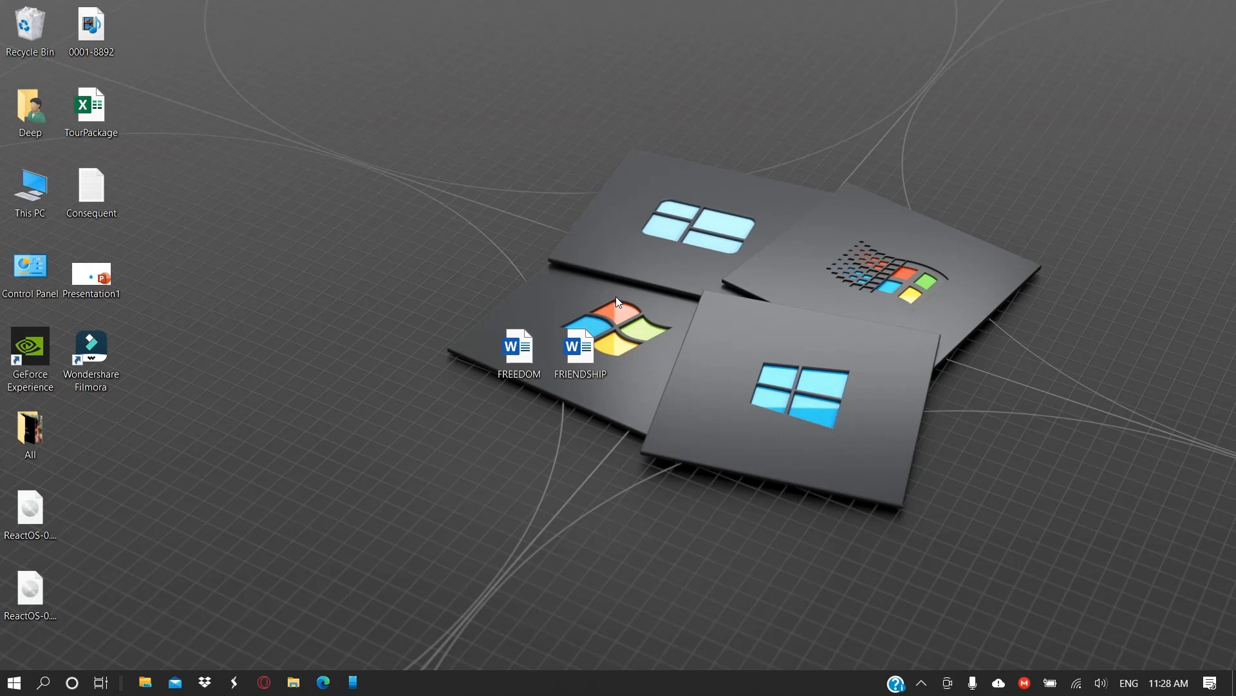
{"action": "mouse_move", "coordinate": [206, 552]}
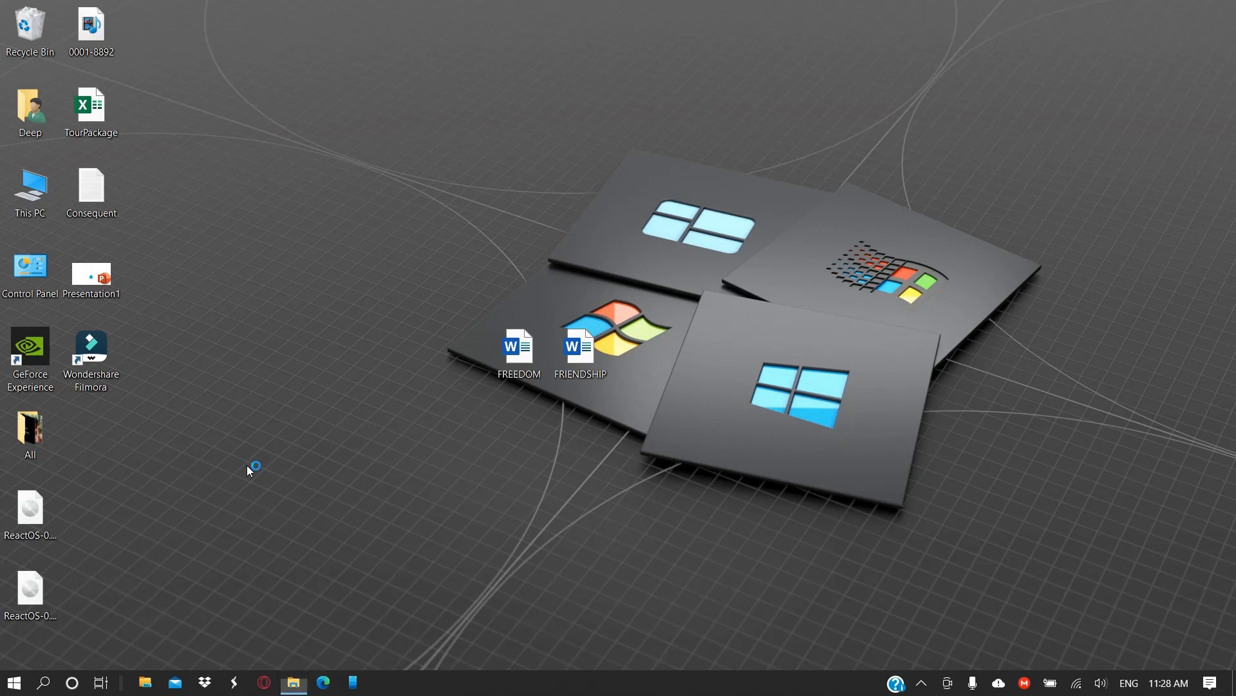
{"action": "left_click", "coordinate": [292, 682]}
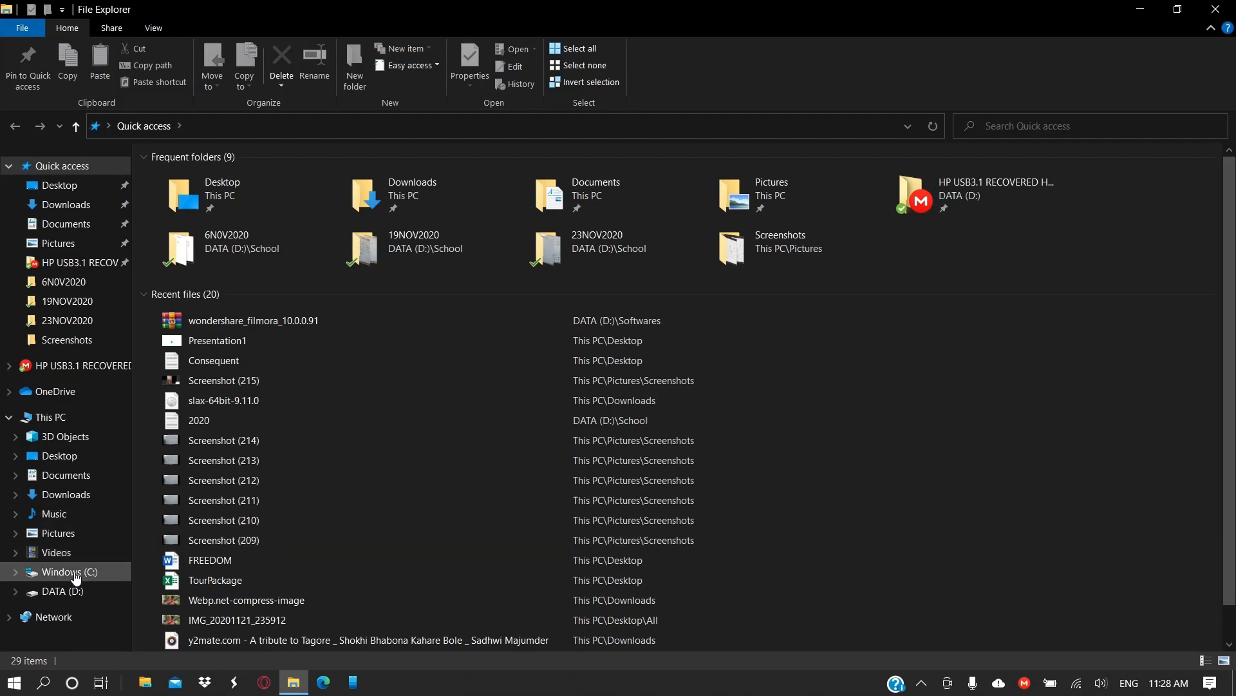
{"action": "mouse_move", "coordinate": [75, 574]}
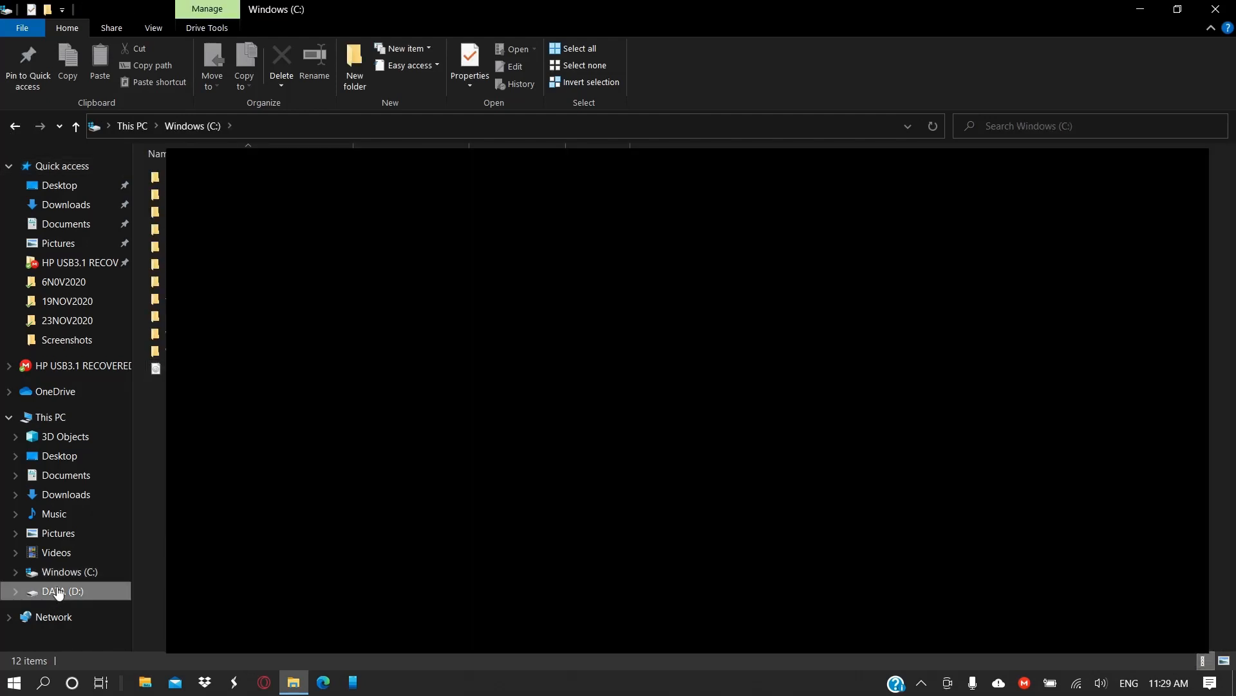
{"action": "left_click", "coordinate": [60, 592]}
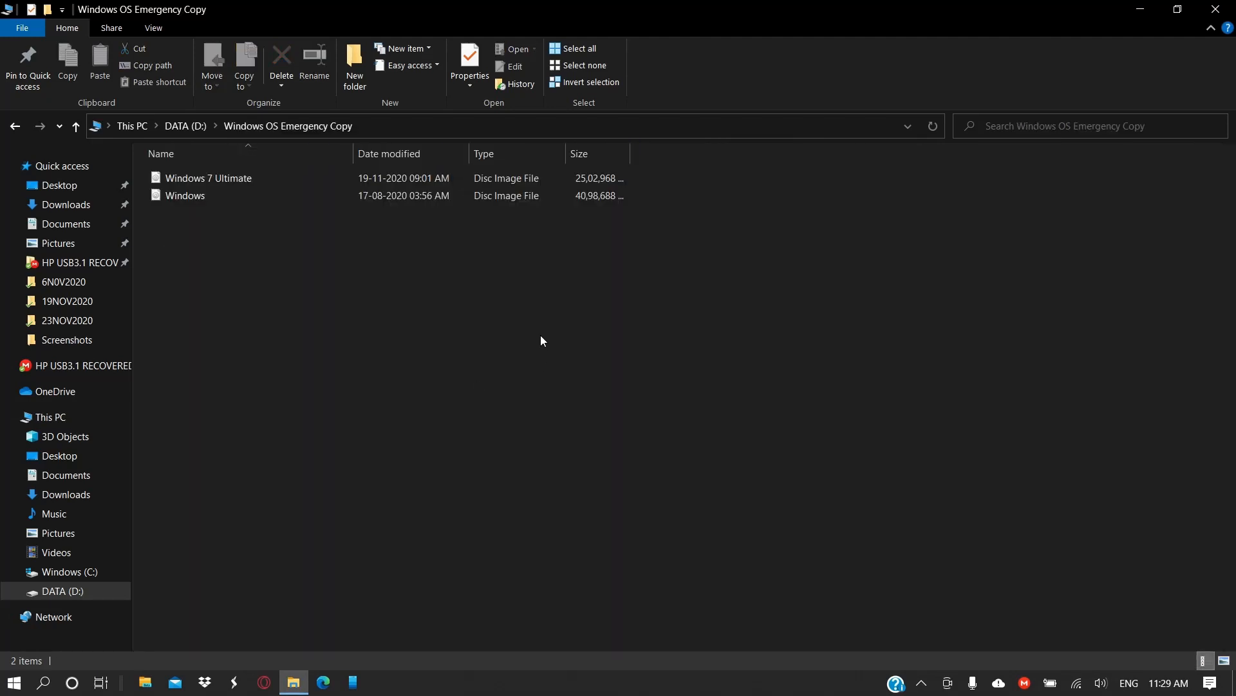
- Check the Windows 7 Ultimate and Windows disc images in Windows OS Emergency Copy
{"action": "left_click", "coordinate": [208, 177]}
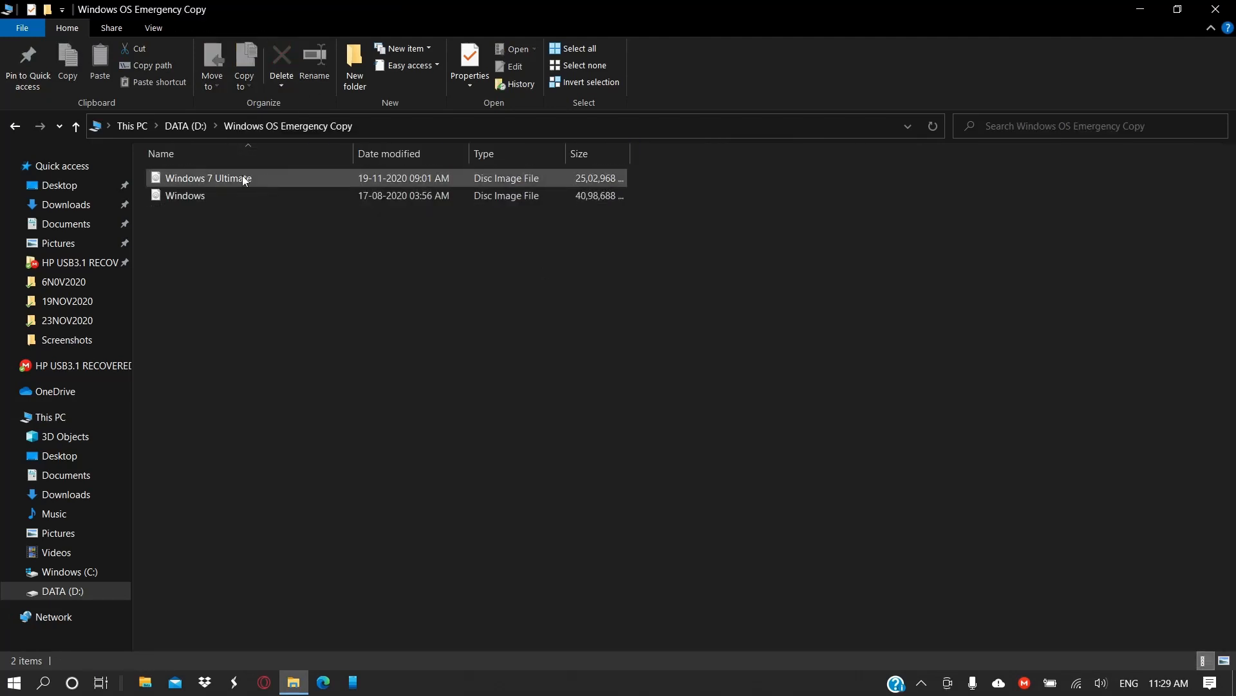
{"action": "left_click", "coordinate": [208, 178]}
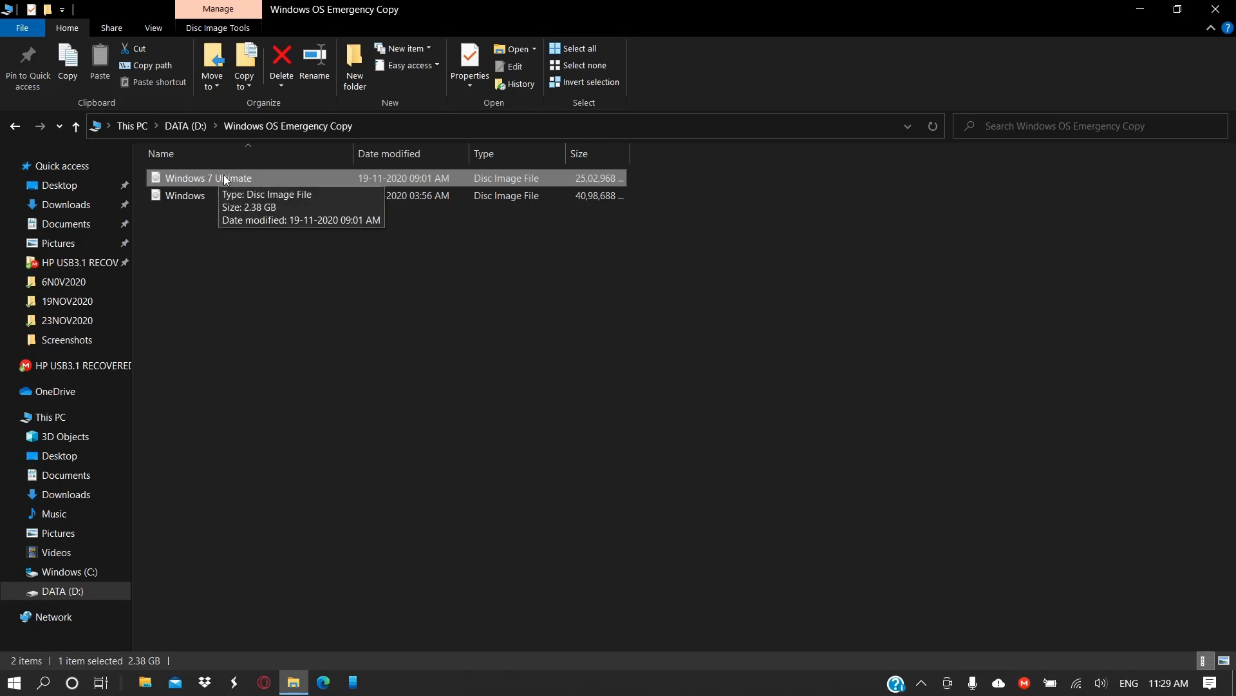
{"action": "left_click", "coordinate": [230, 245]}
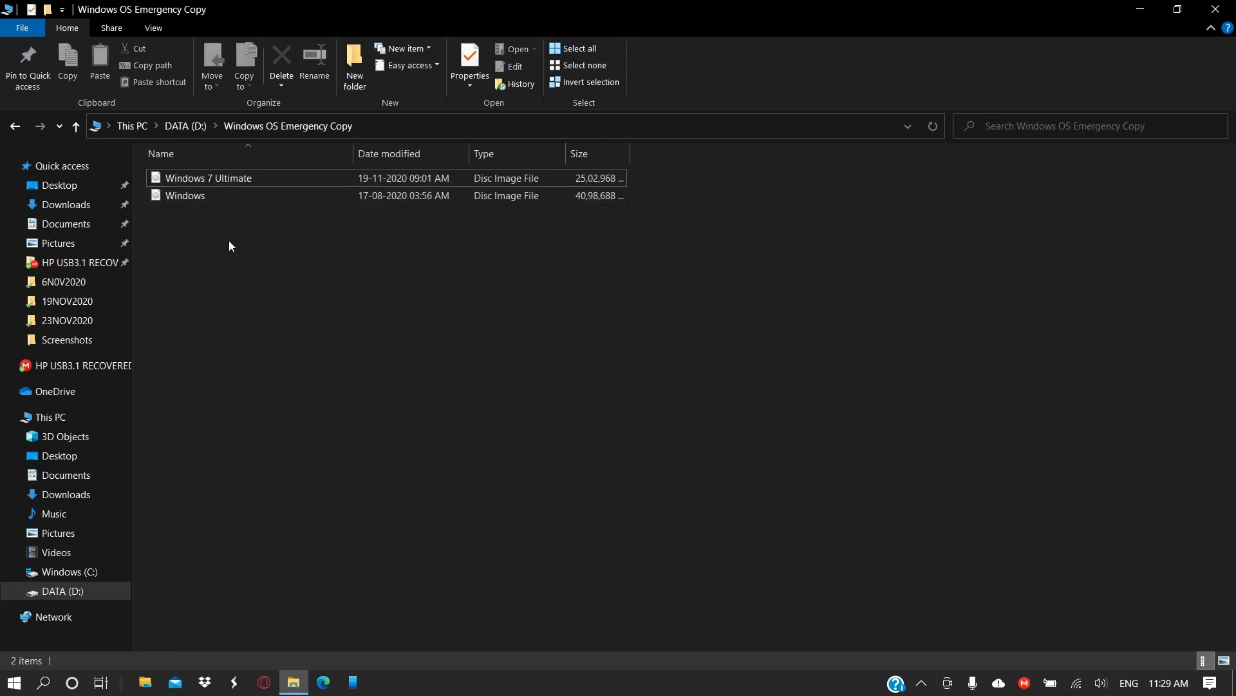
{"action": "left_click", "coordinate": [186, 196]}
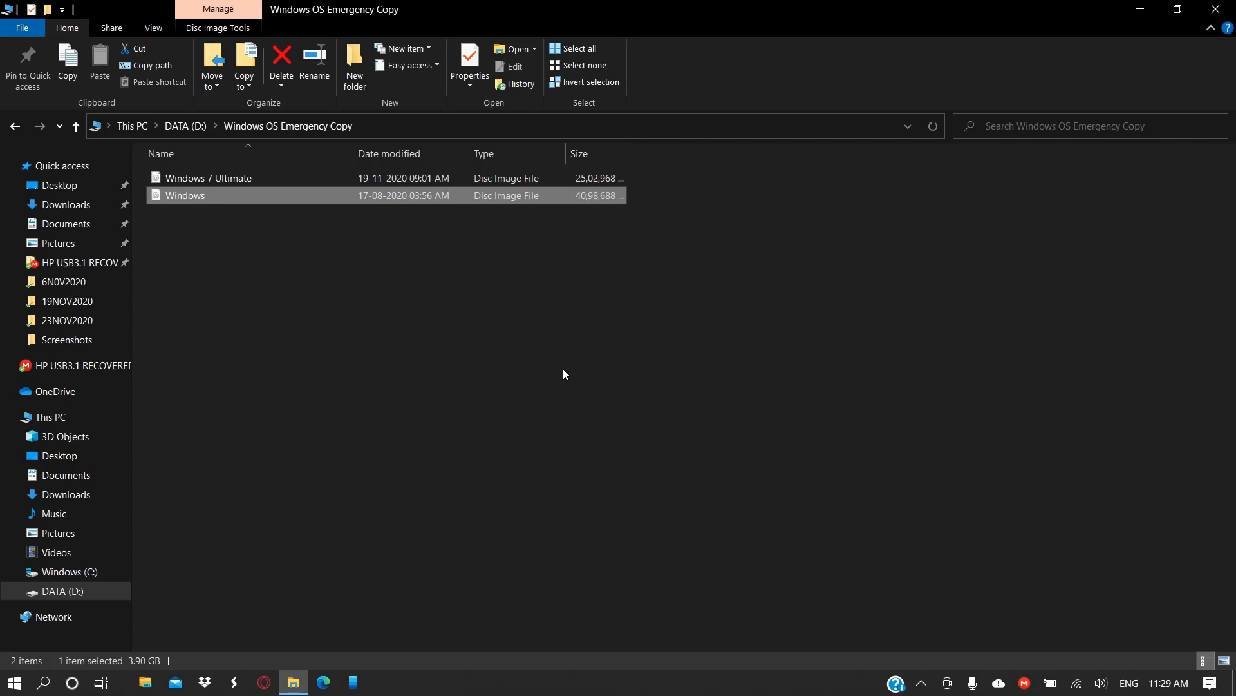
{"action": "mouse_move", "coordinate": [644, 348]}
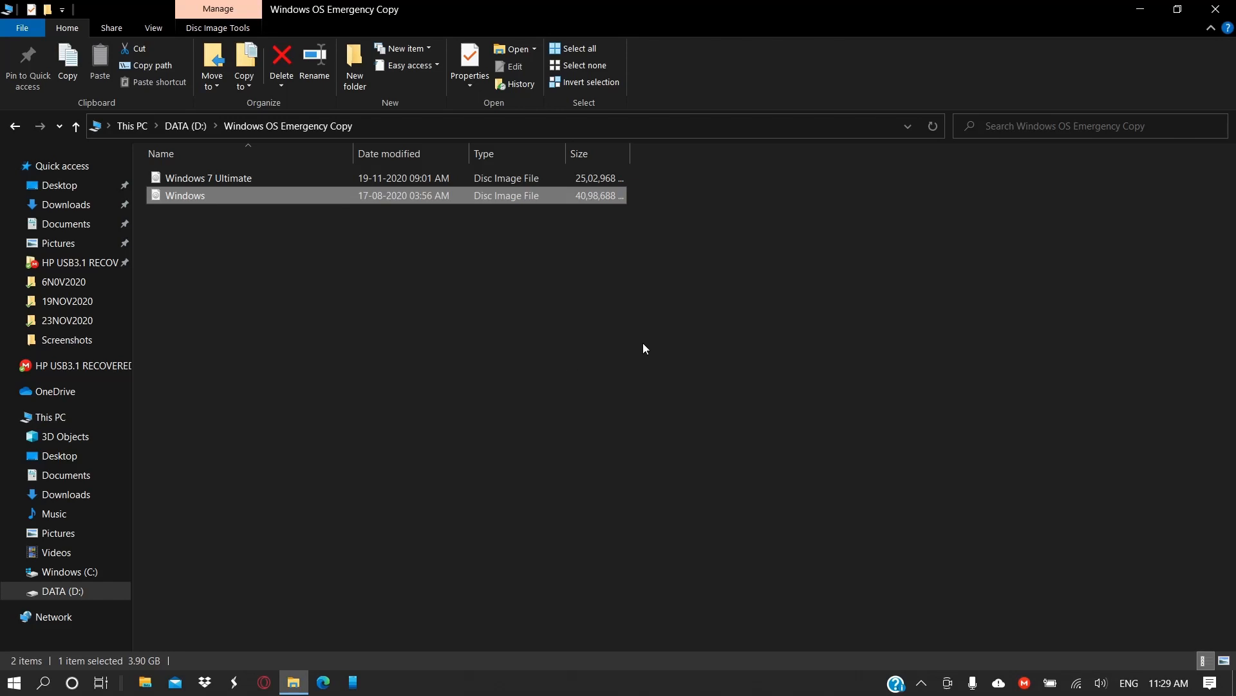
{"action": "left_click", "coordinate": [598, 330]}
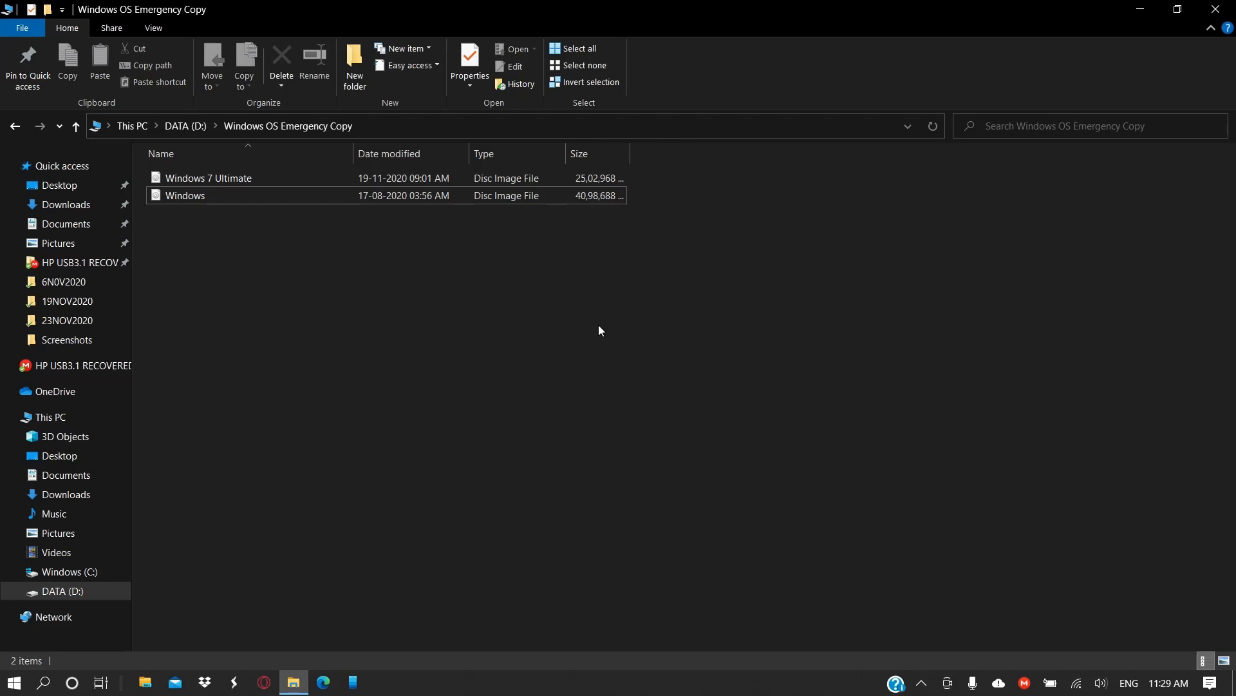
{"action": "mouse_move", "coordinate": [666, 339]}
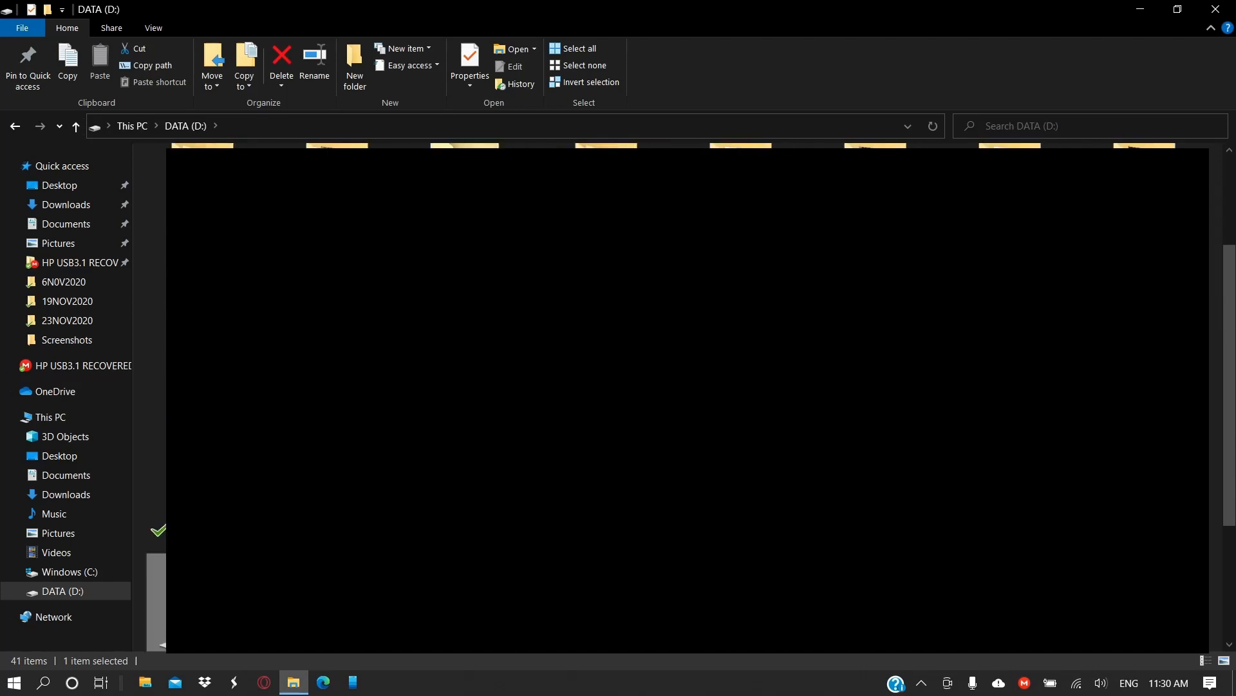
- Browse the 12 saved installers in the Softwares folder on DATA (D:)
{"action": "scroll", "scroll_direction": "down", "scroll_amount": 3}
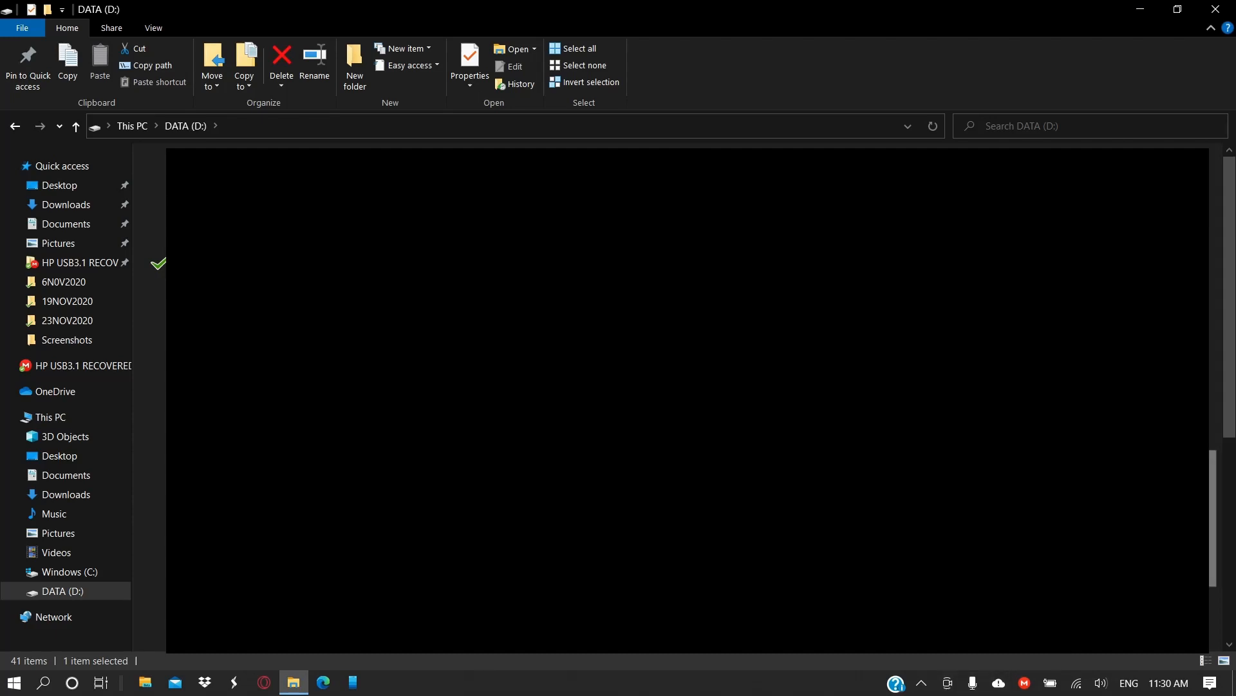
{"action": "scroll", "scroll_direction": "down", "scroll_amount": 3}
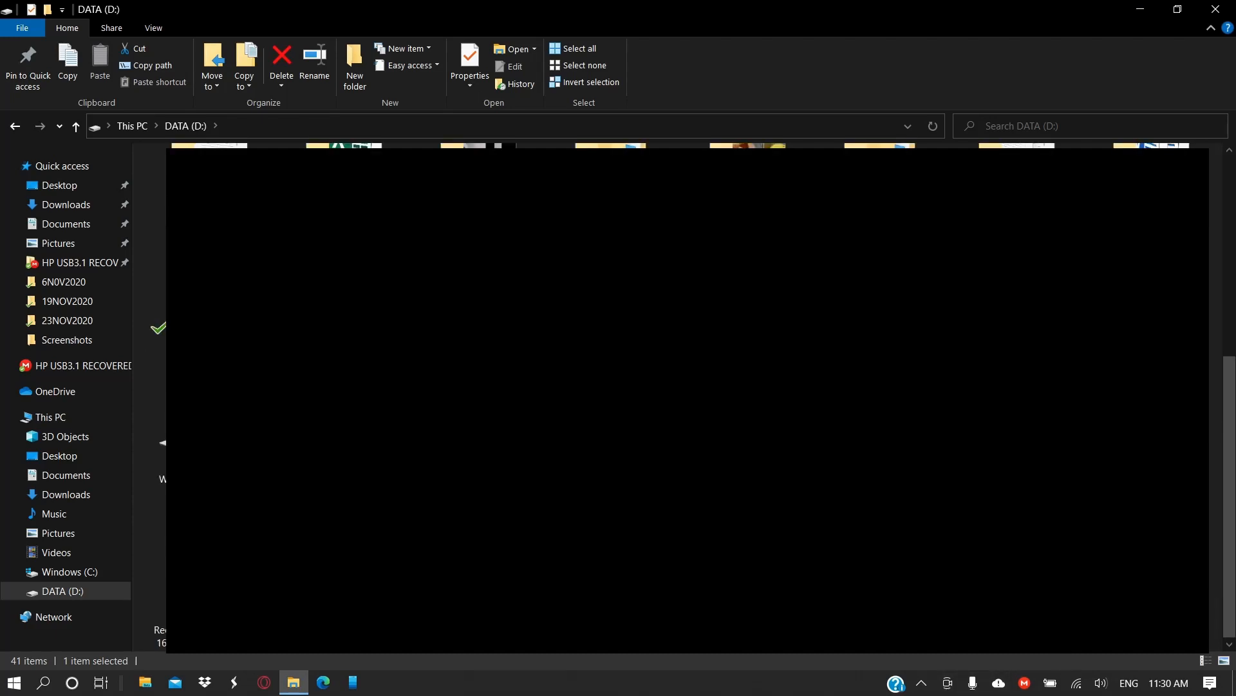
{"action": "double_click", "coordinate": [158, 281]}
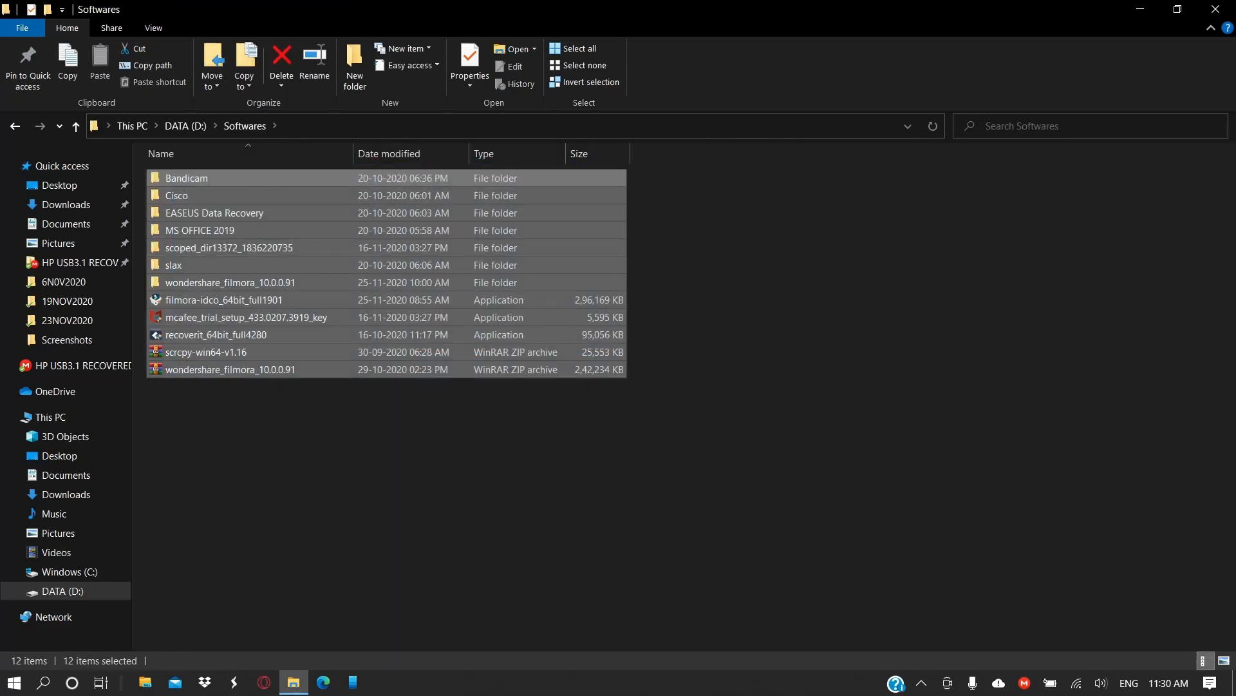
{"action": "double_click", "coordinate": [230, 369]}
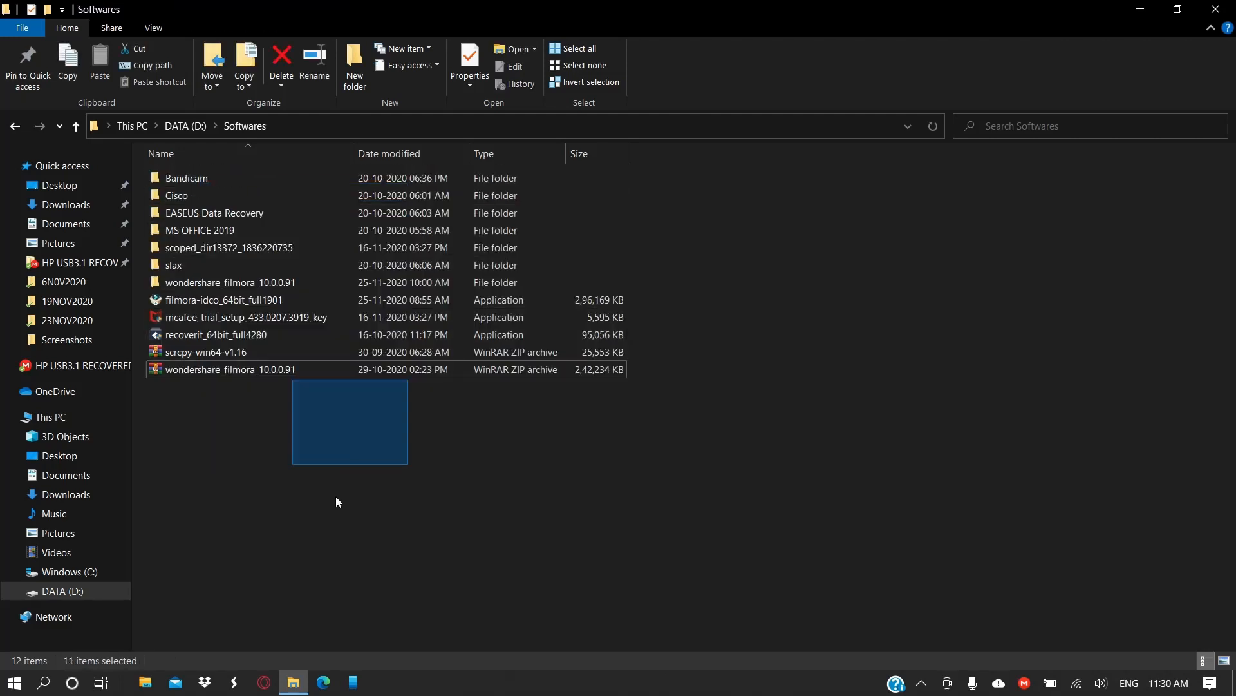
{"action": "left_click", "coordinate": [408, 471]}
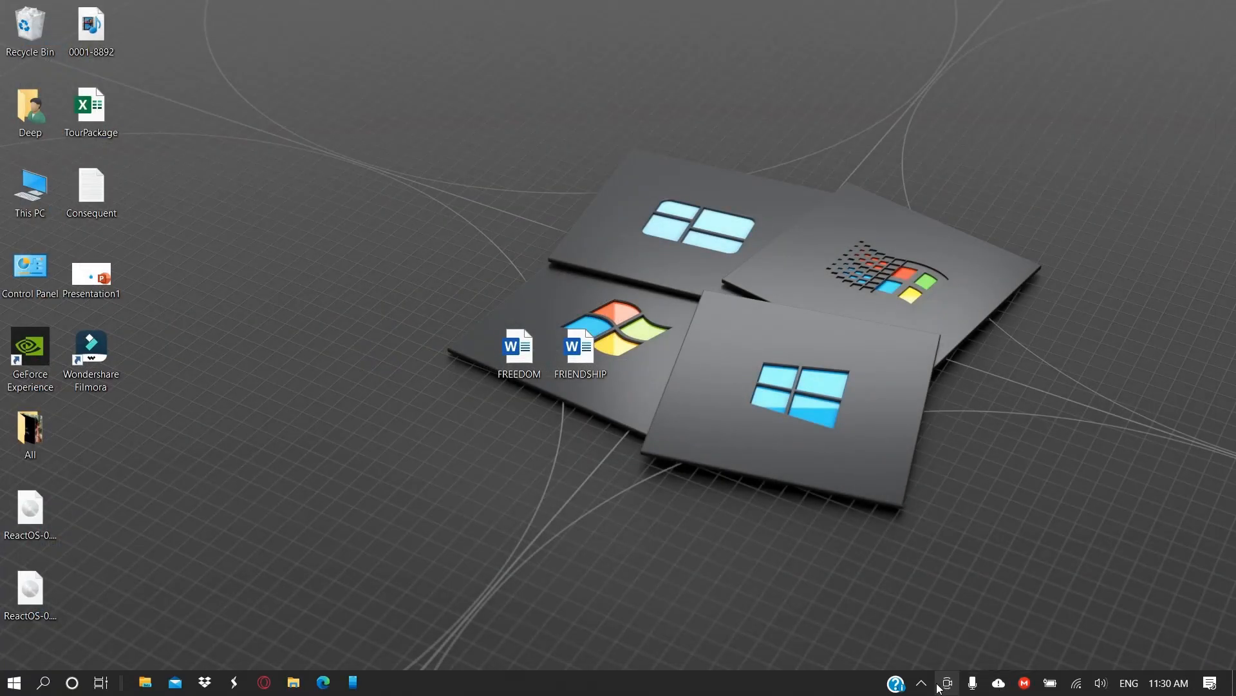
- Bring up Device Manager and maximize it to fill the screen
{"action": "left_click", "coordinate": [921, 682]}
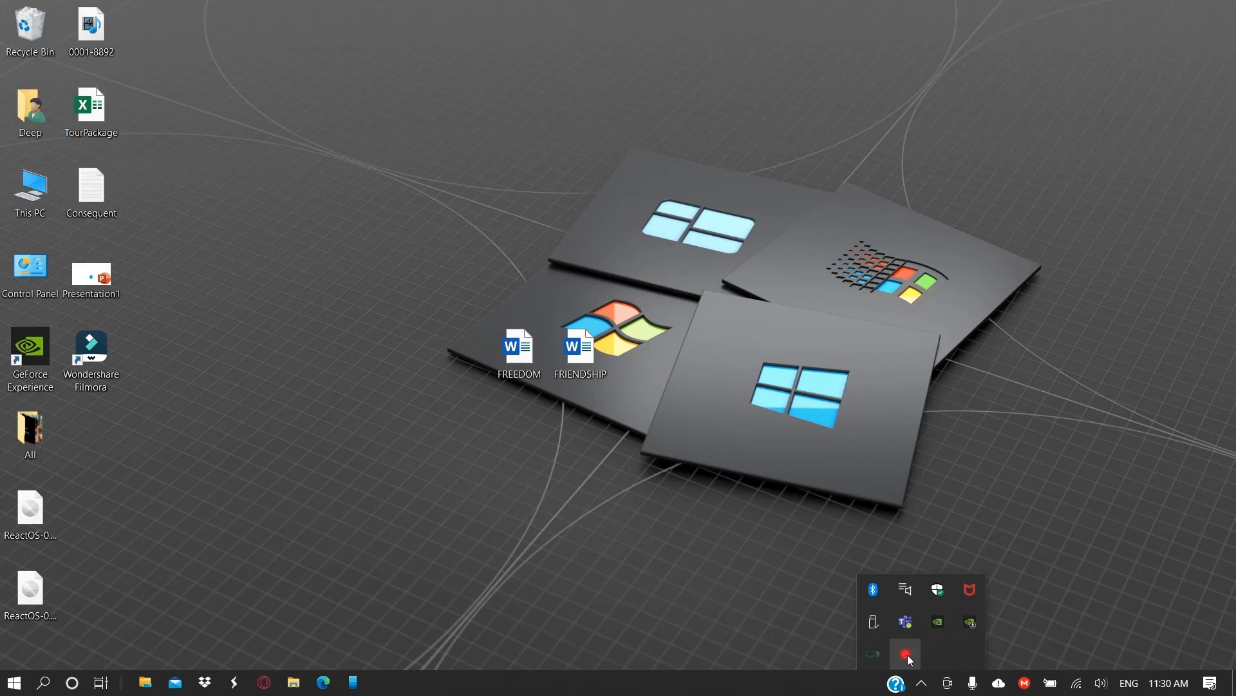
{"action": "left_click", "coordinate": [904, 653]}
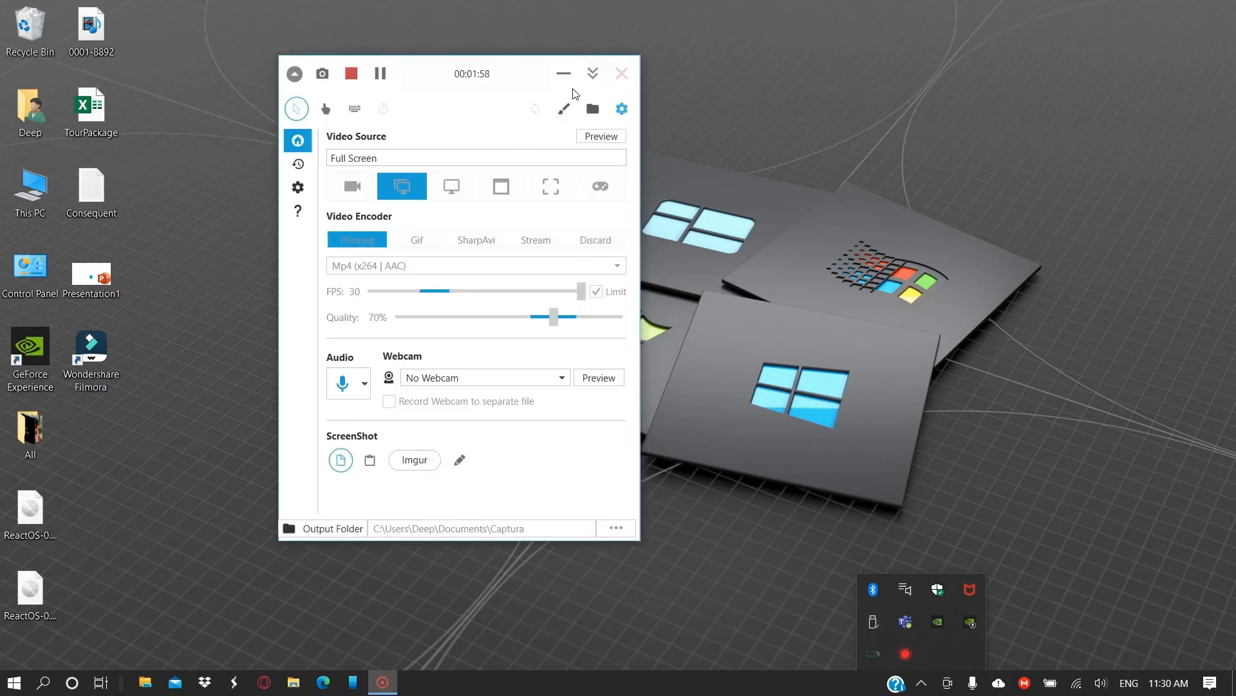
{"action": "left_click", "coordinate": [621, 73]}
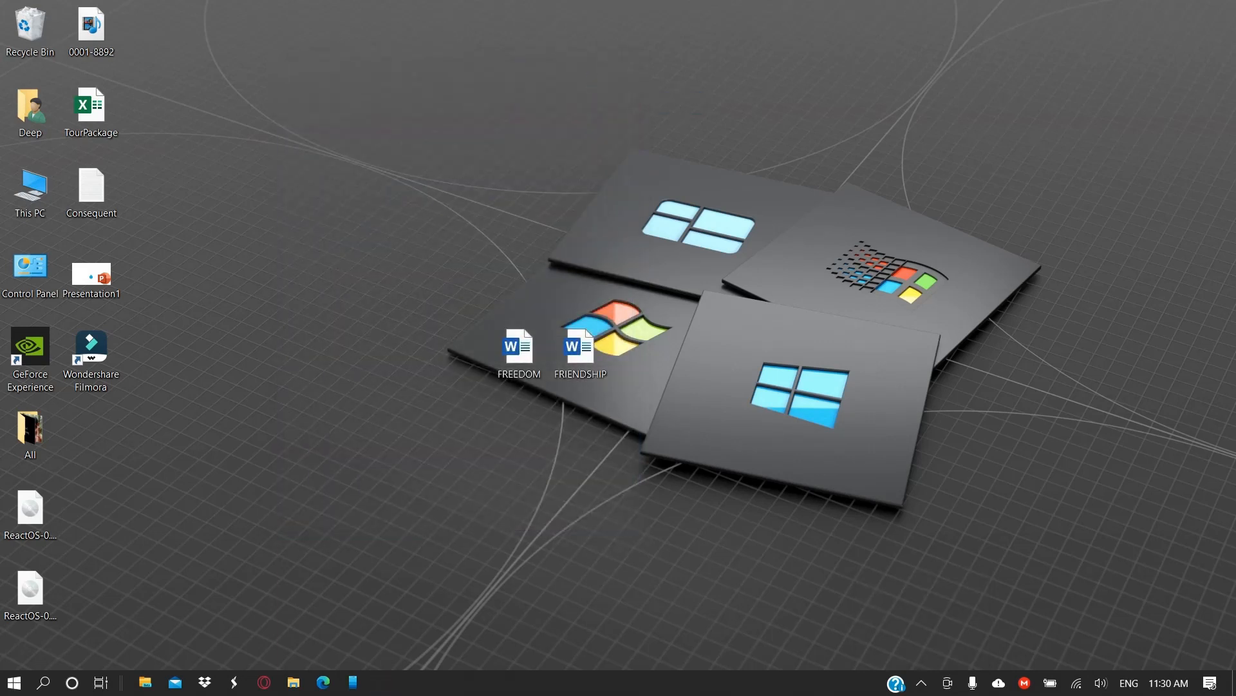
{"action": "left_click", "coordinate": [14, 682]}
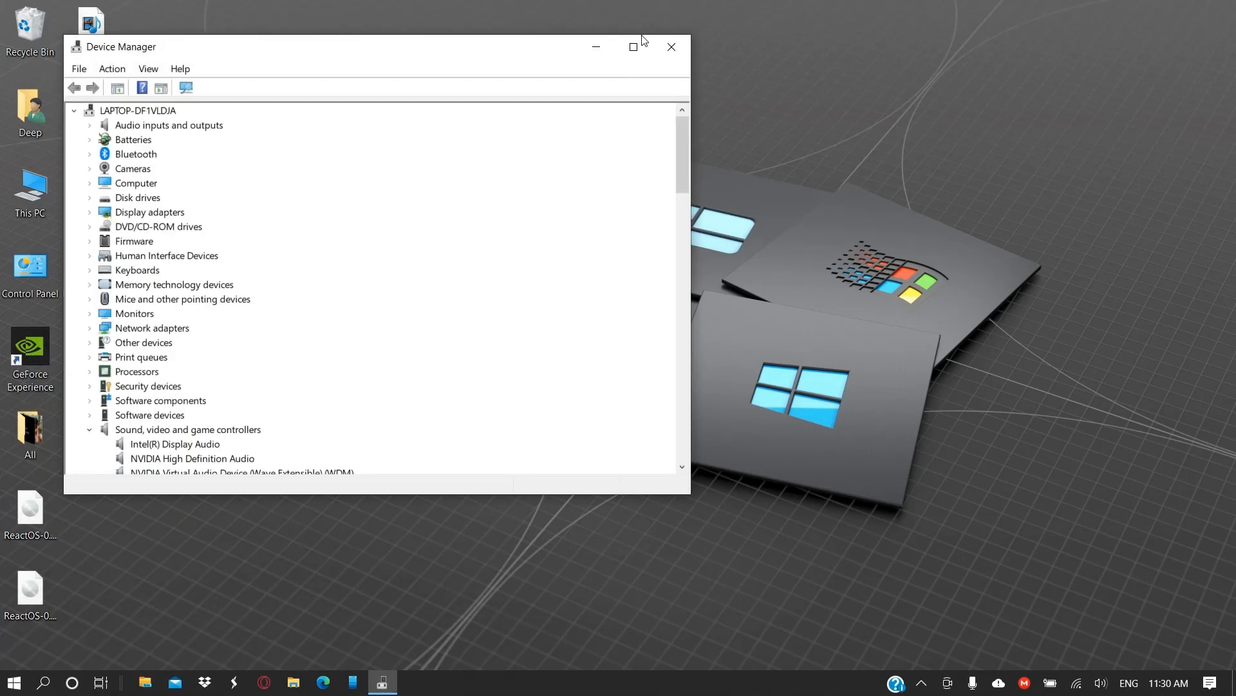
{"action": "left_click", "coordinate": [633, 46]}
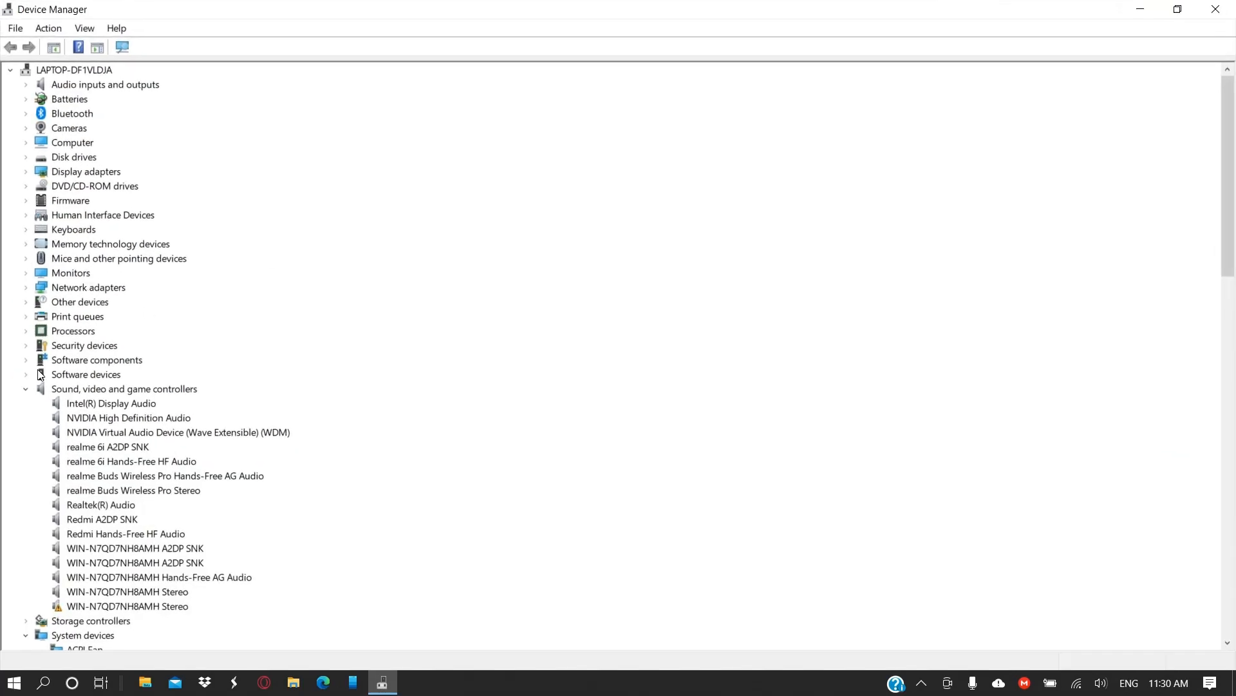
{"action": "mouse_move", "coordinate": [29, 404]}
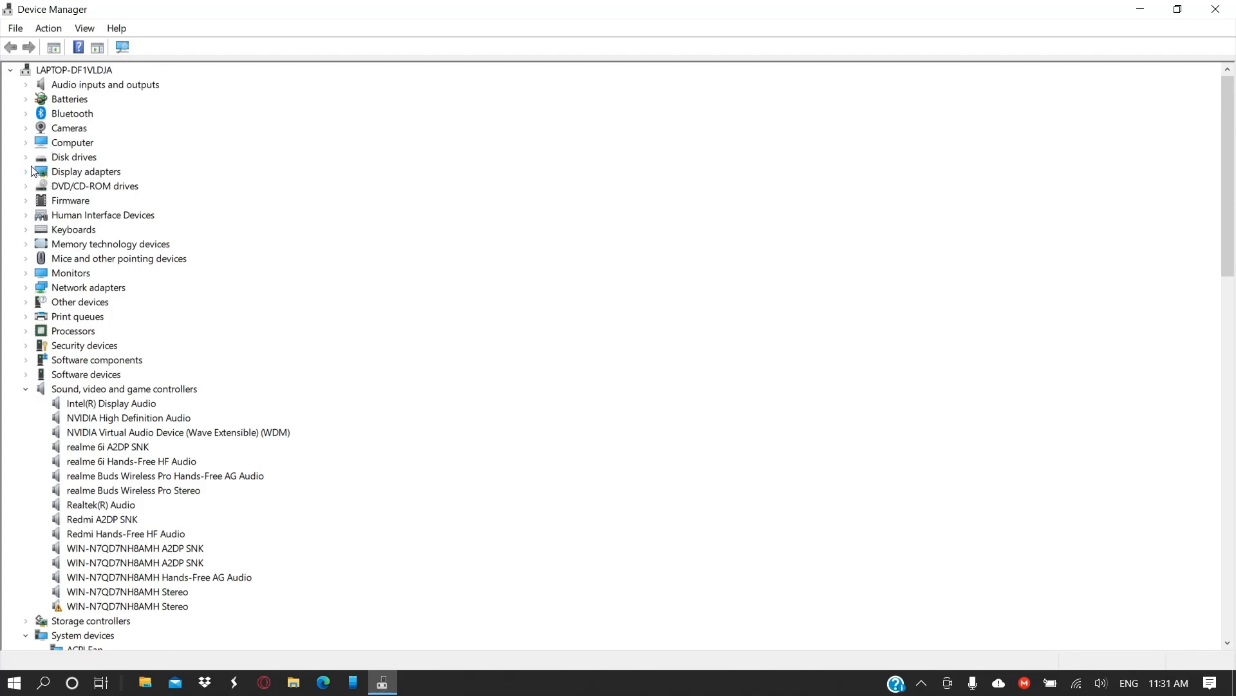
- Launch Update Driver for Intel(R) UHD Graphics 630 under Display adapters
{"action": "left_click", "coordinate": [26, 172]}
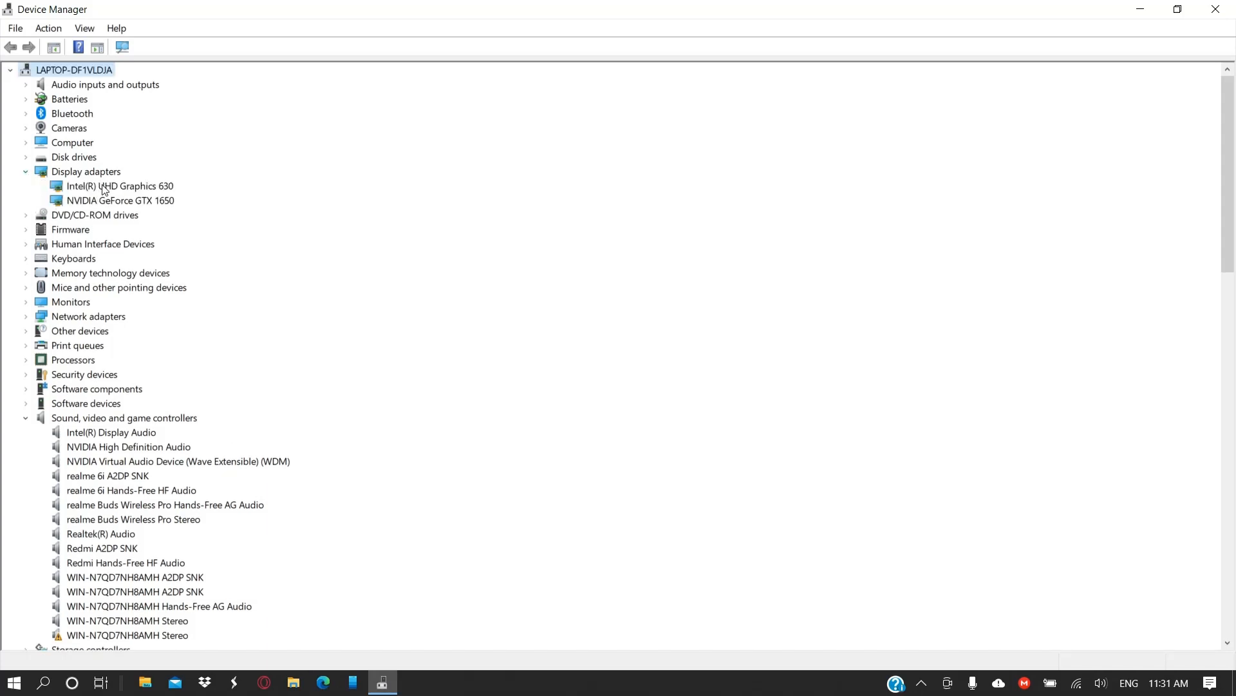
{"action": "mouse_move", "coordinate": [168, 205]}
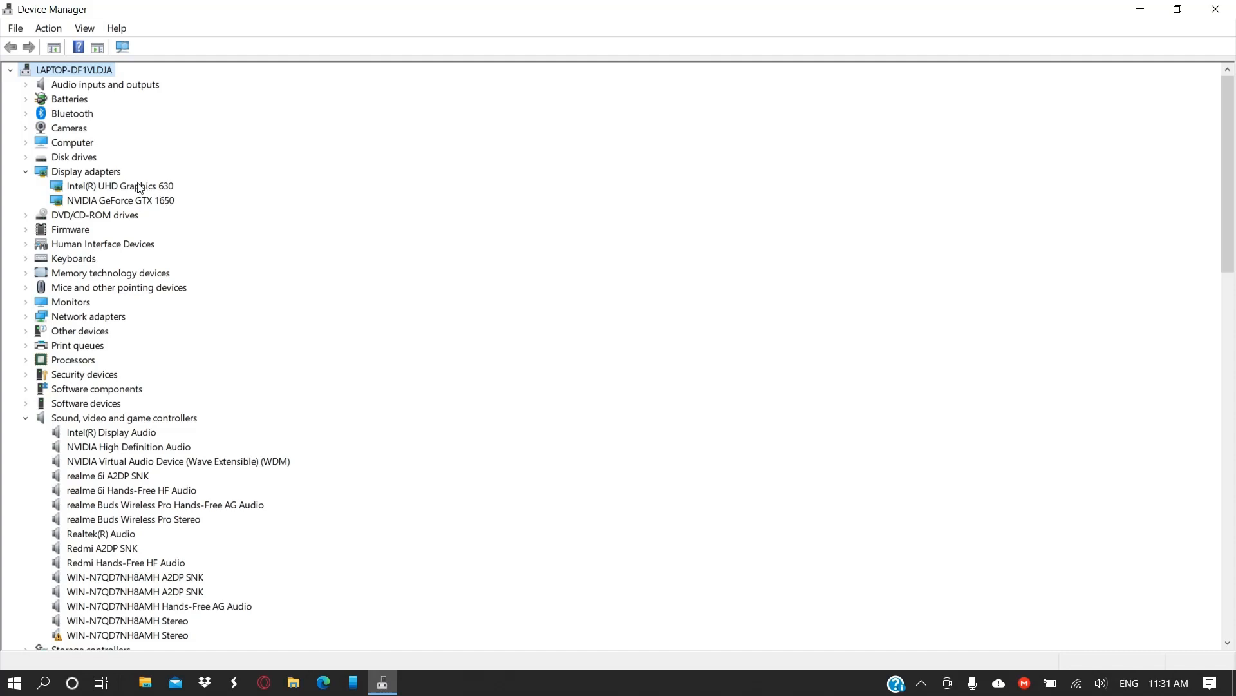
{"action": "double_click", "coordinate": [120, 185]}
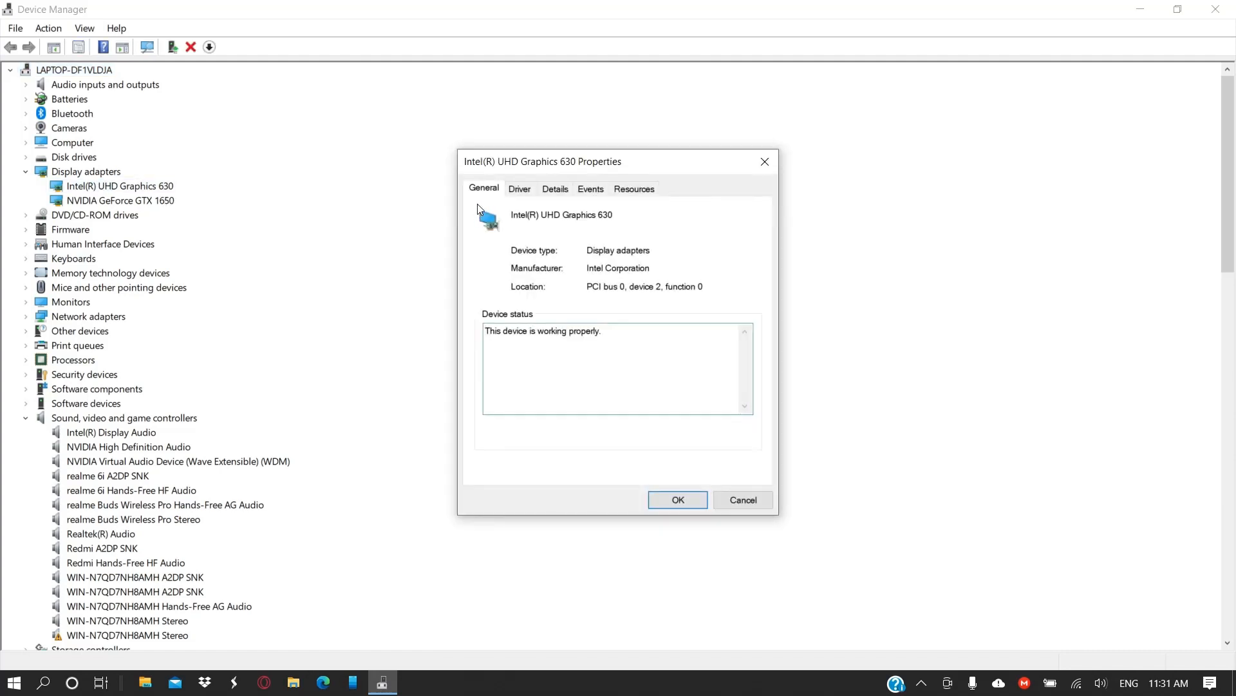
{"action": "left_click", "coordinate": [519, 189]}
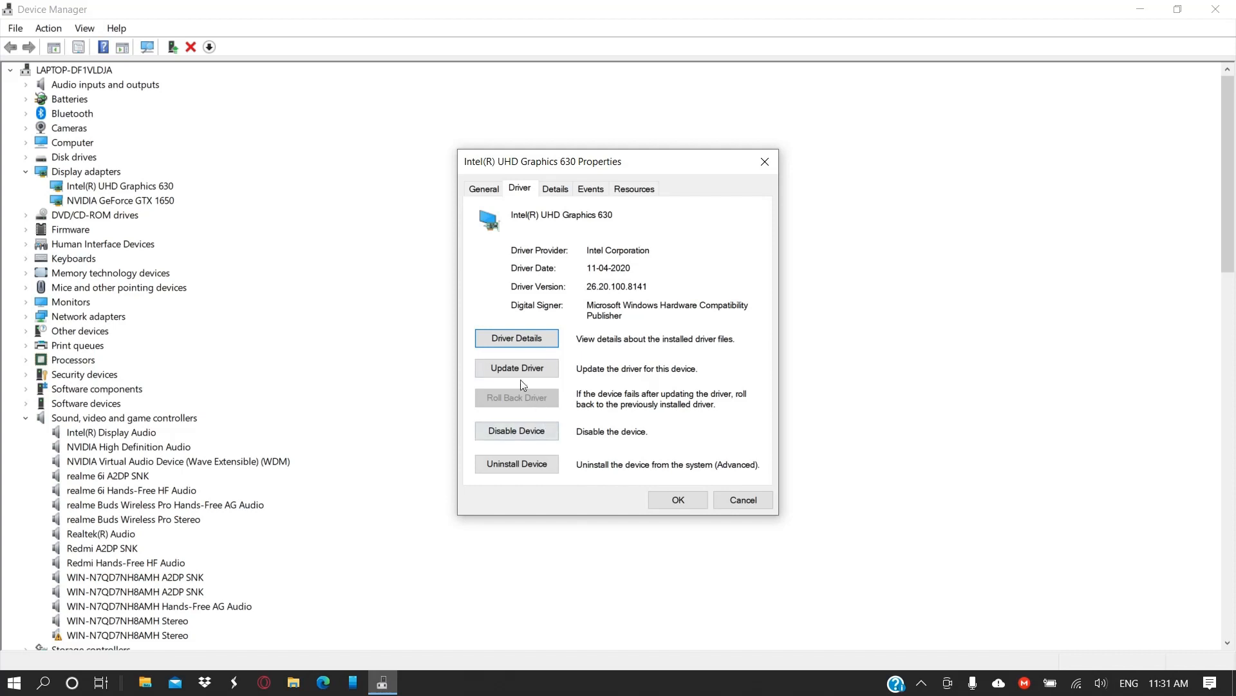
{"action": "left_click", "coordinate": [517, 368]}
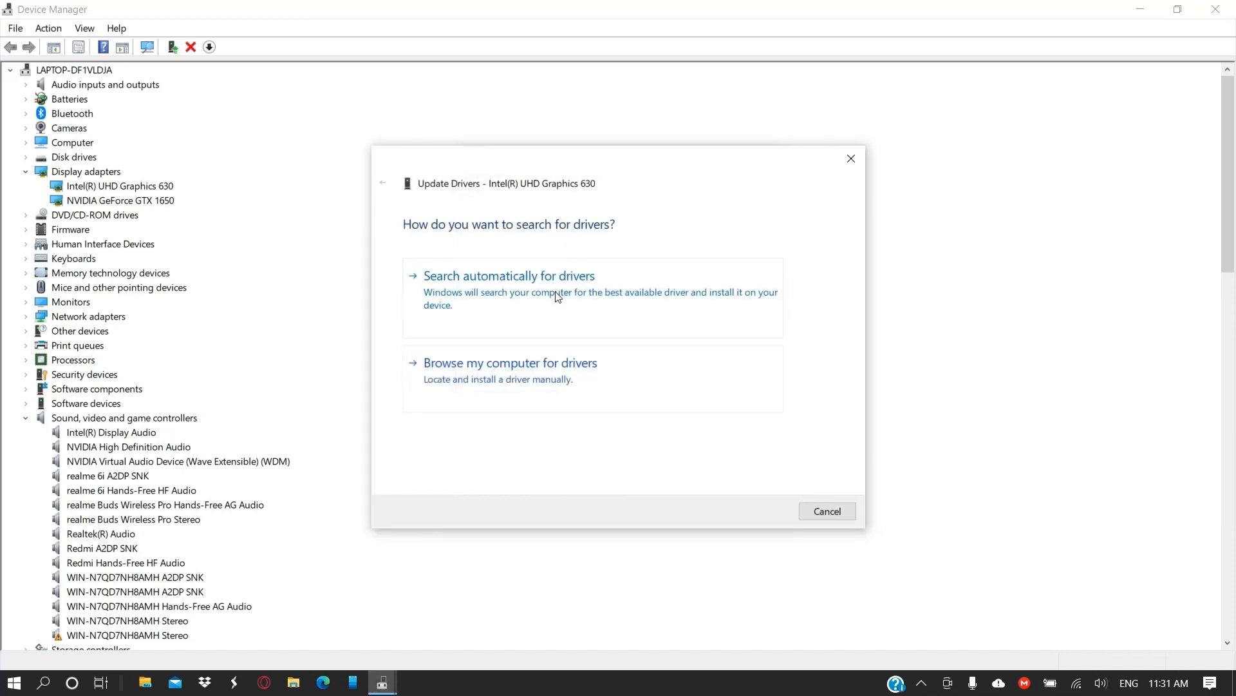